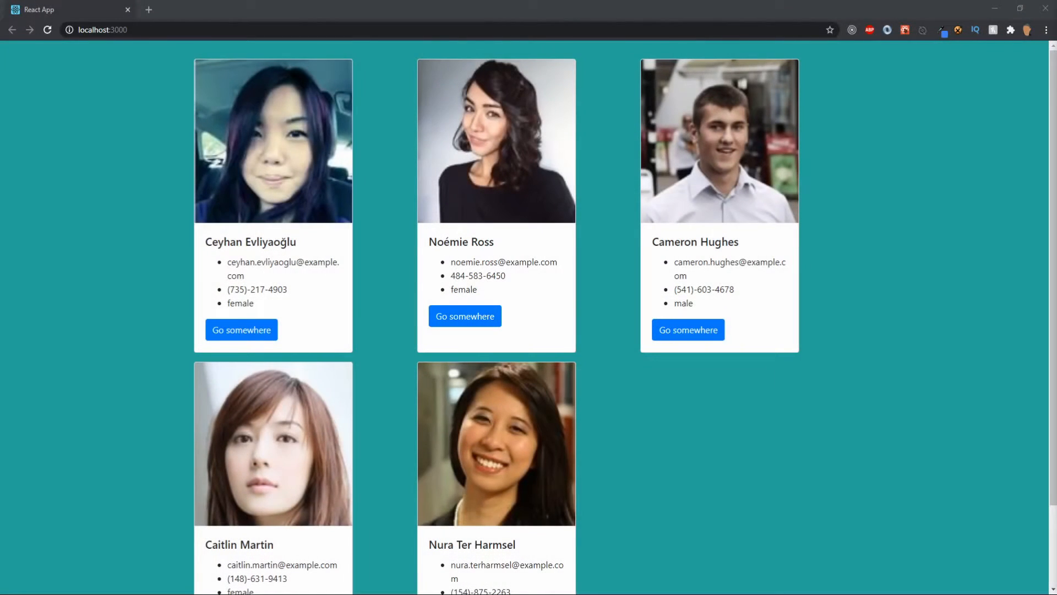
mouse_move(879, 412)
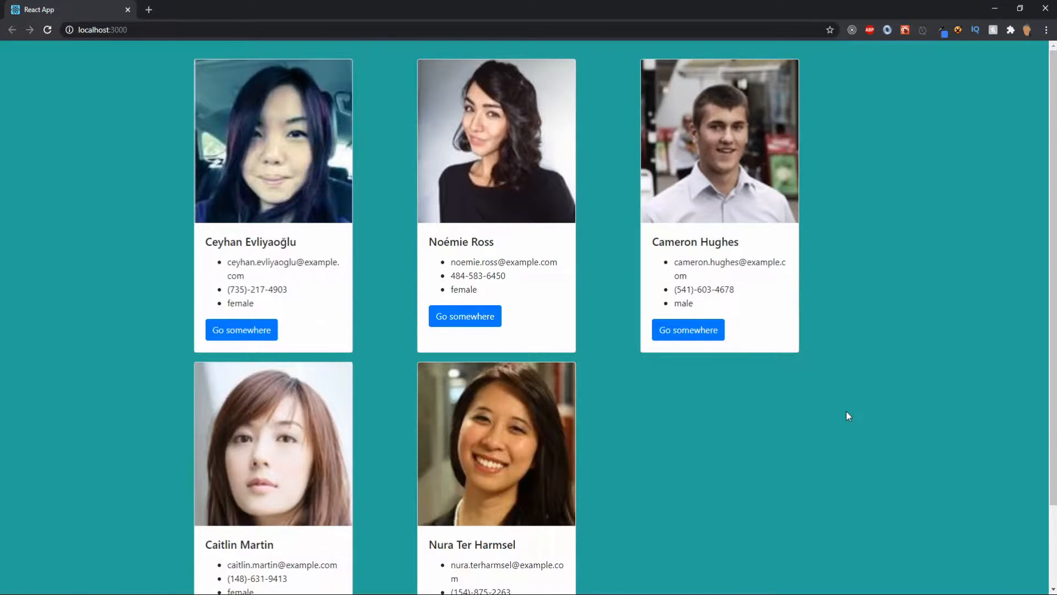
mouse_move(410, 437)
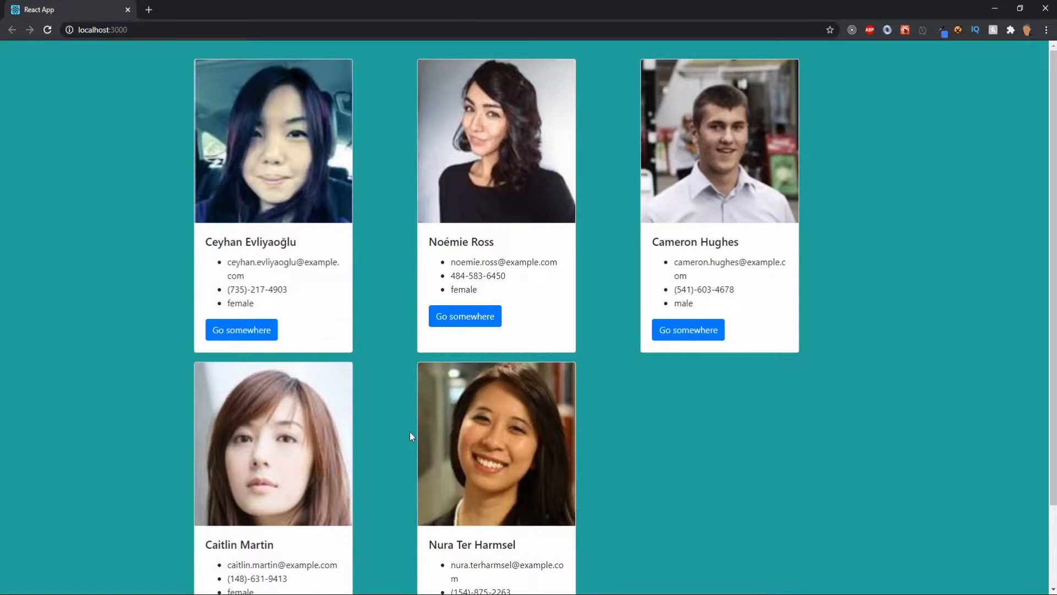
mouse_move(652, 544)
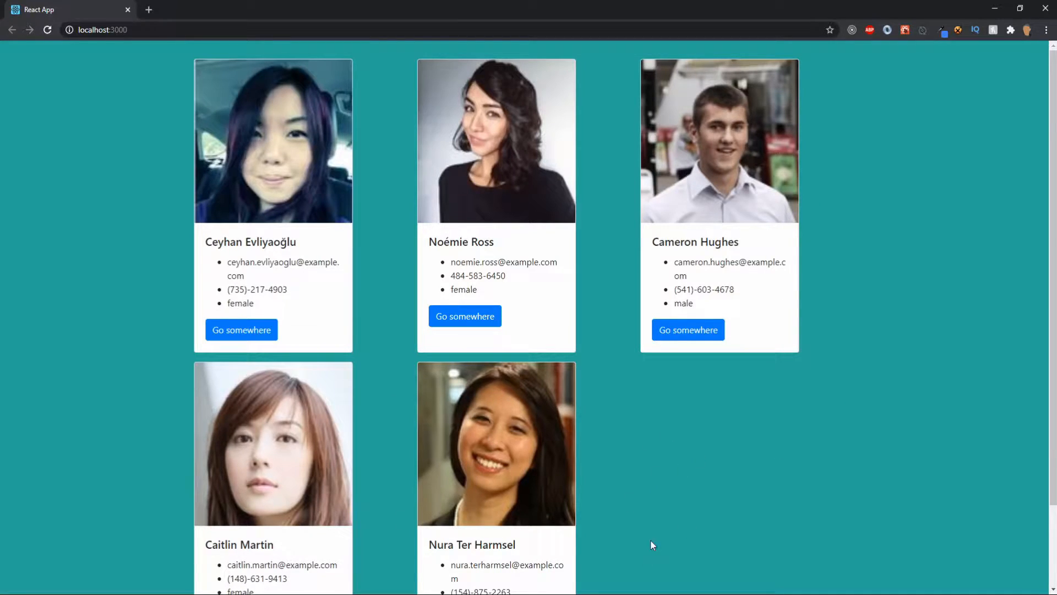
mouse_move(614, 378)
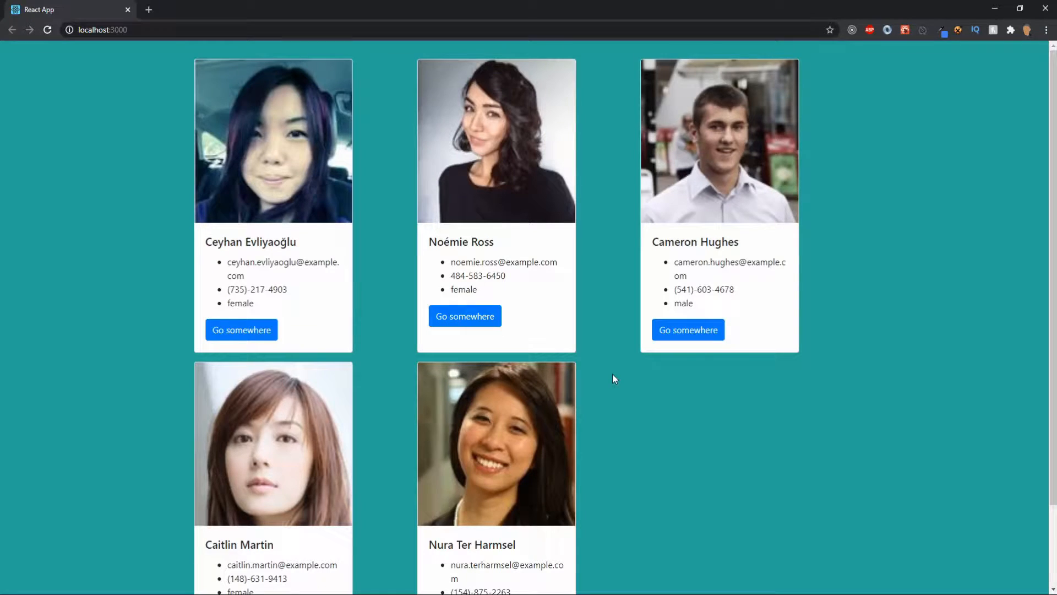
Append four more batches of user cards via Load 5 More, growing the grid to about twenty profiles
scroll("down", 3)
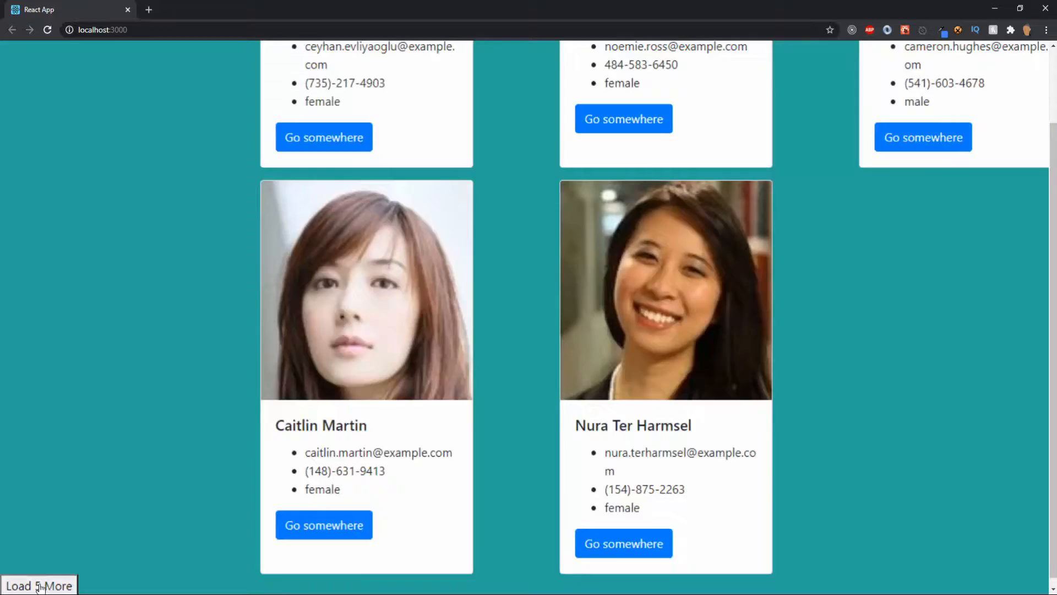
left_click(39, 586)
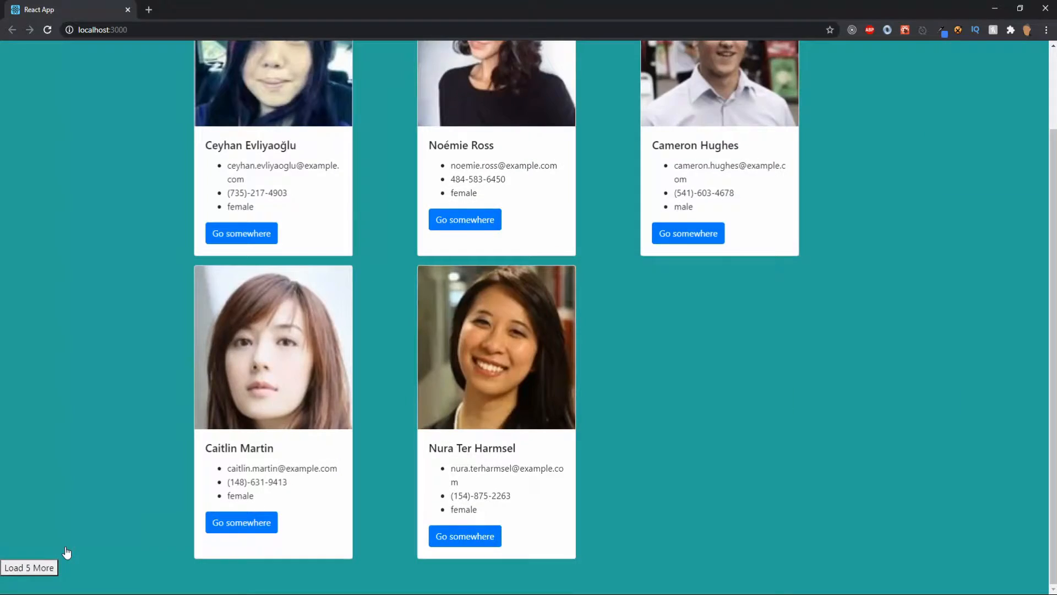
left_click(28, 567)
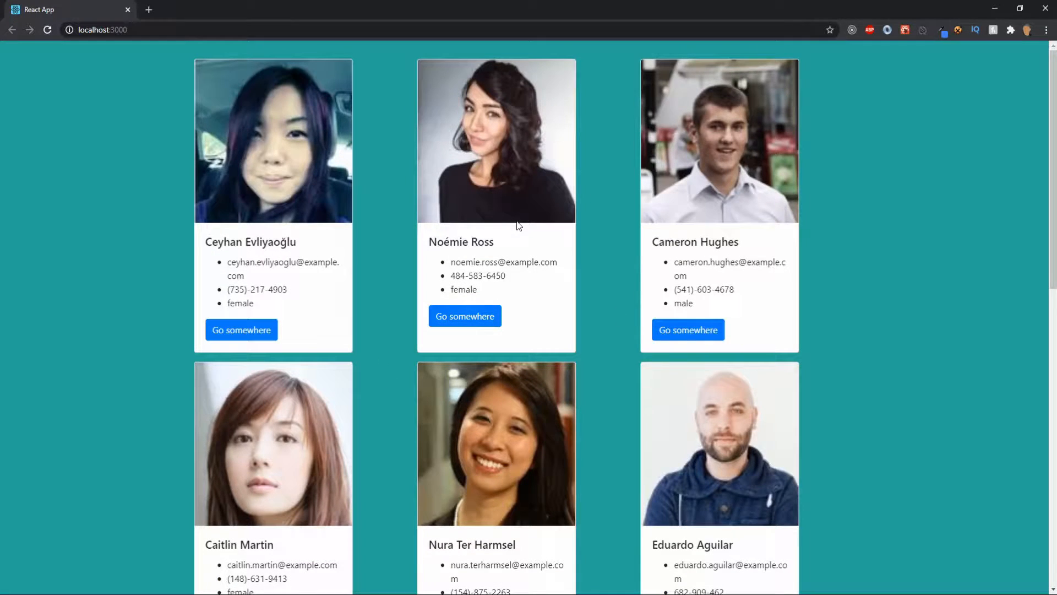
scroll("down", 3)
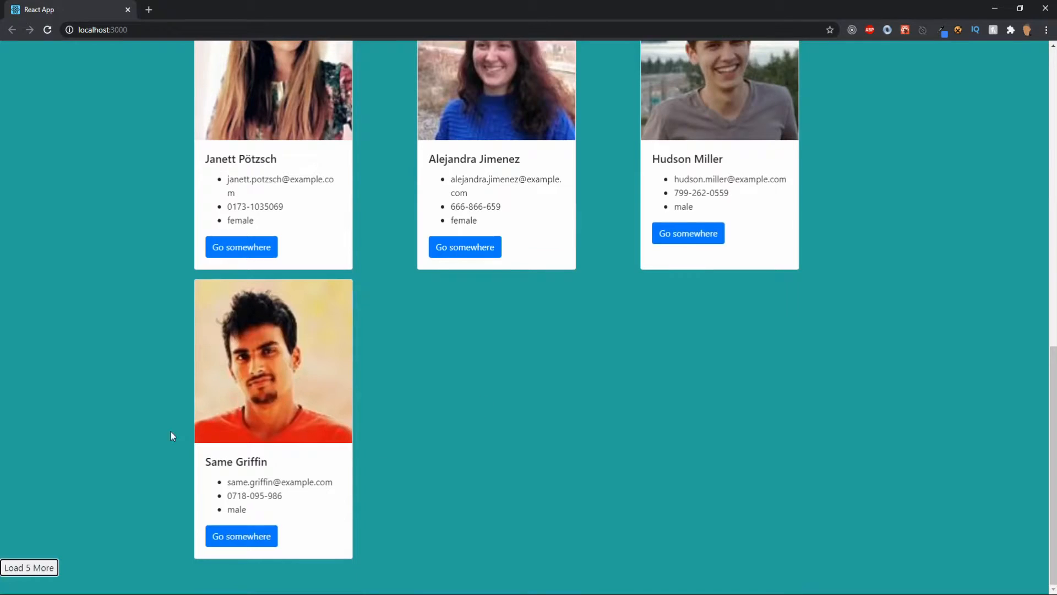
left_click(29, 567)
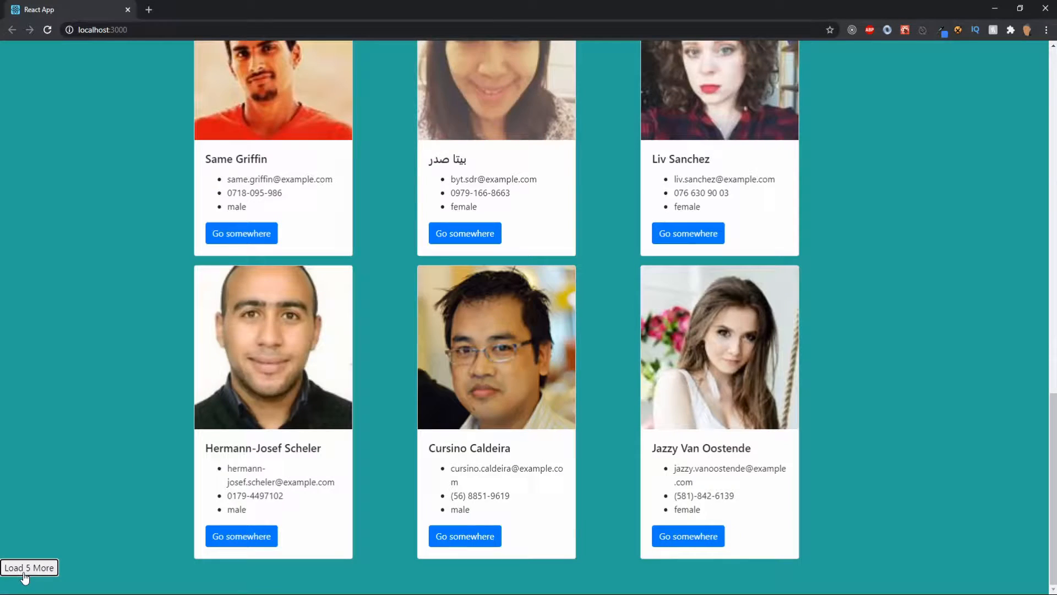
left_click(30, 567)
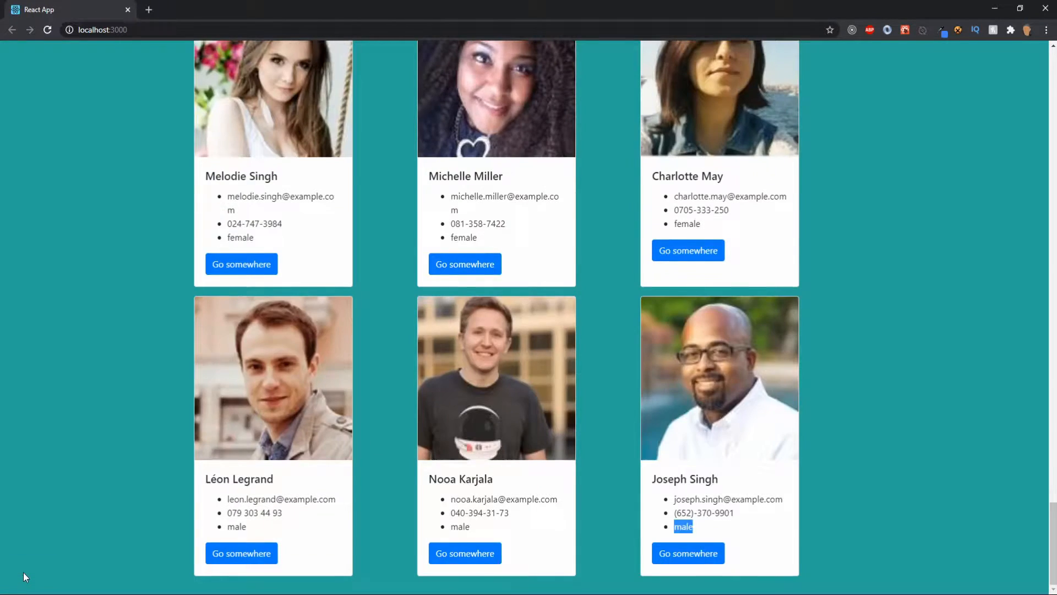
mouse_move(588, 374)
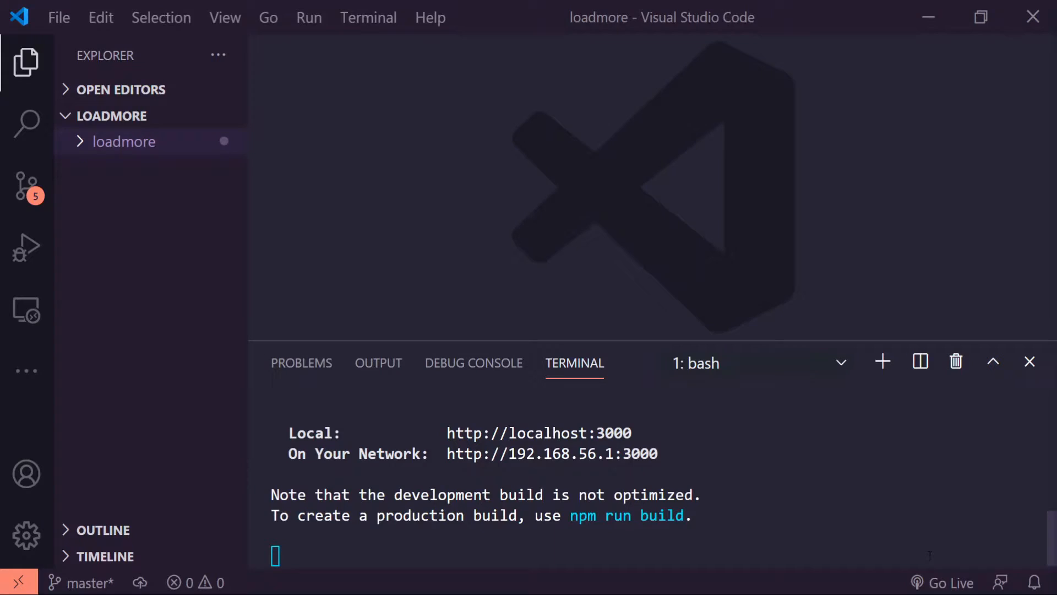
mouse_move(722, 370)
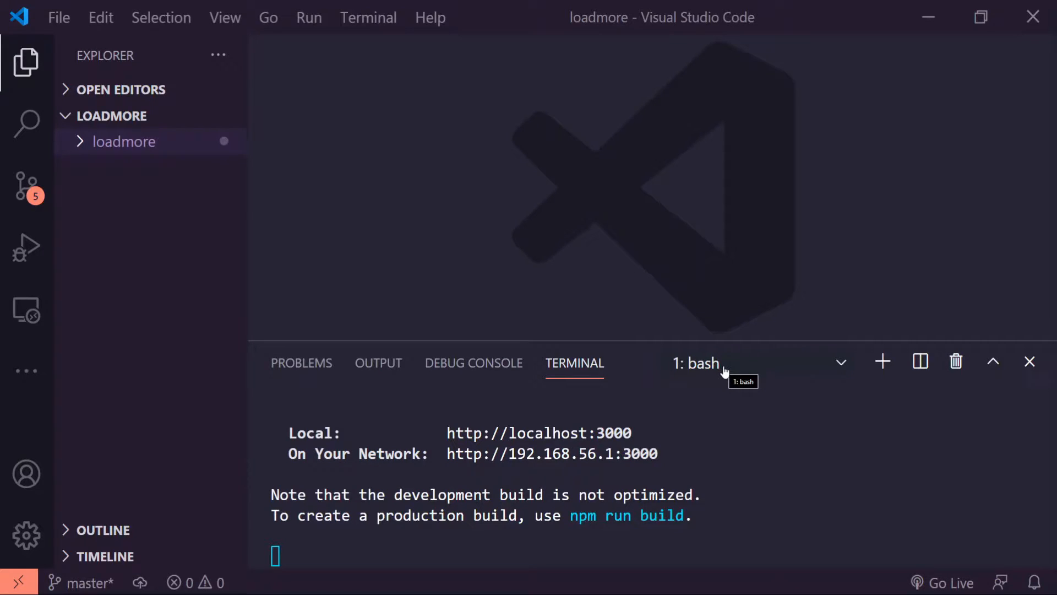
Start a second bash terminal, begin an npx create-react-app command, back it out and return to terminal 2
left_click(882, 362)
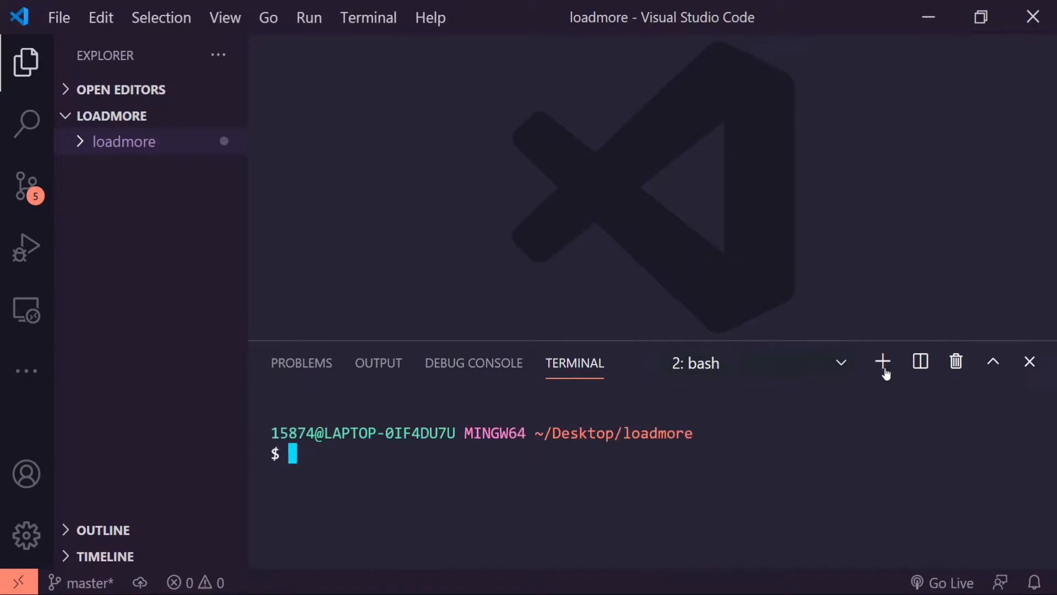
type("n")
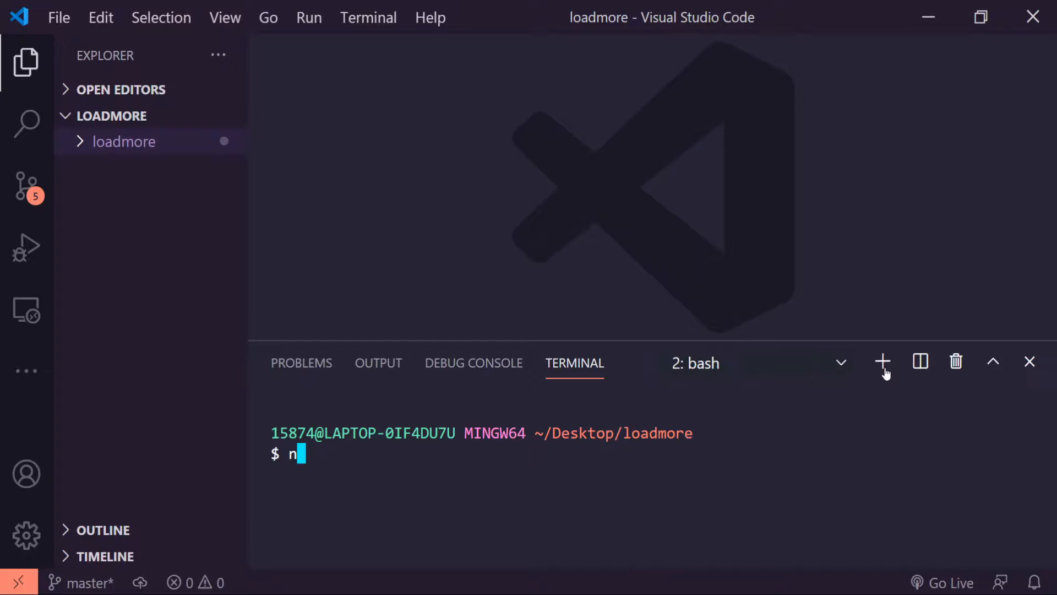
type("px create-react-a")
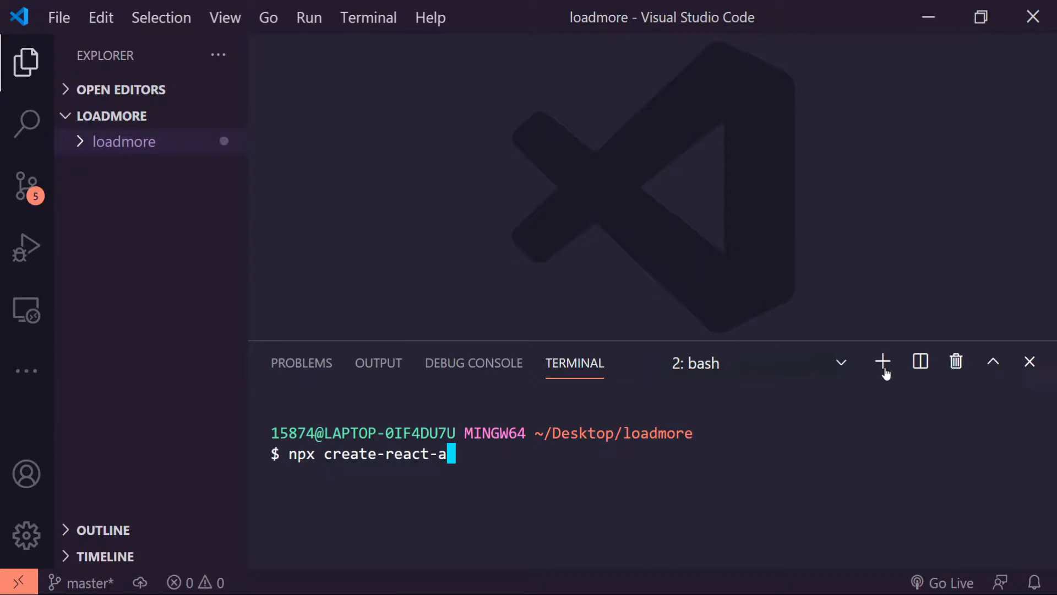
type("pp fdjafjs")
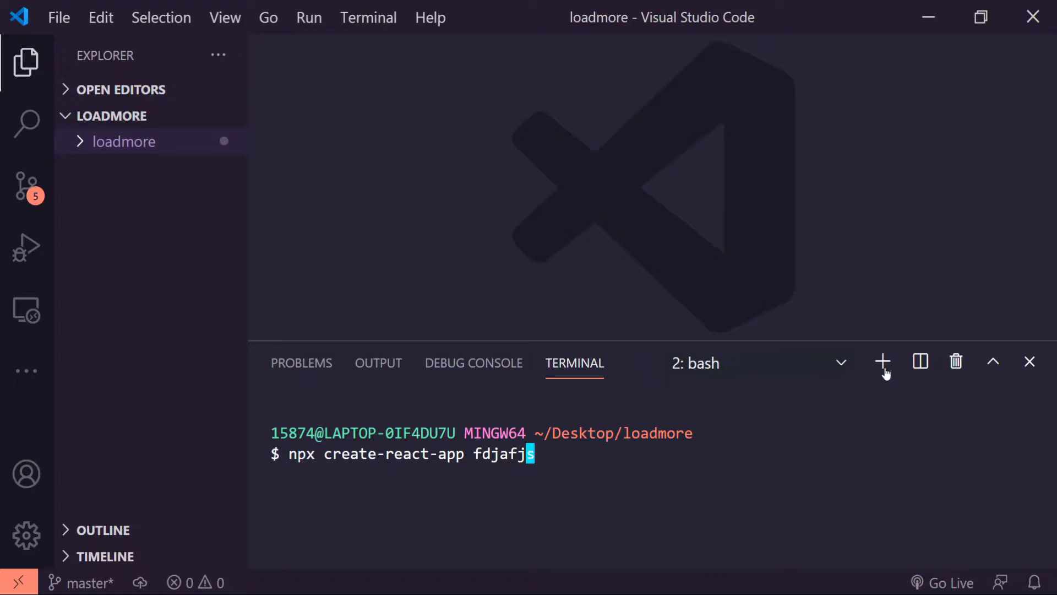
key("Backspace")
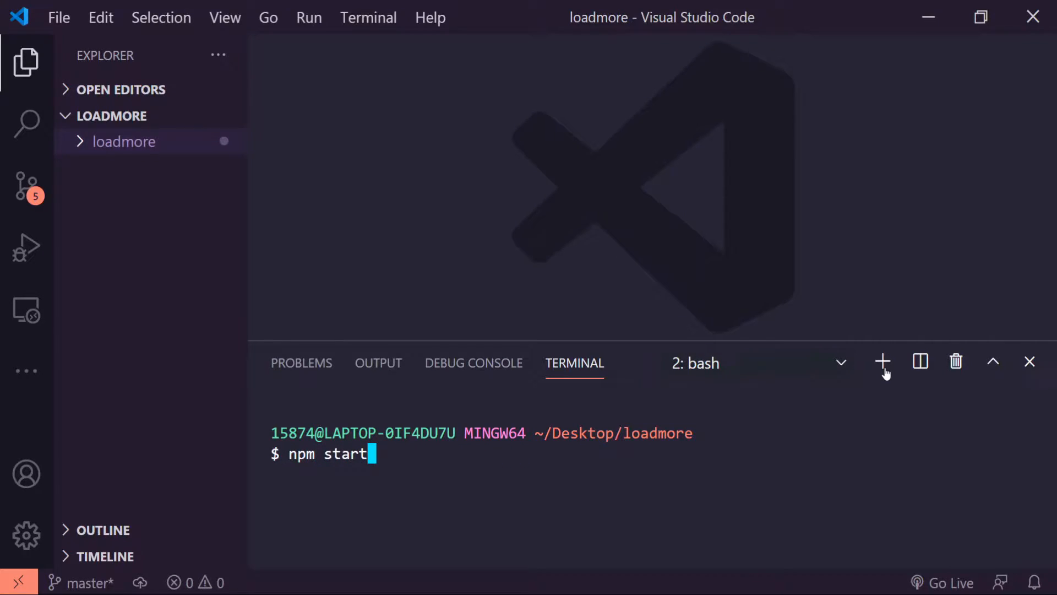
key("Backspace")
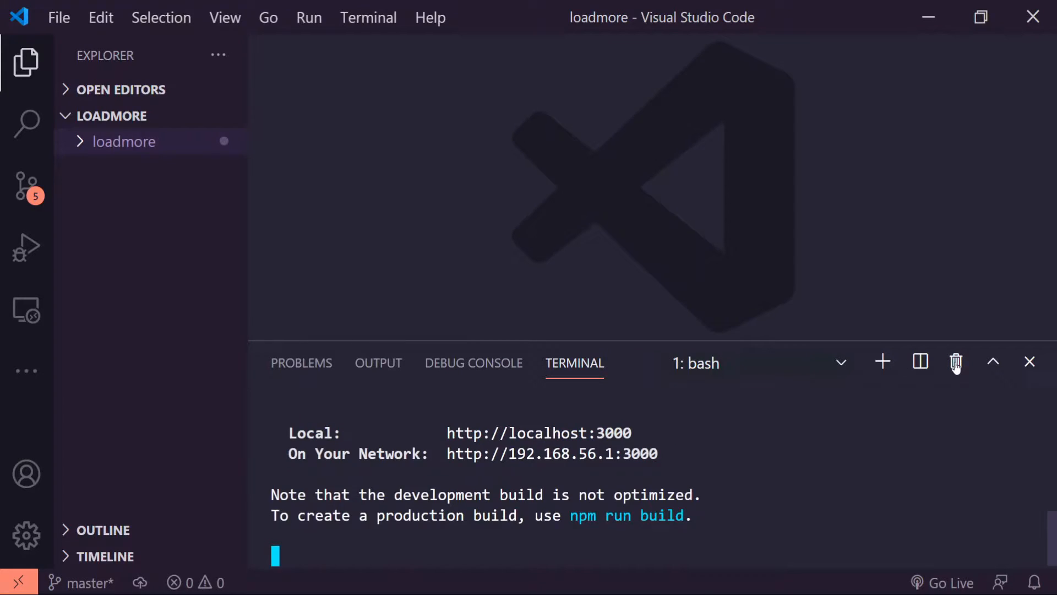
left_click(882, 363)
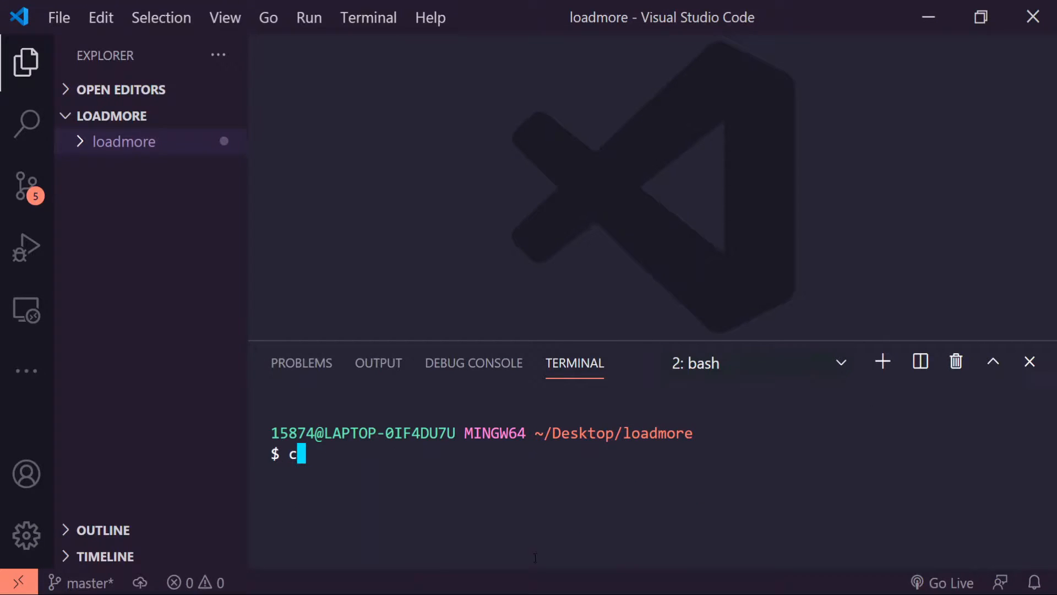
Move into loadmore/ and run npm i axios bootstrap react-bootstrap
key("Return")
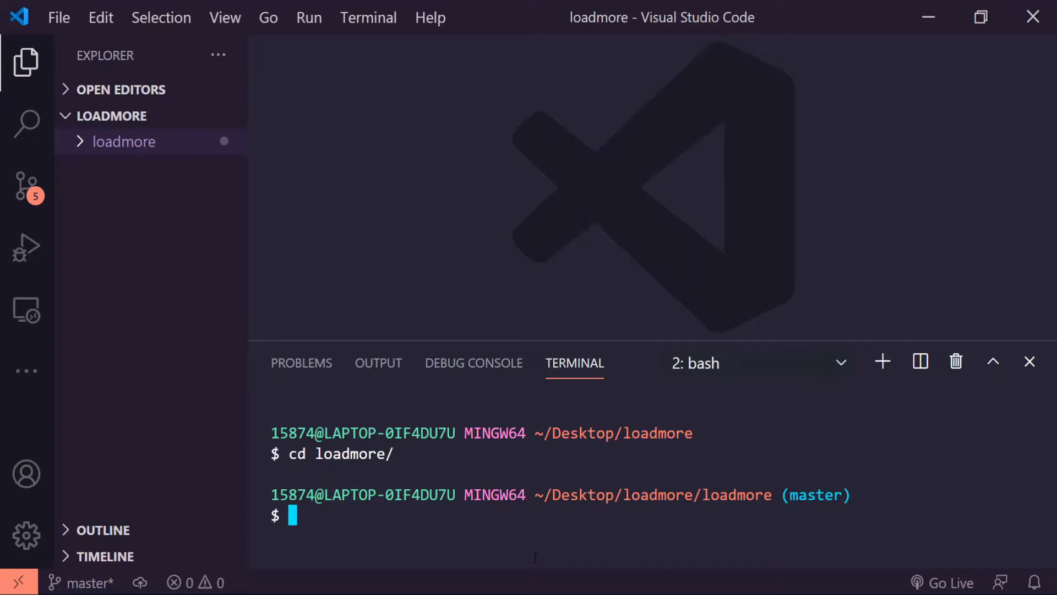
type("npm")
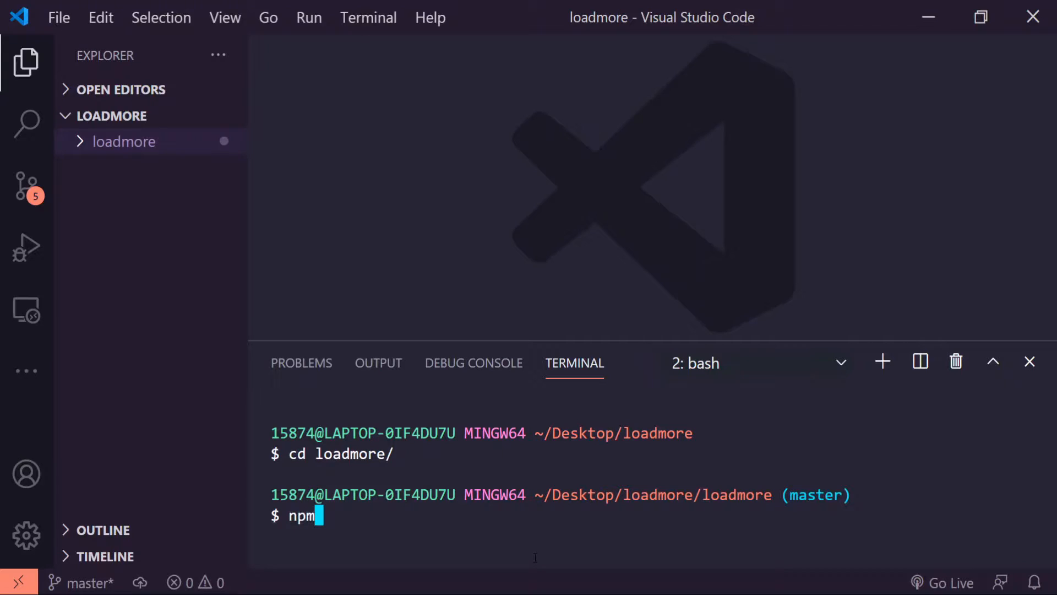
type("i")
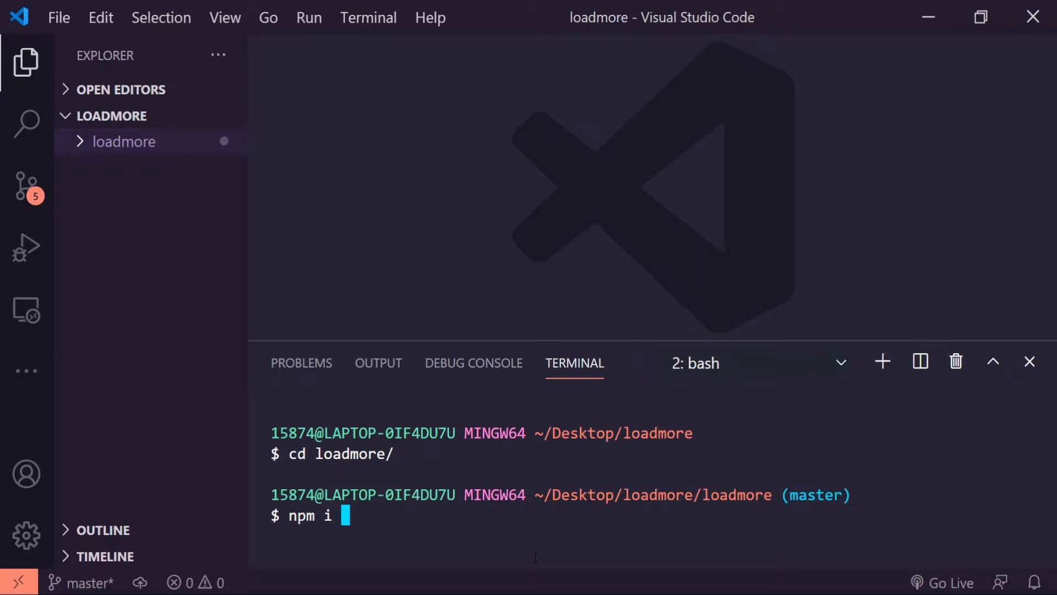
type("axios b")
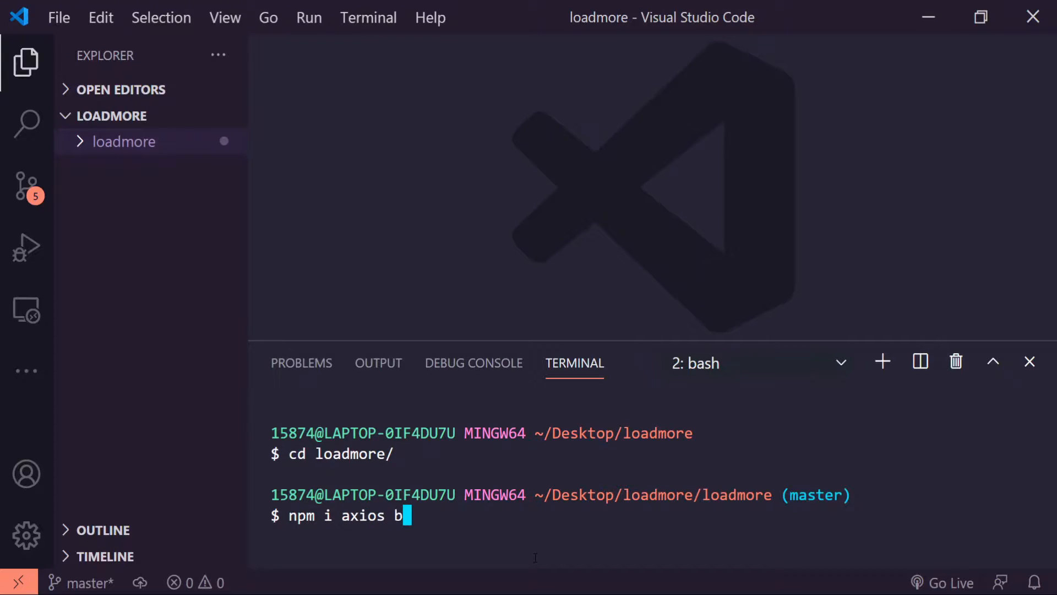
type("ootstrap react-bootstrap")
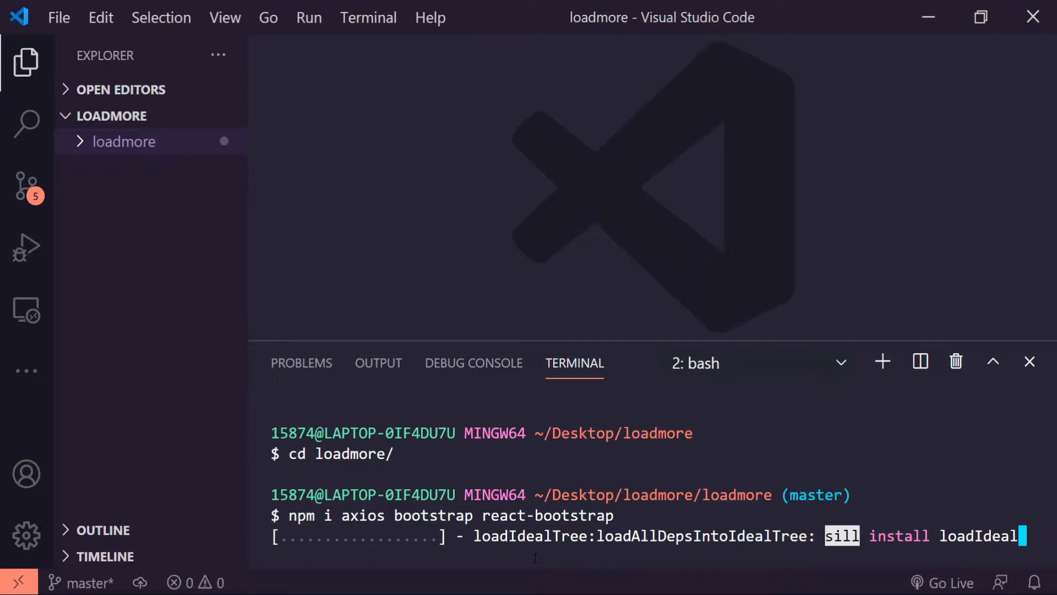
Expand the loadmore and src folders in the Explorer to list the source files
left_click(123, 141)
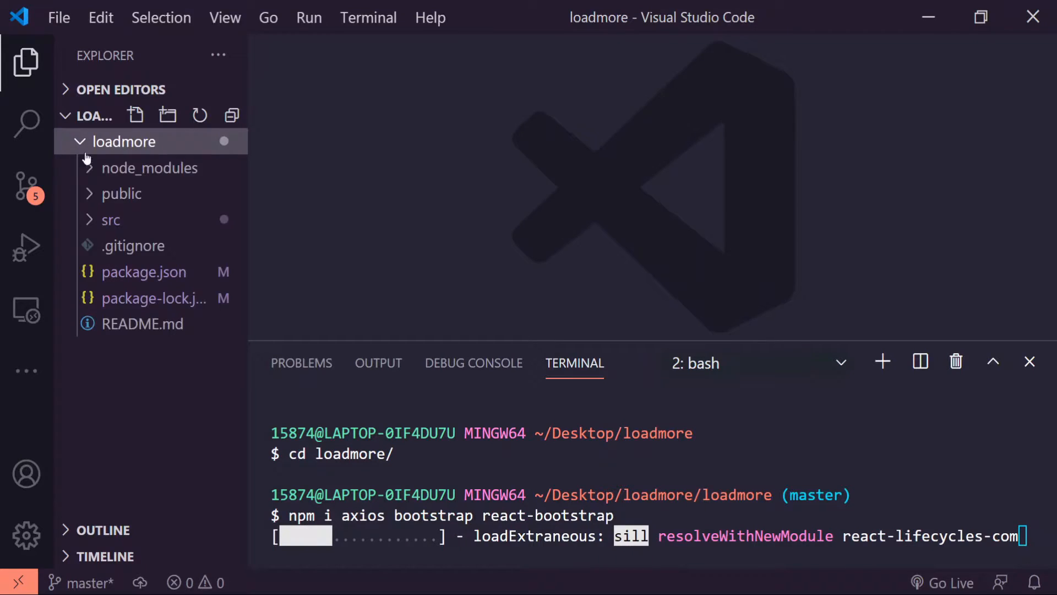
left_click(110, 220)
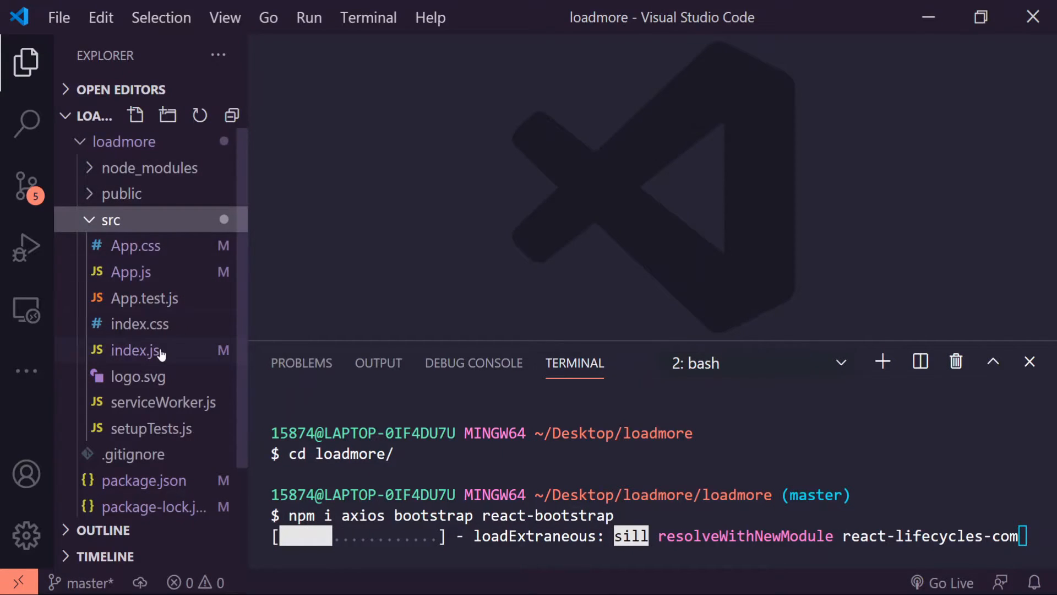
Add import "bootstrap/dist/css/bootstrap.min.css" to index.js and save it
left_click(133, 350)
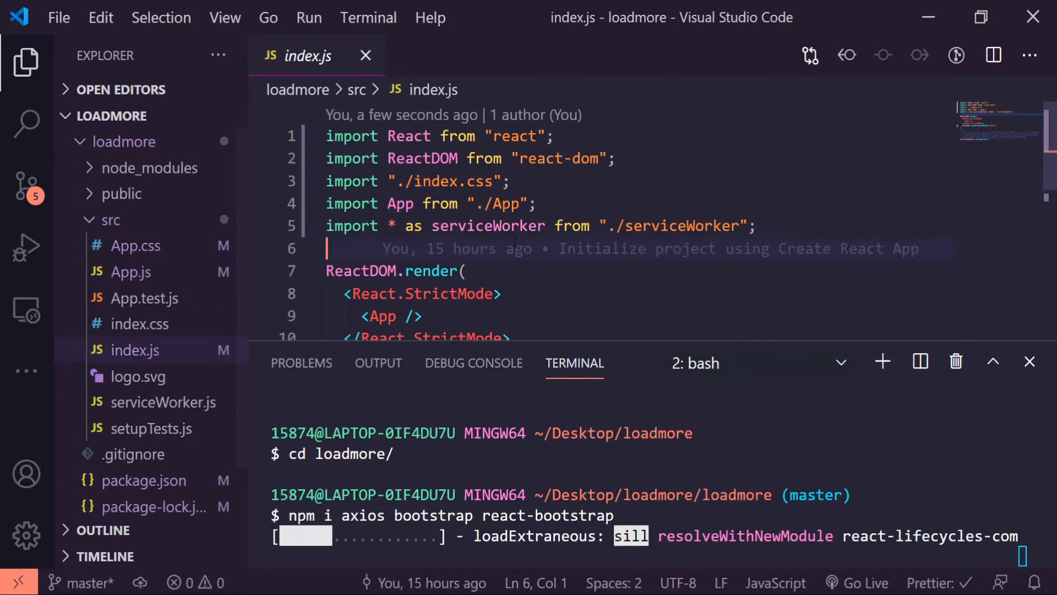
key("enter")
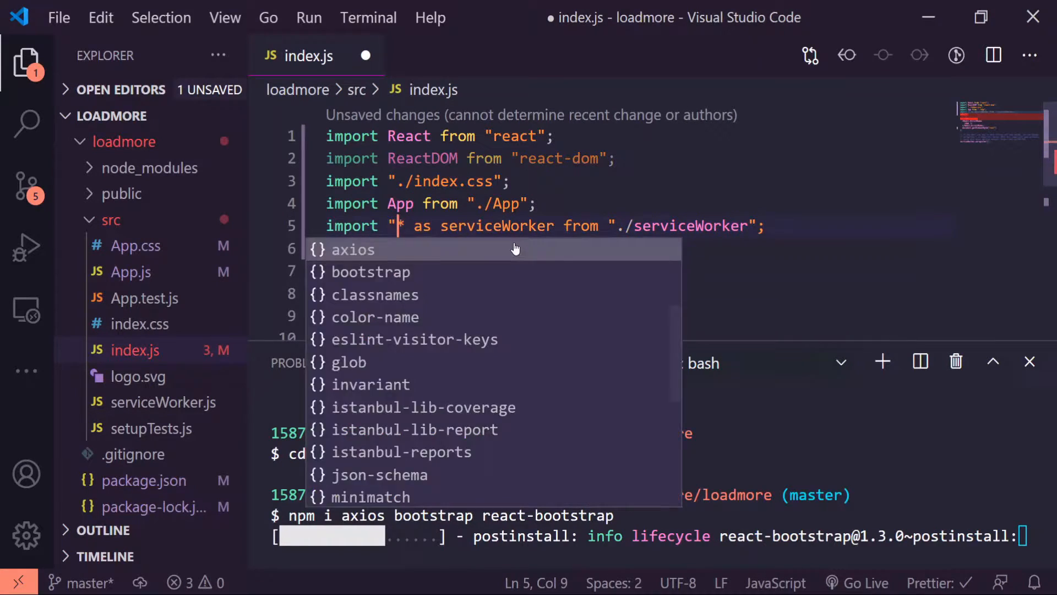
type("import \"bootstrap/dist/css/")
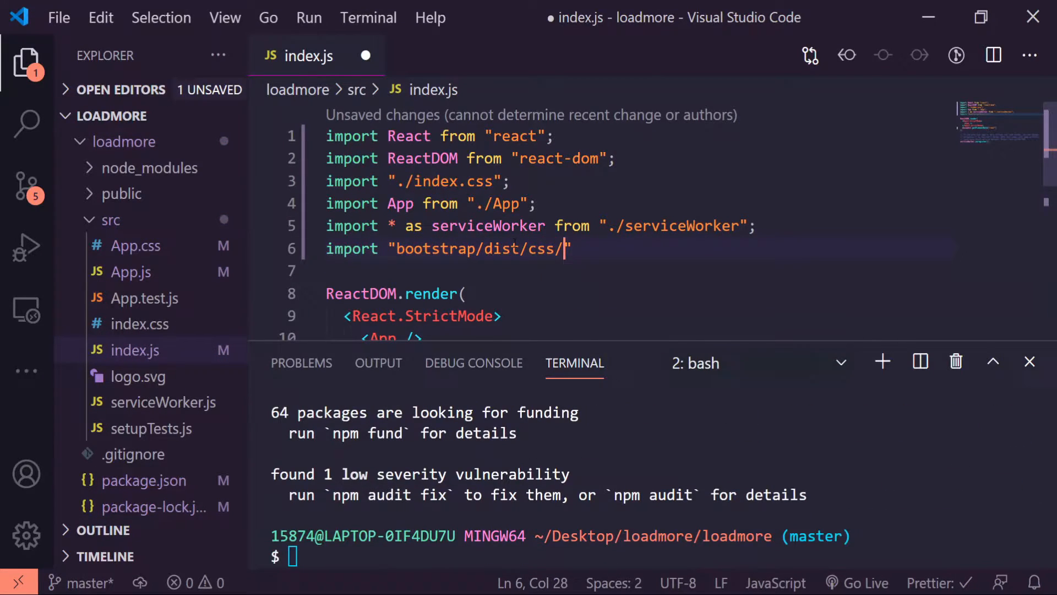
type("bootstrap")
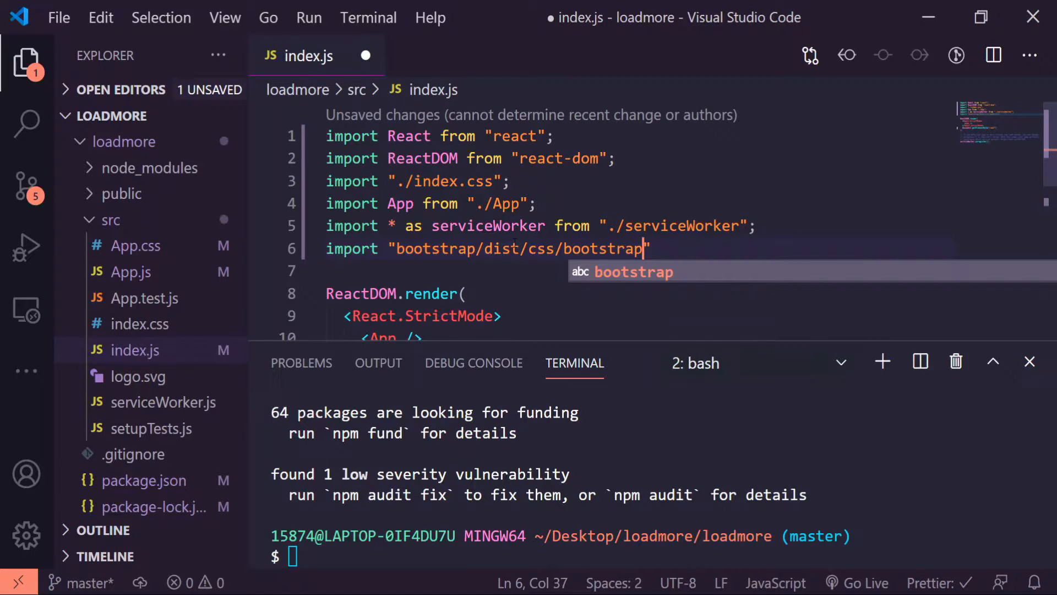
type(".min.css")
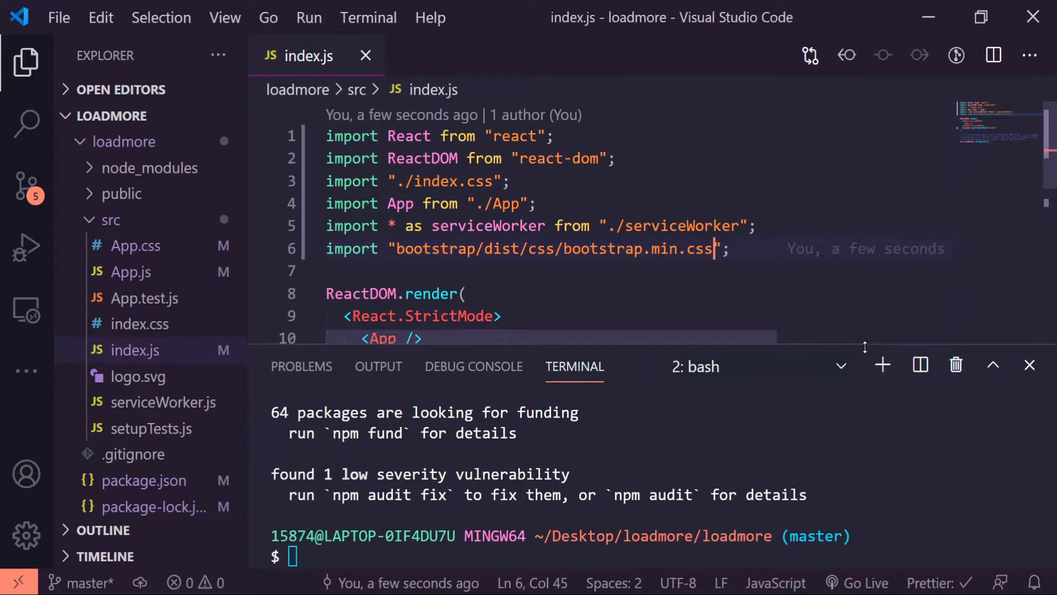
Hide the terminal panel and bring App.js into the editor
left_click(1029, 366)
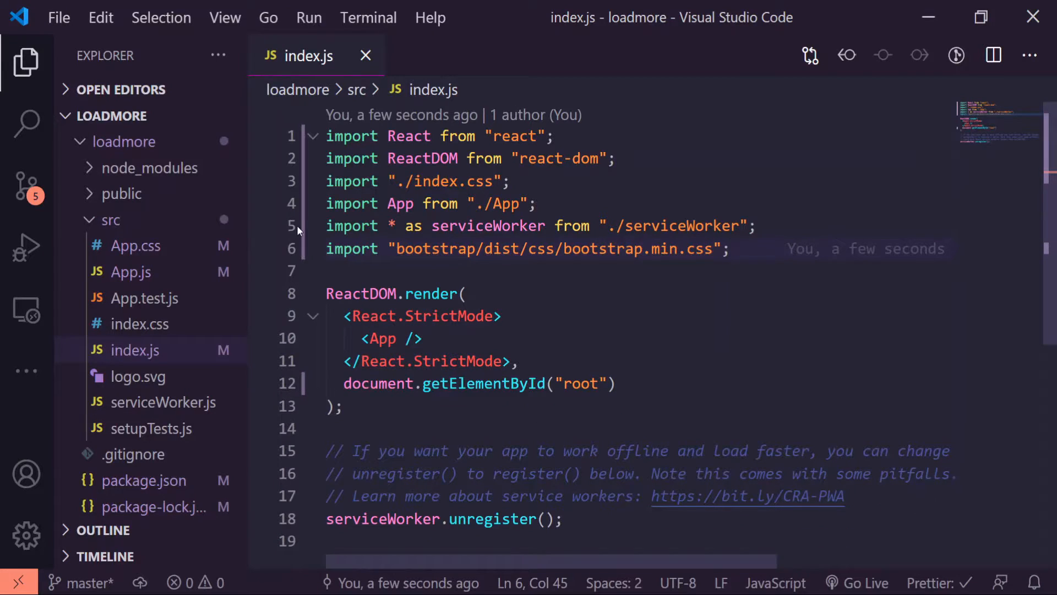
left_click(132, 271)
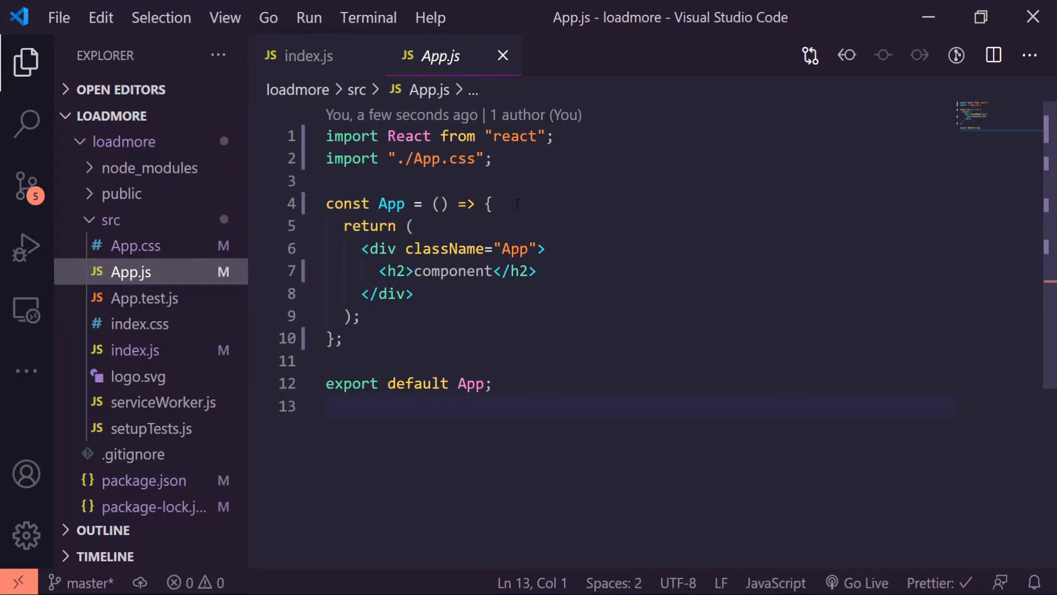
Extend the React import in App.js with { useEffect, useState }
left_click(552, 135)
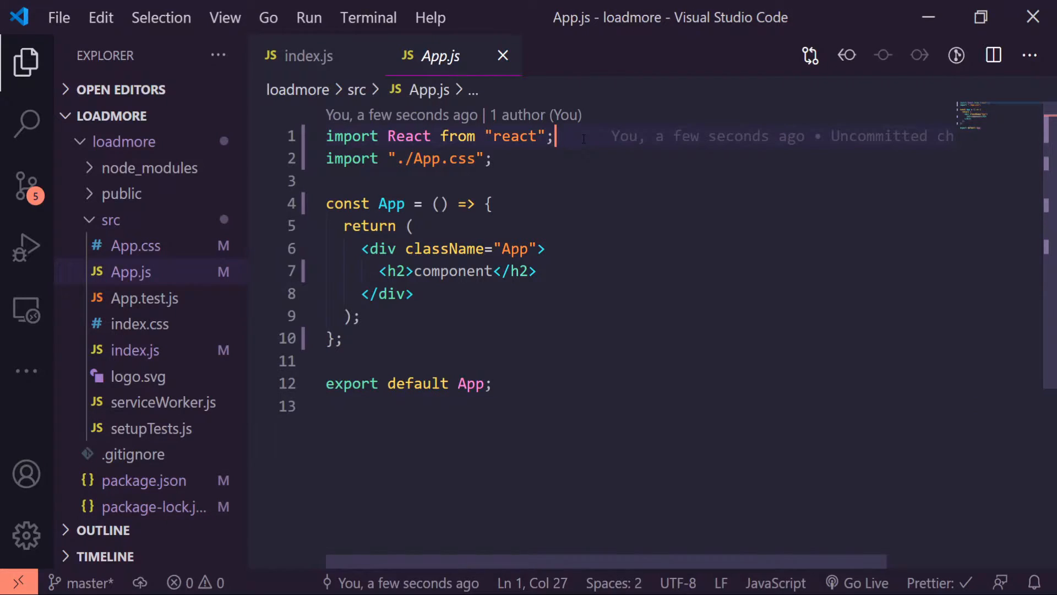
left_click(432, 136)
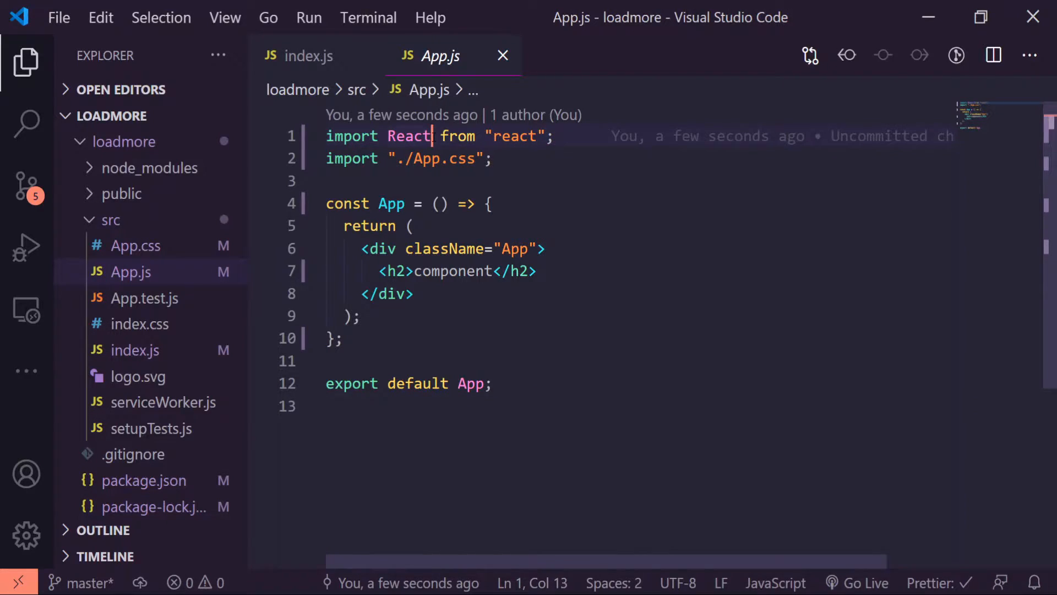
type(", {user")
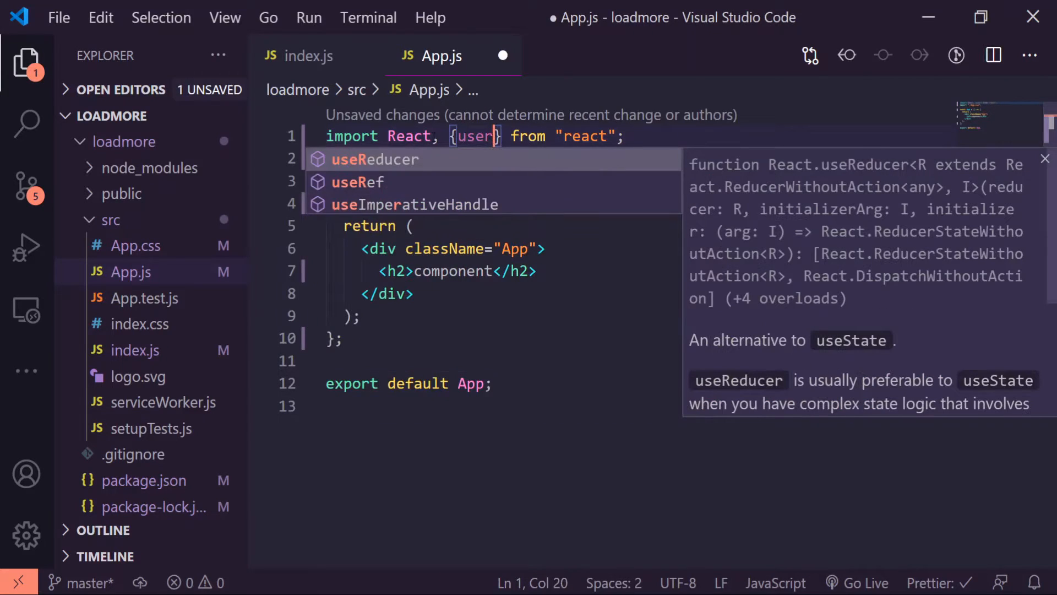
type("useEffect")
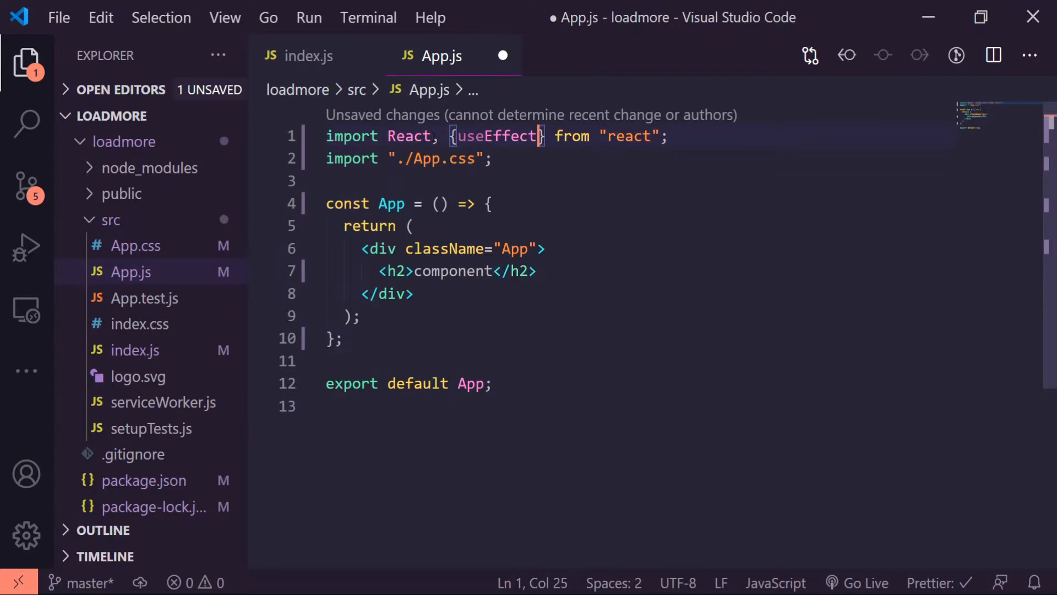
type(", useState")
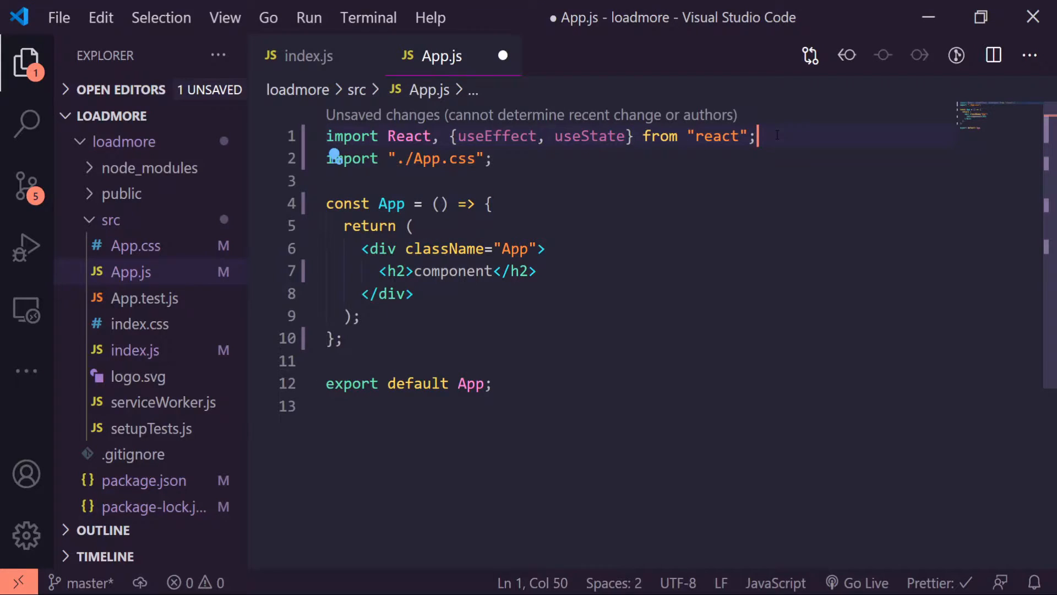
Import Button, Card from react-bootstrap and axios, then save App.js
type("import {Button")
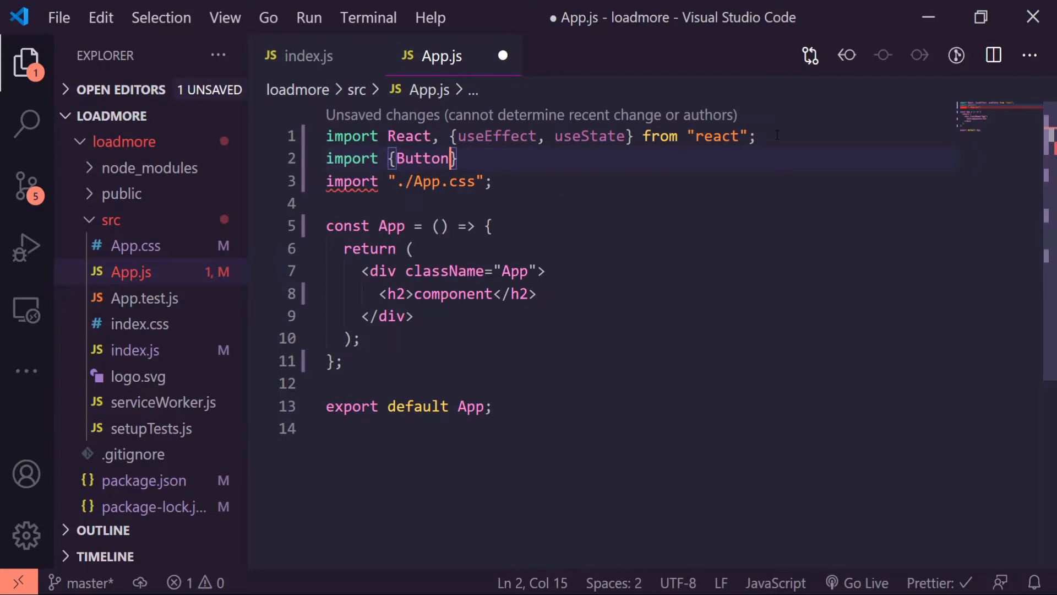
type(", Card")
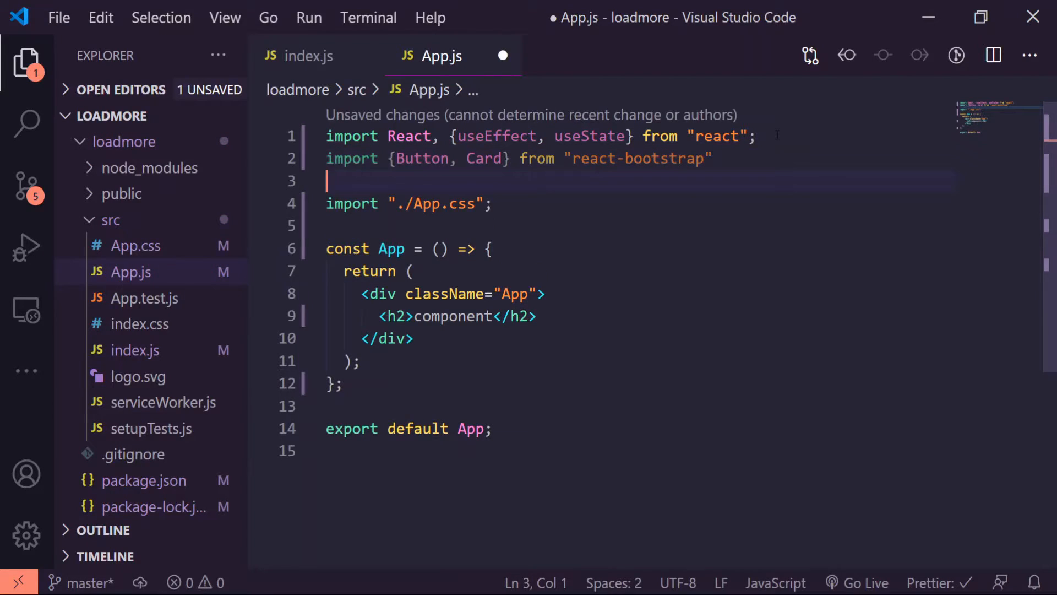
type("impr")
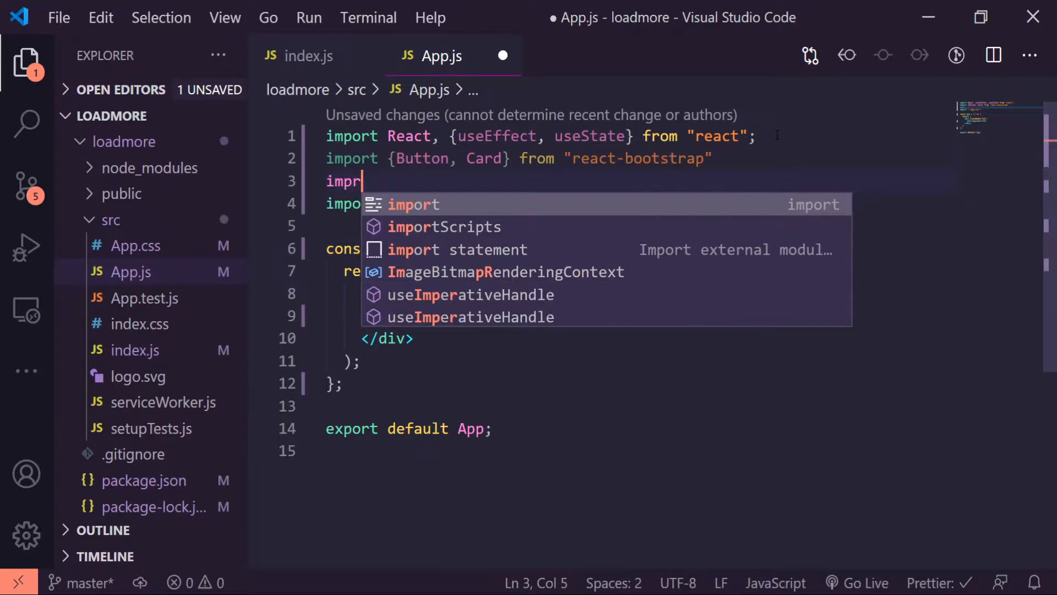
type("axios from \"axios\";")
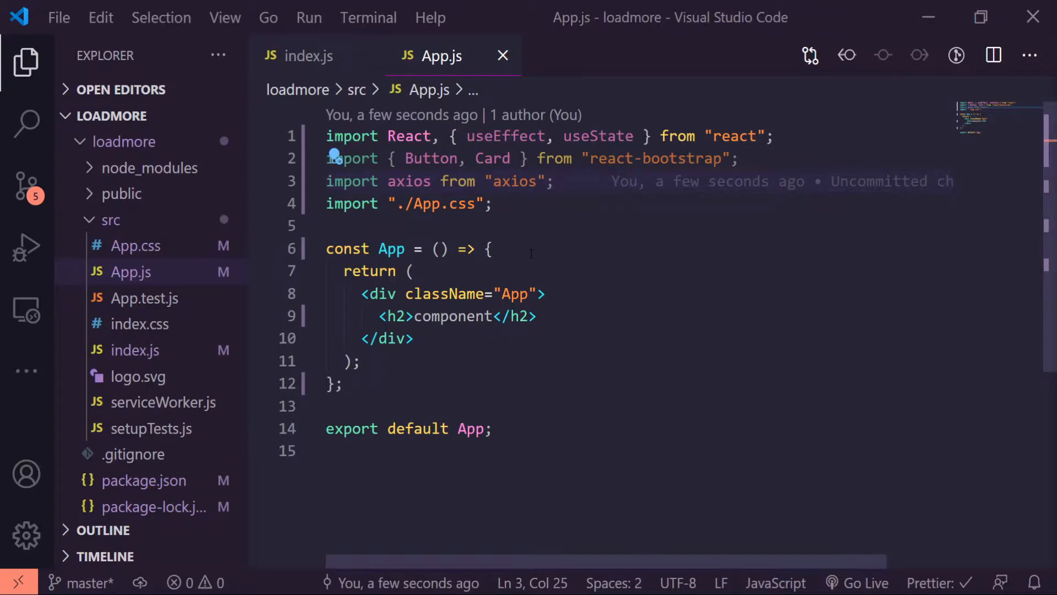
Declare const [cardData, setCardData] = useState([]) inside App
key("Enter")
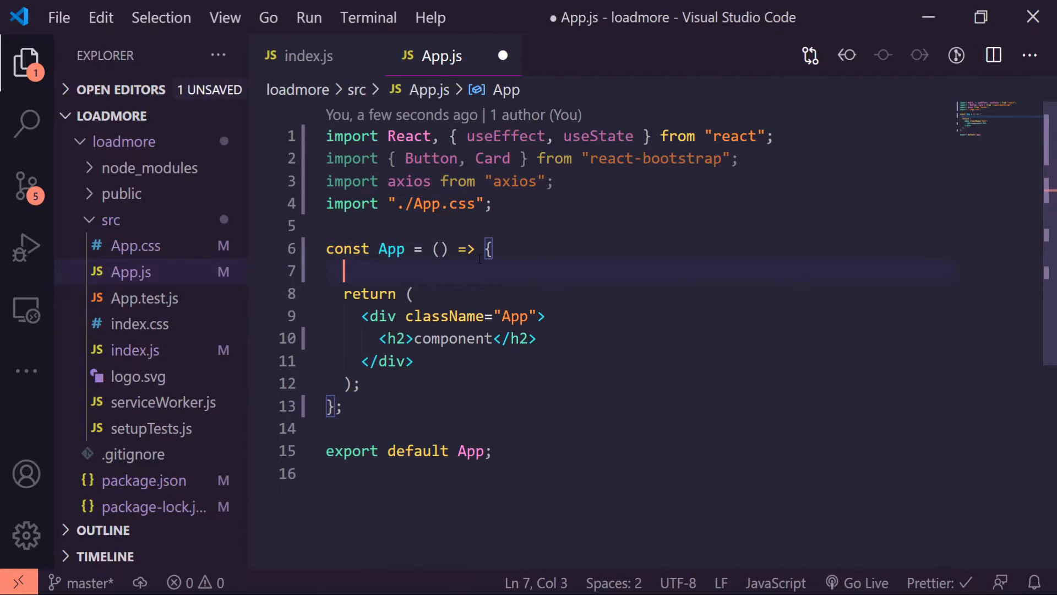
type("const [cardData, setC")
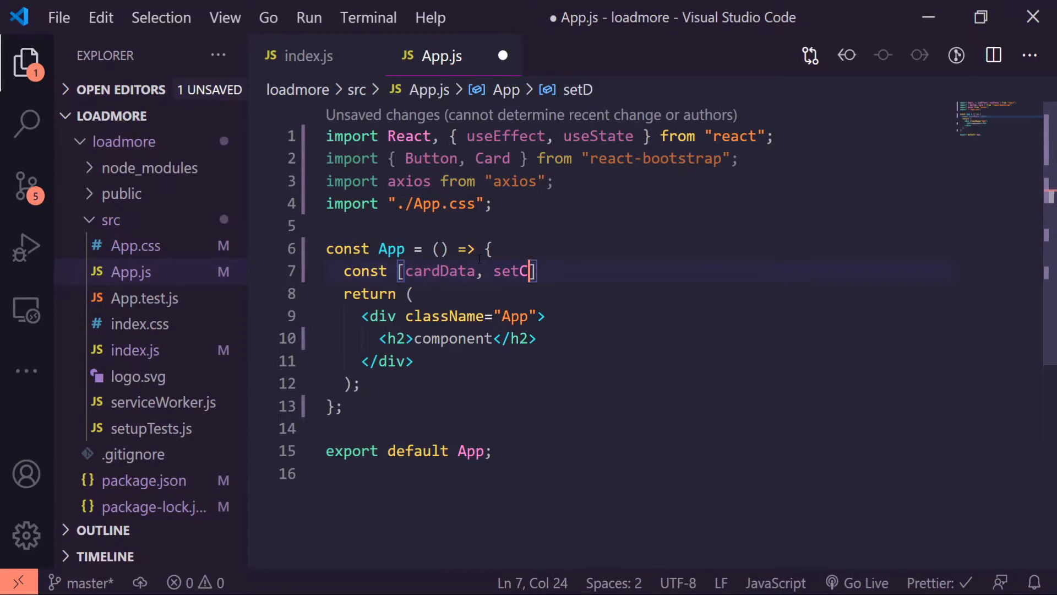
type("ardData] =")
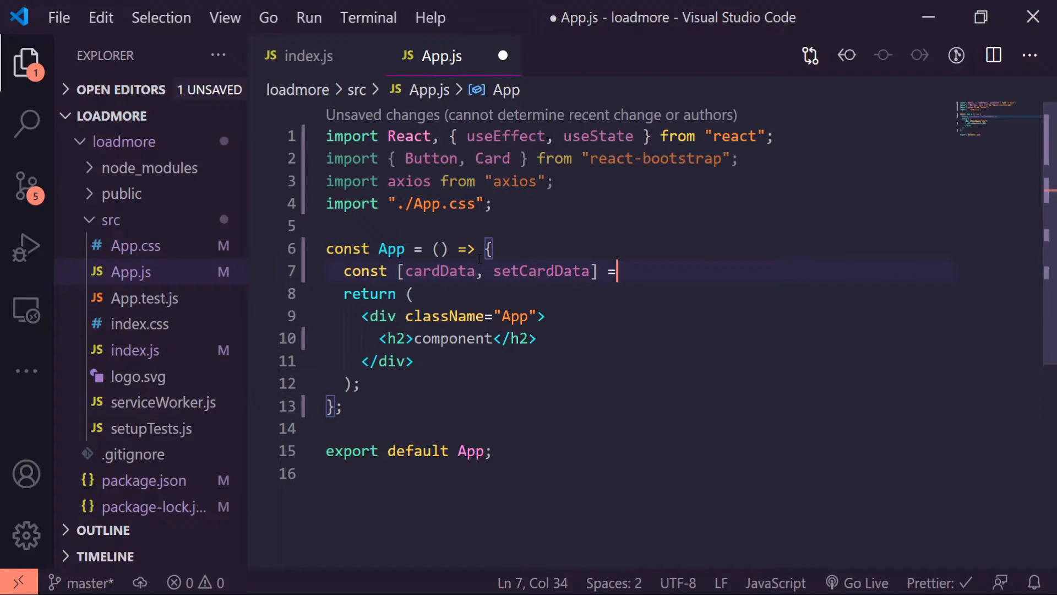
type("useState(")
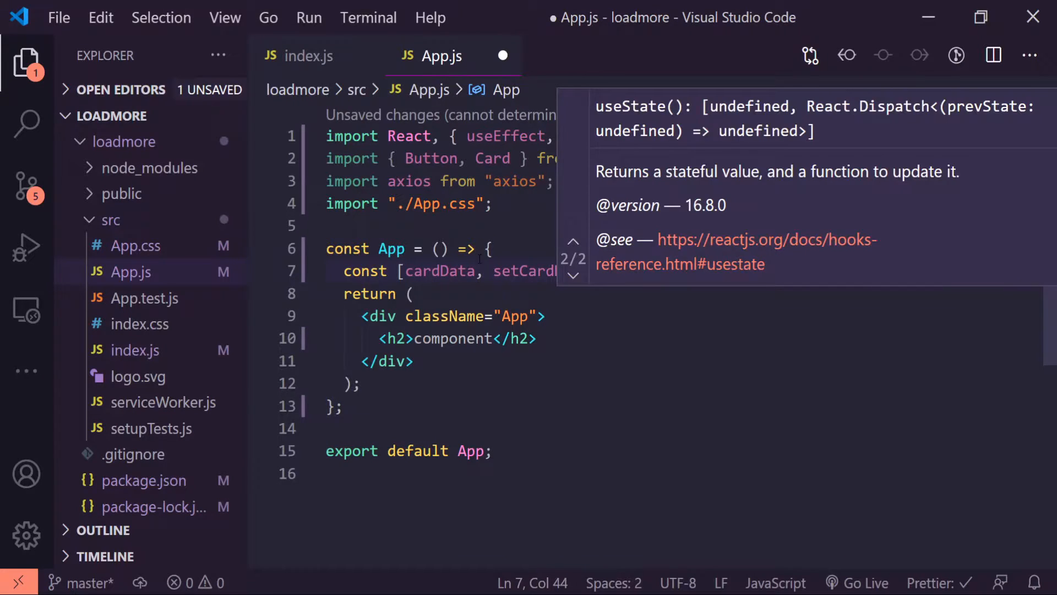
Declare const [visible, setVisible] = useState(5) and leave room for a fetch function
key("Enter")
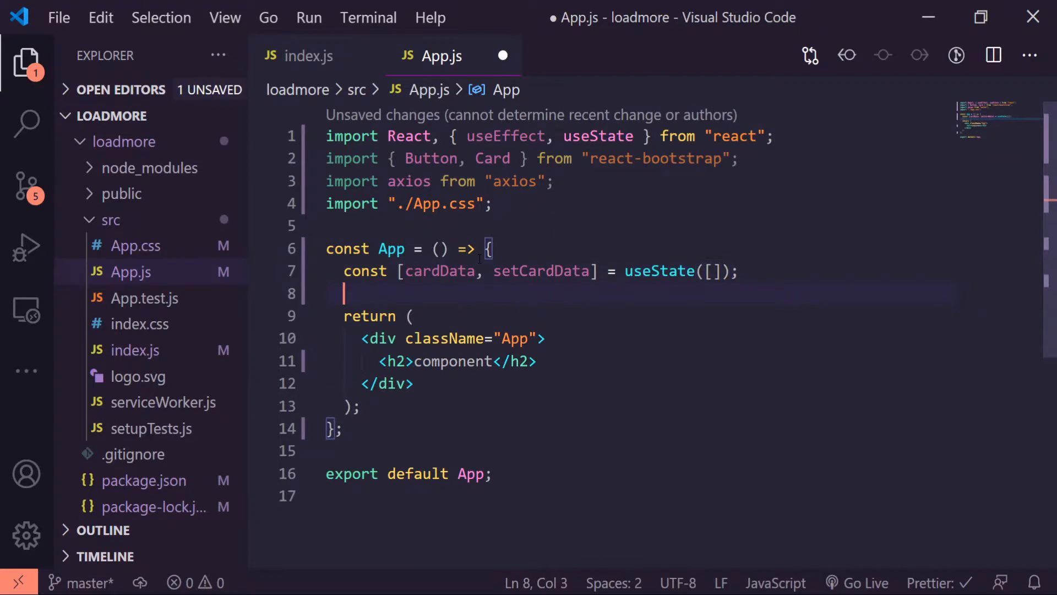
type("const []")
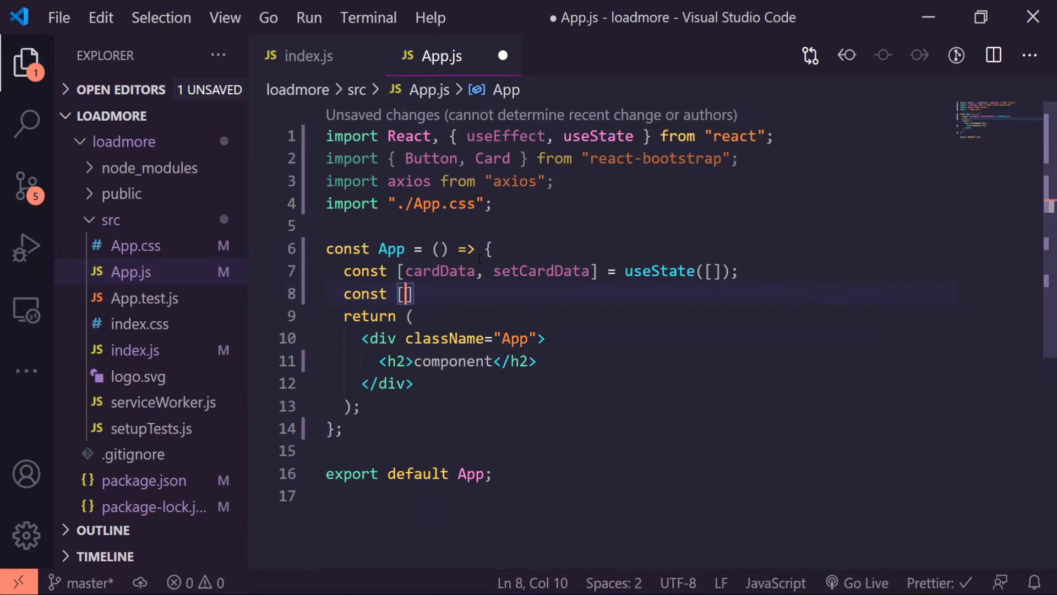
type("visible")
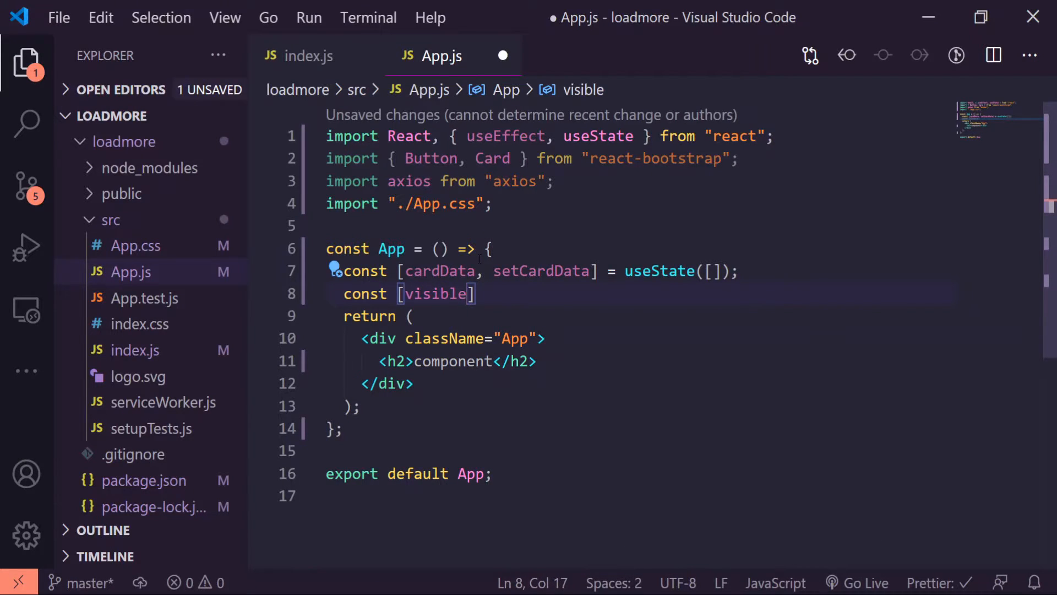
type(", setVisible")
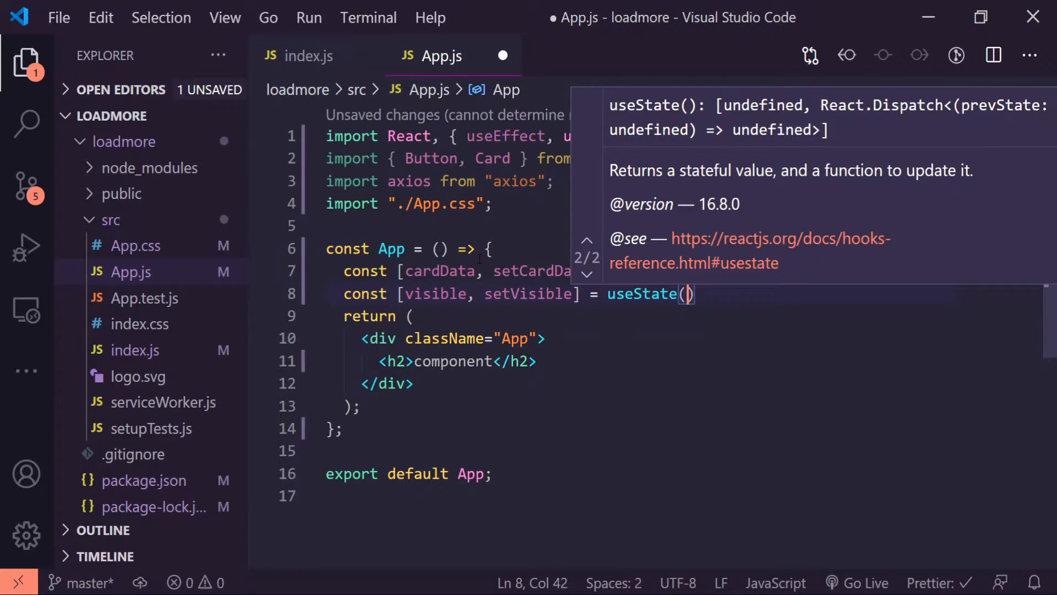
type("5);")
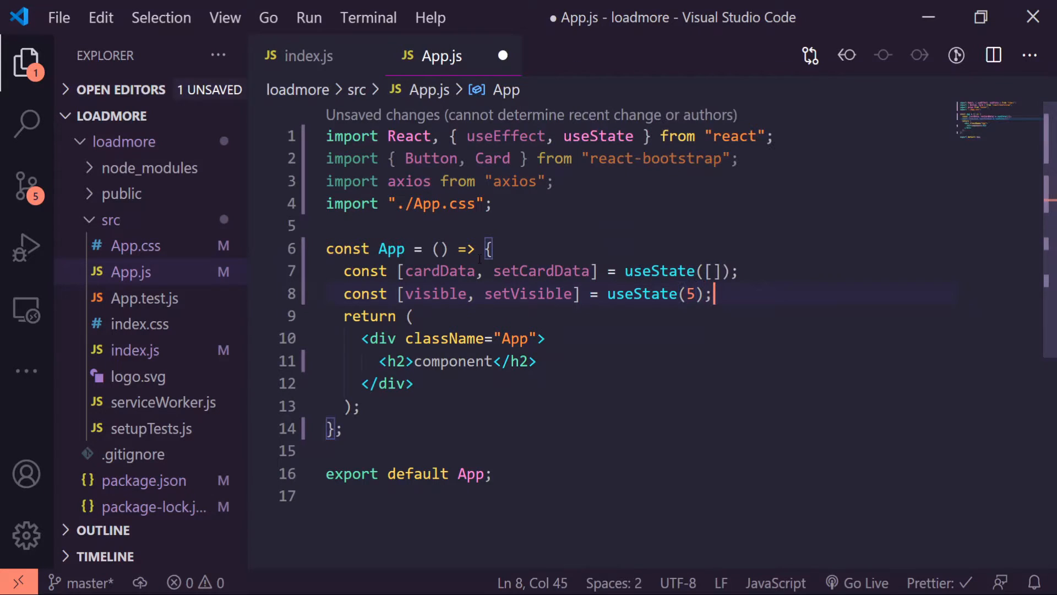
key("Enter")
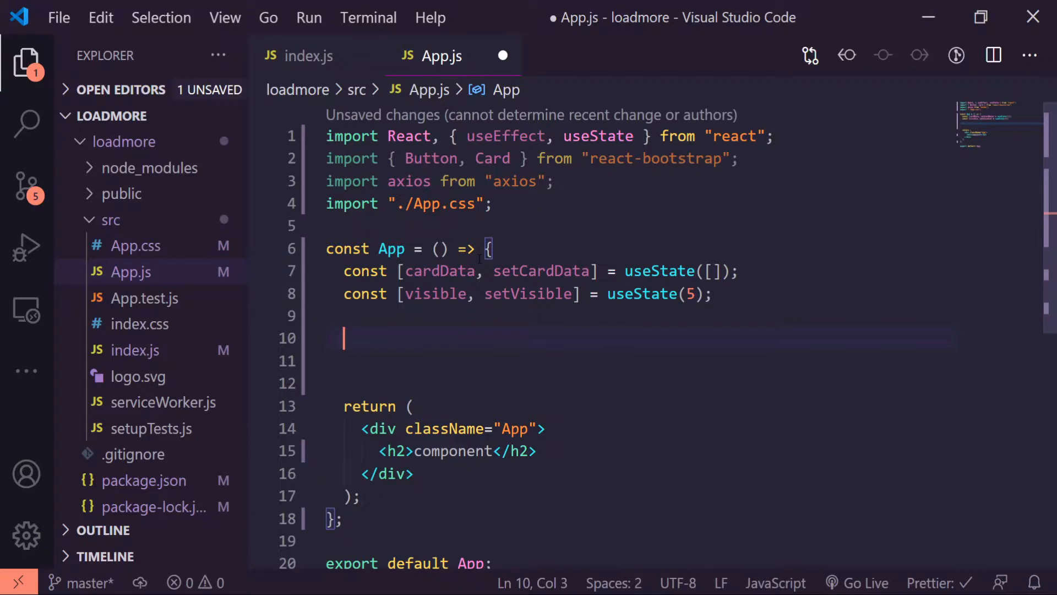
type("const allDataData")
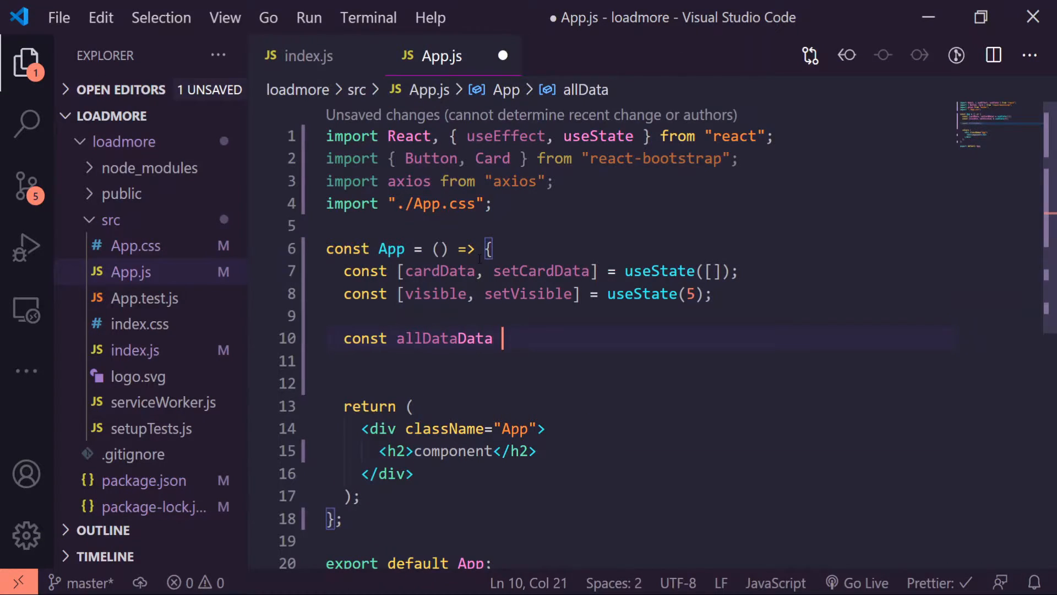
type("= async () => {")
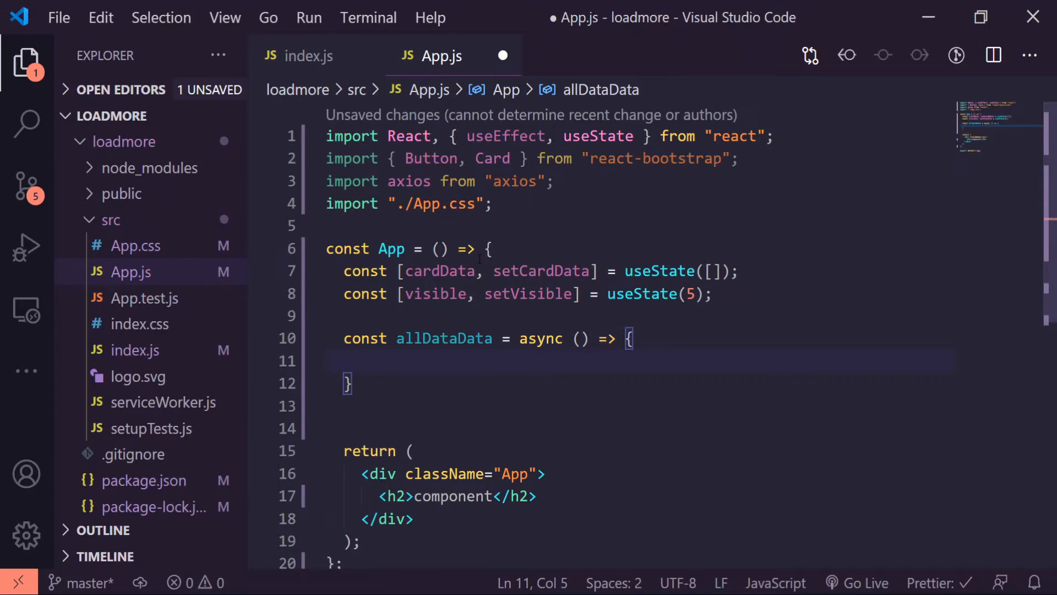
type("const response")
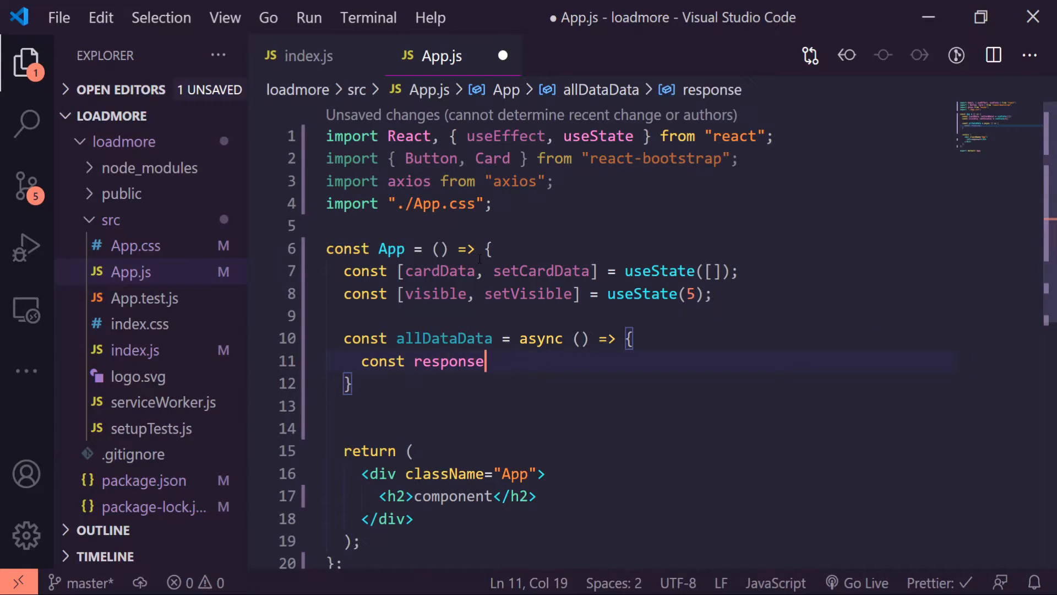
type("= await")
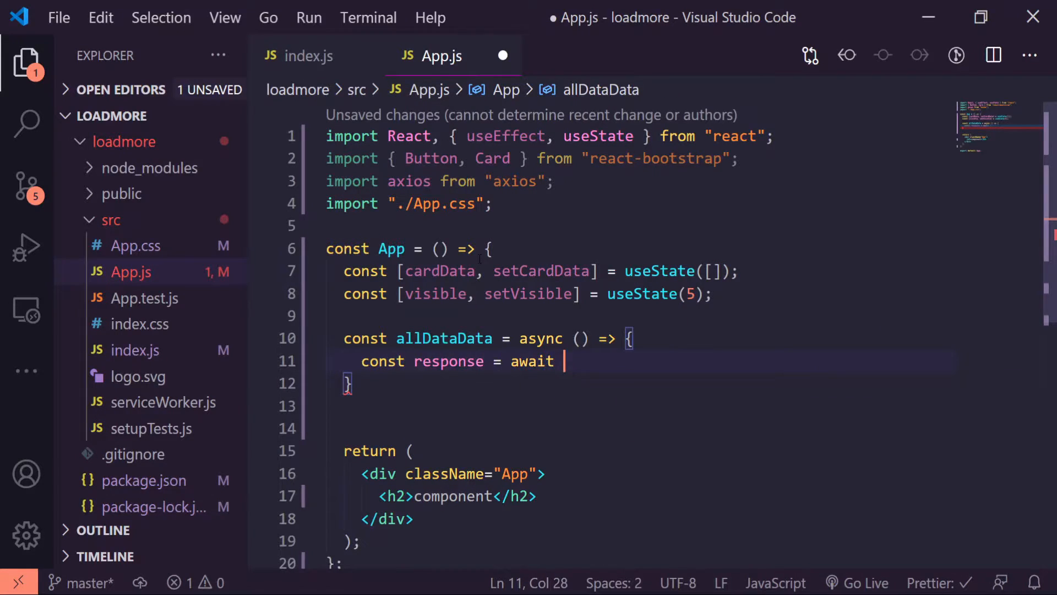
type("axios.get(\"hittps")
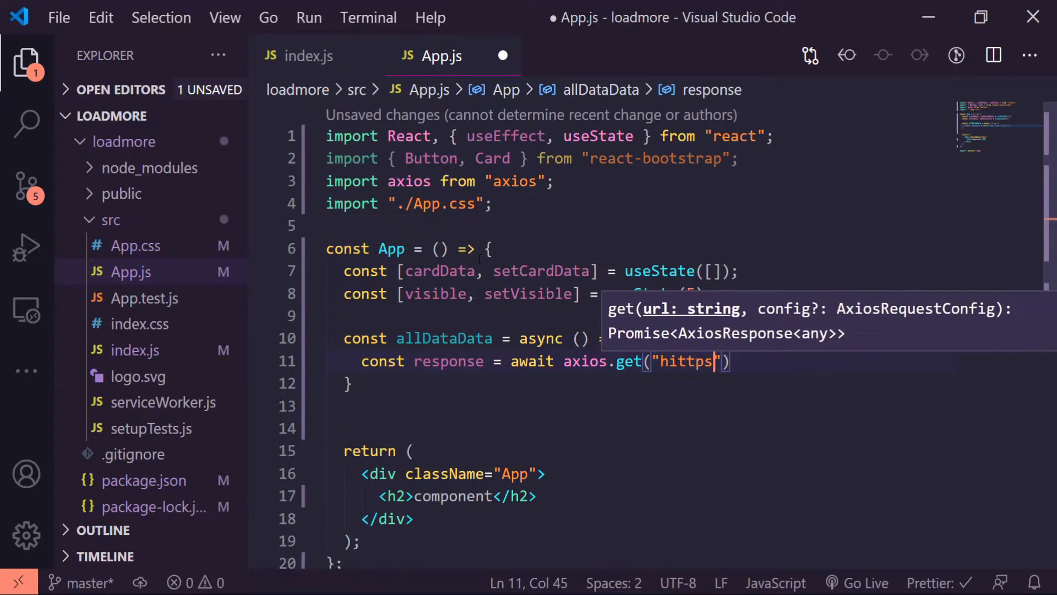
type(":")
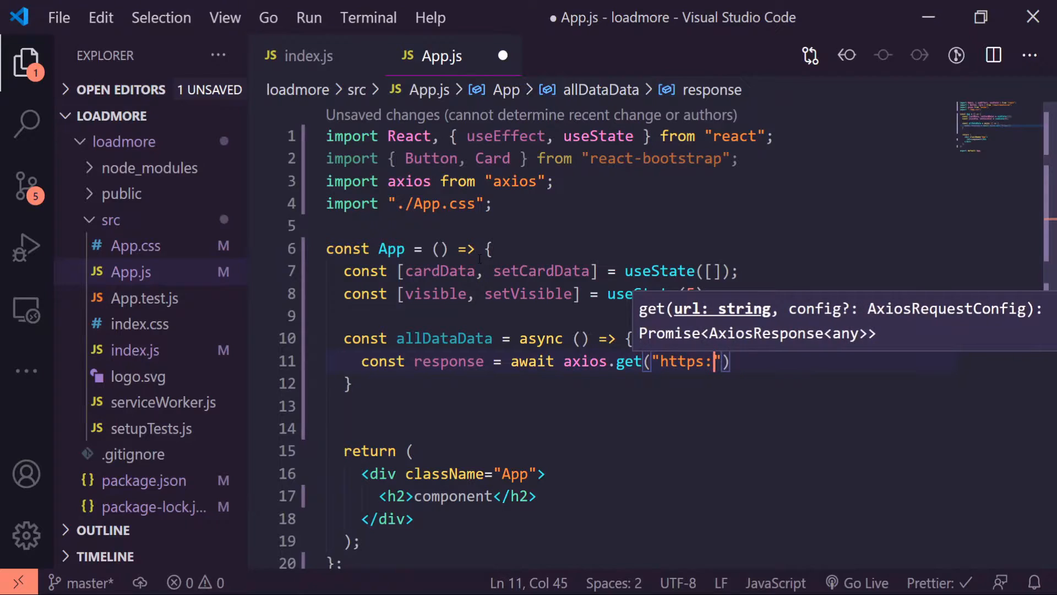
type("//random")
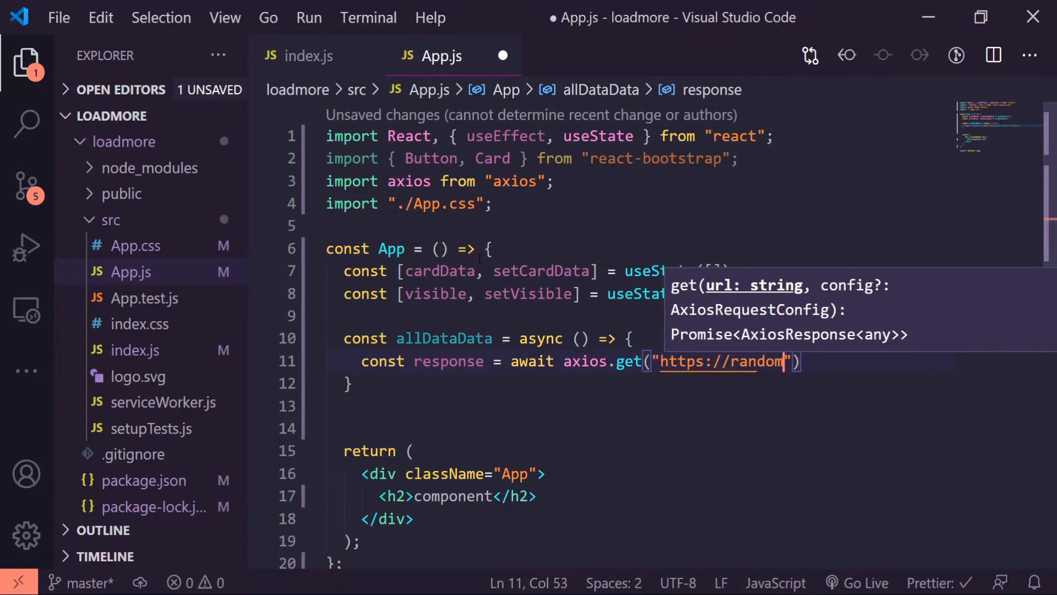
type("user.me")
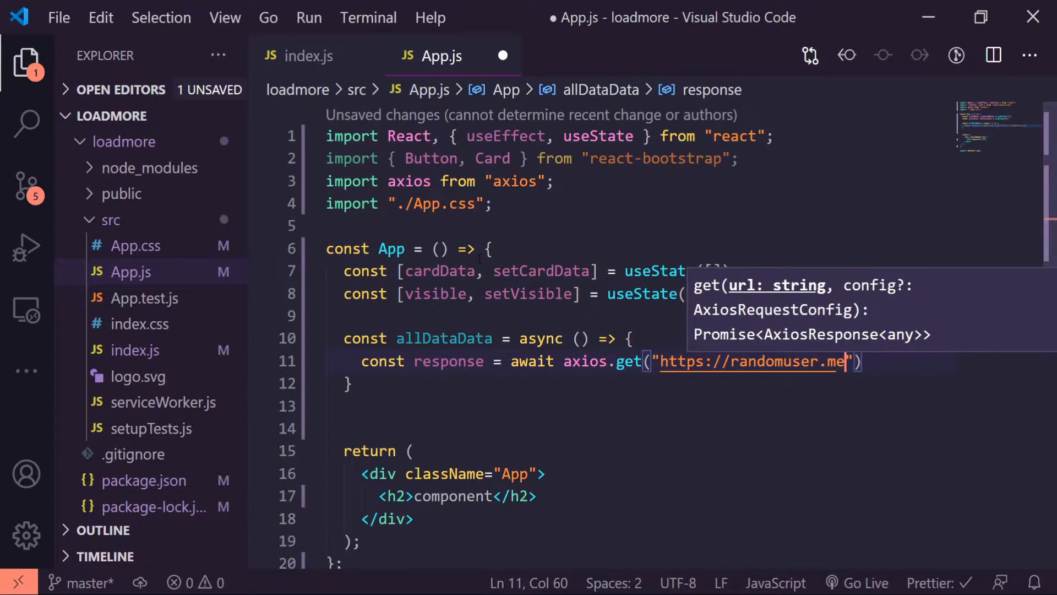
type("/api")
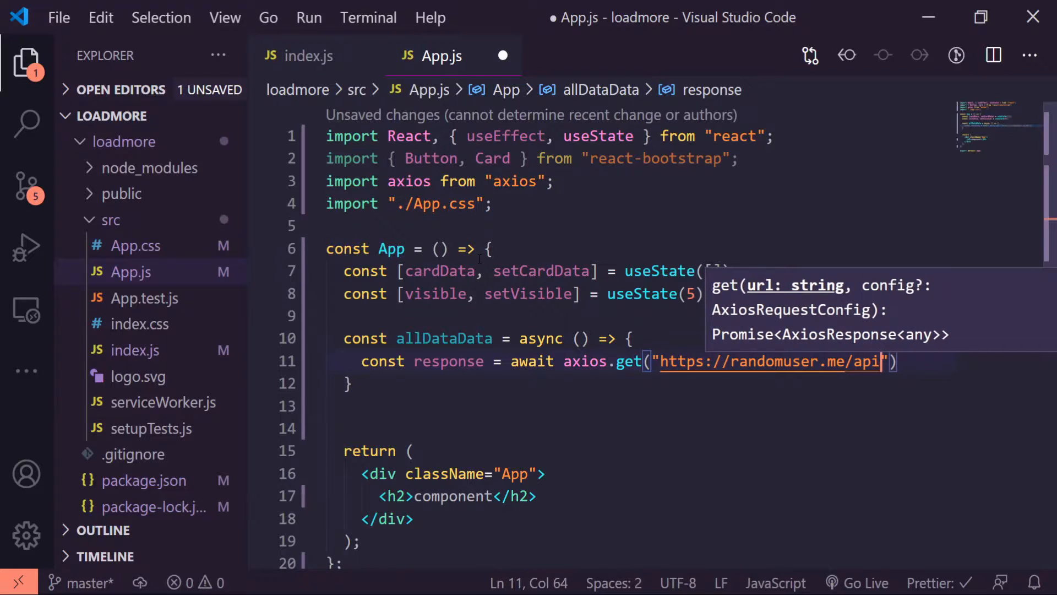
type("/?")
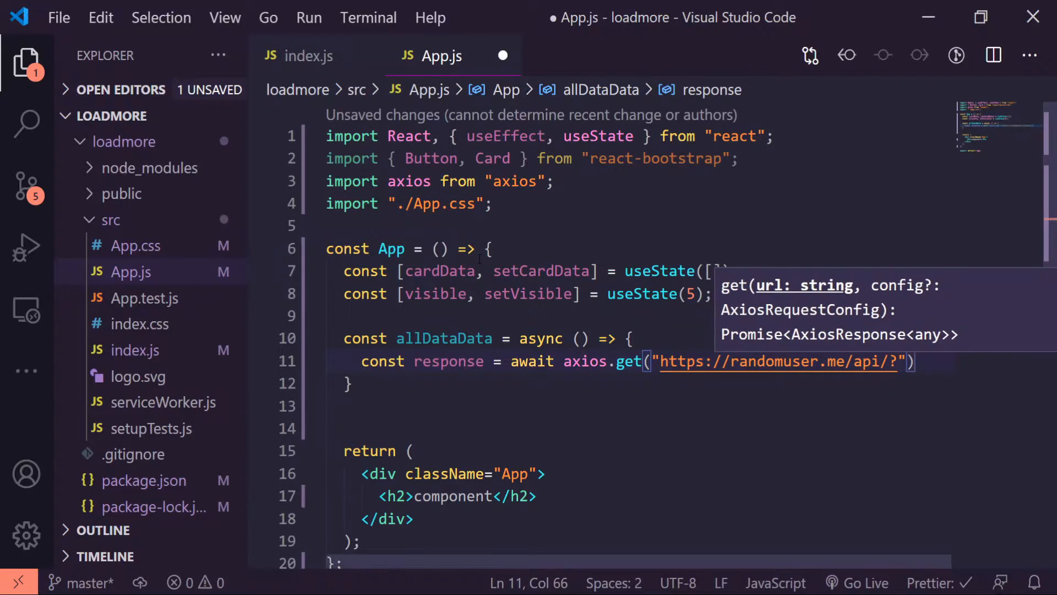
type("?results=36")
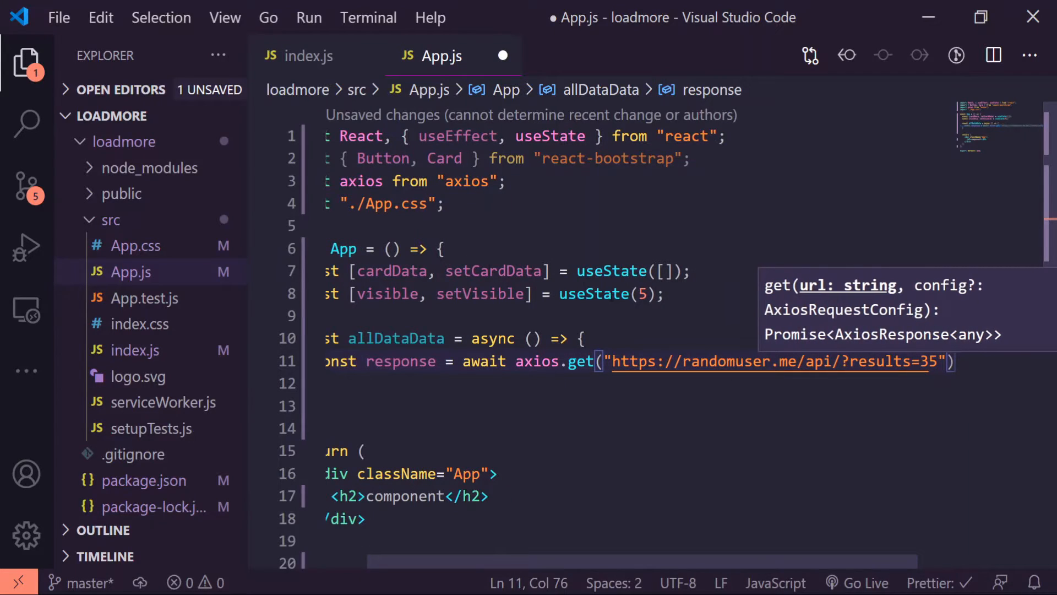
Store the fetched users with setCardData(response.data.results)
left_click(701, 360)
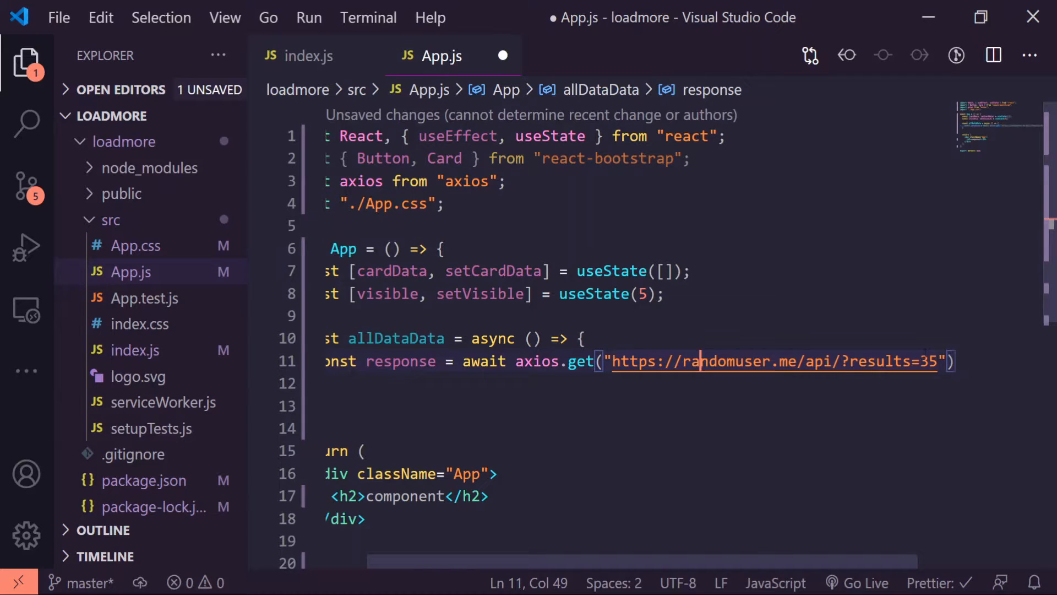
scroll("down", 3)
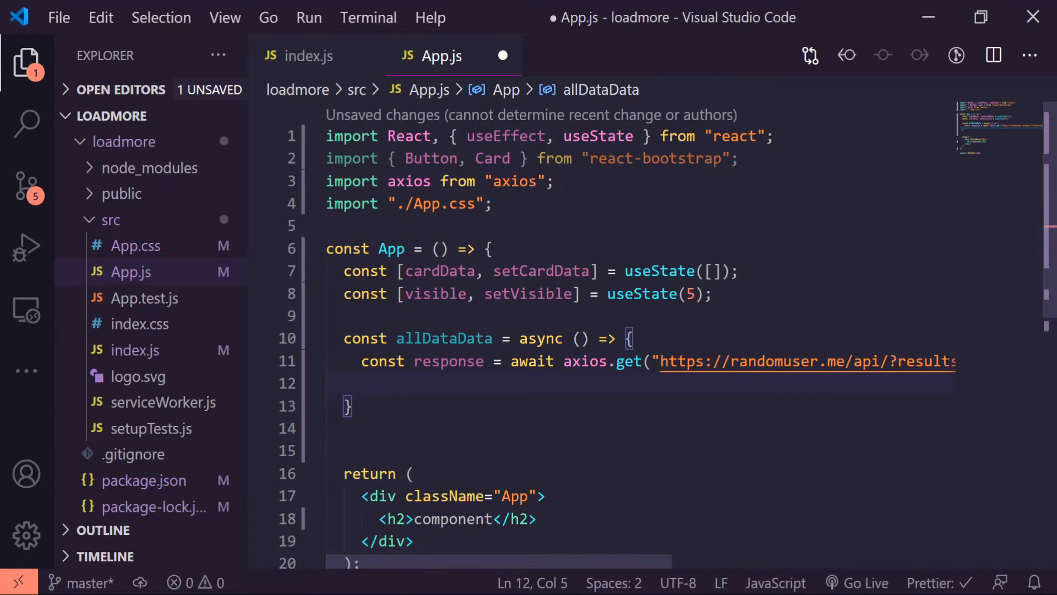
type("setCardData(")
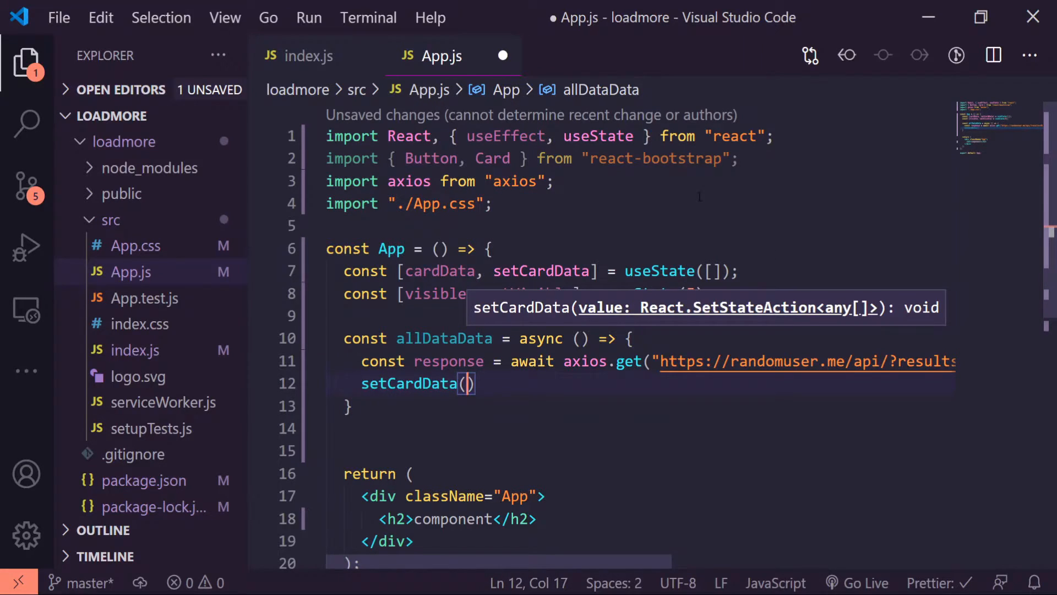
type("response.data.results")
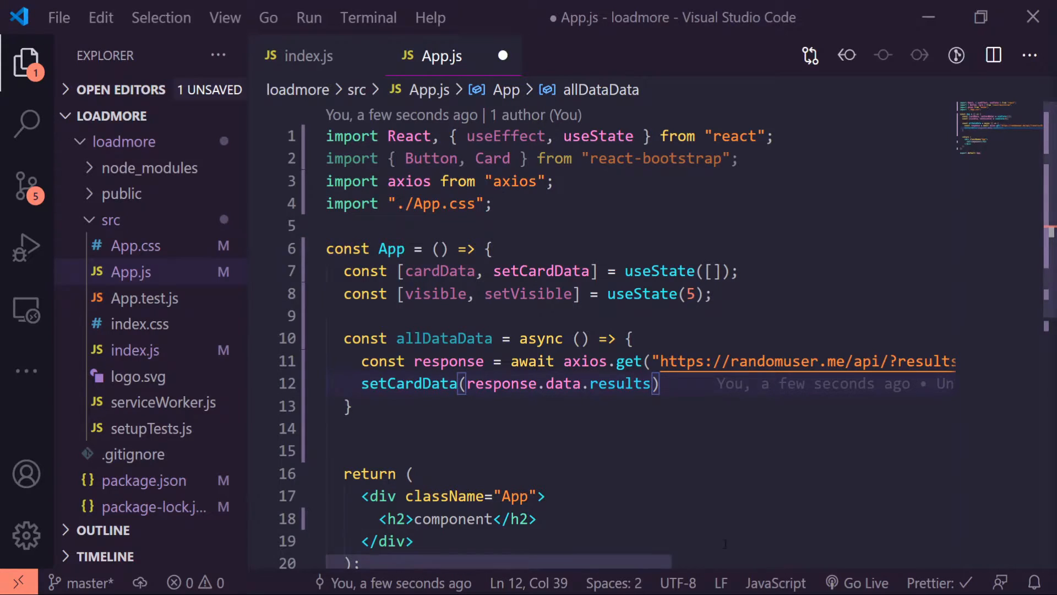
scroll("down", 3)
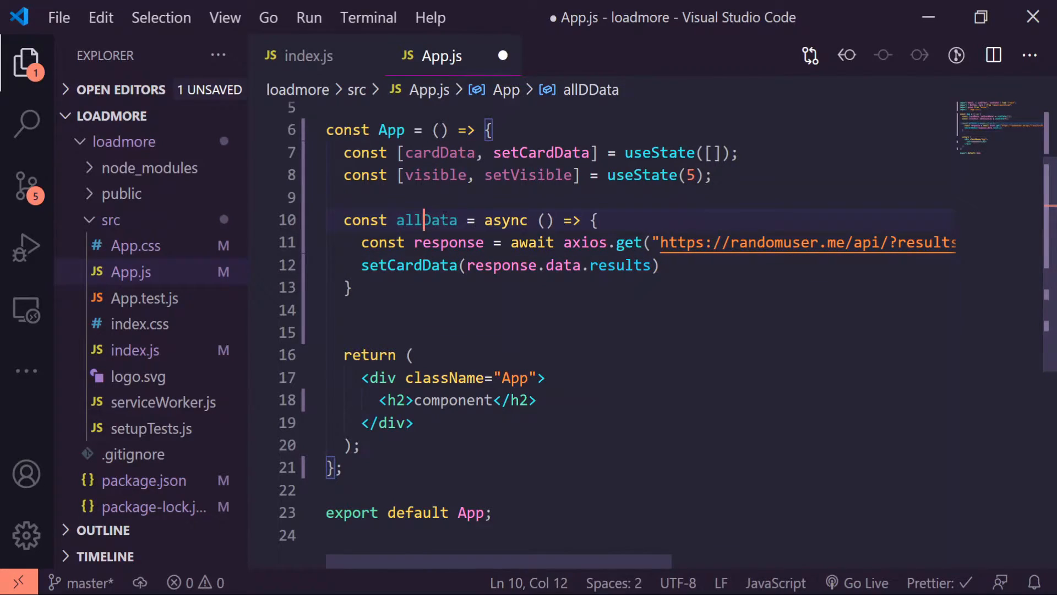
Rename the fetch function allCardData and add loadMore calling setVisible(visible + 5)
type("Card")
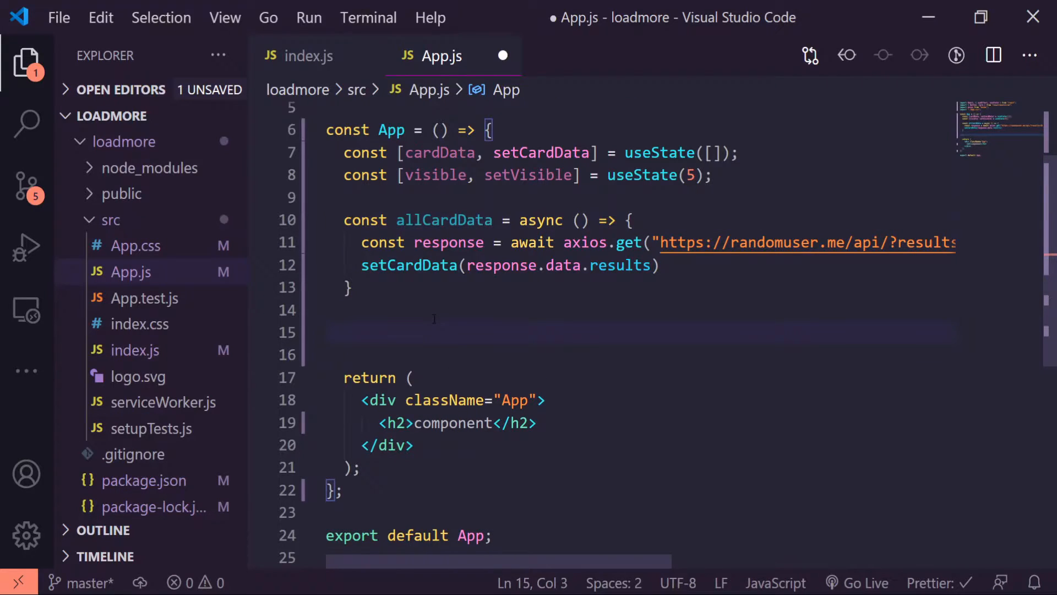
type("const load")
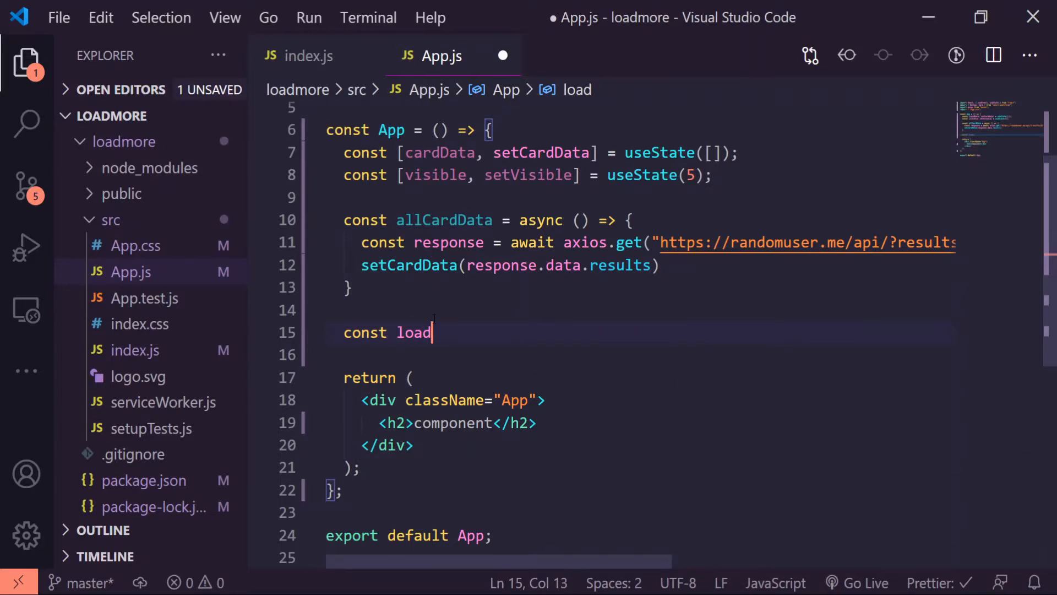
type("More = () =>")
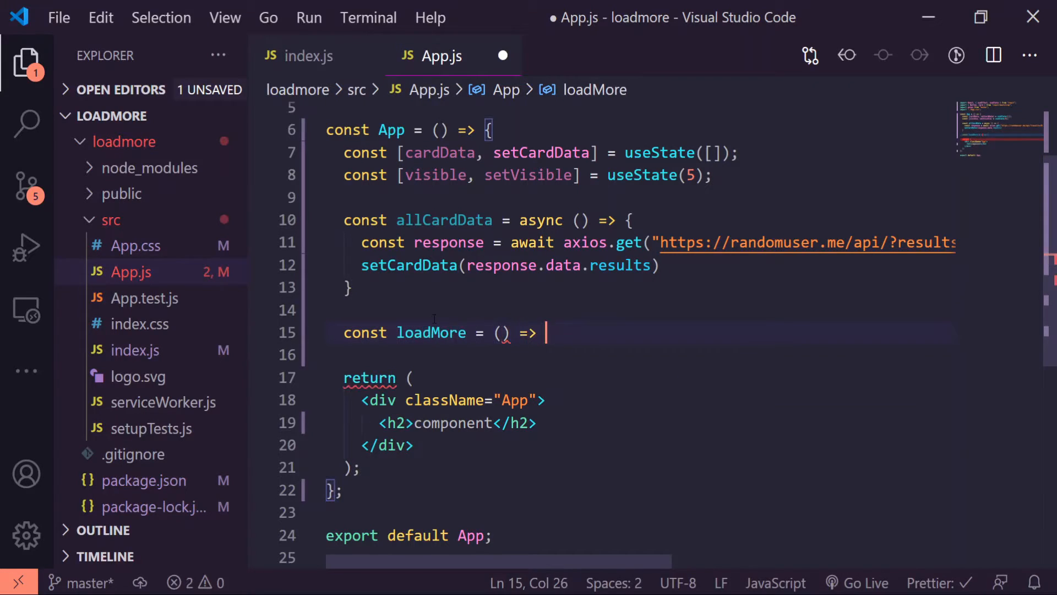
type("set")
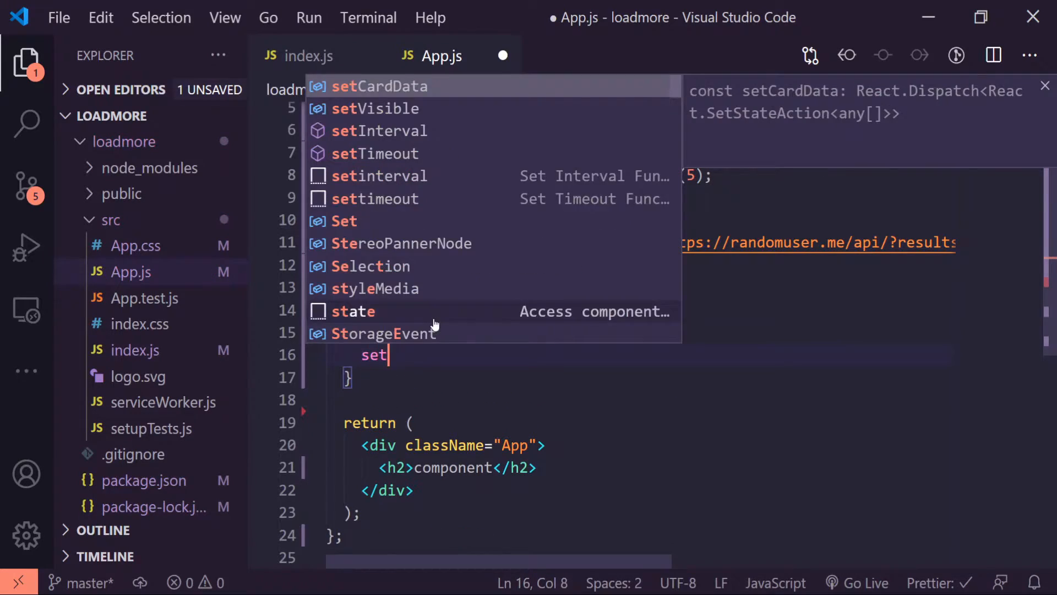
type("Visible(vis")
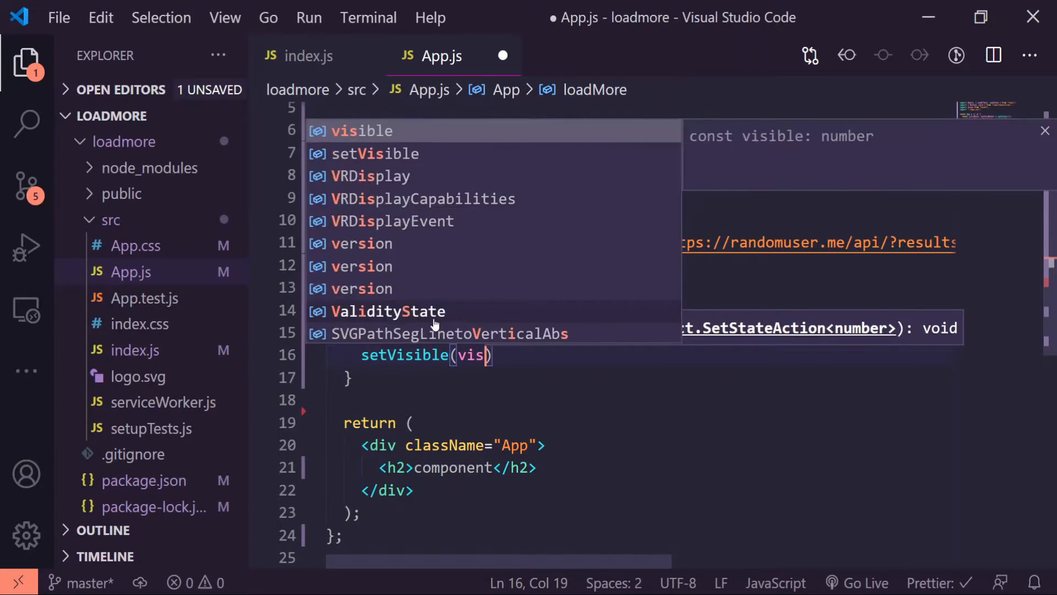
type("ible + 5")
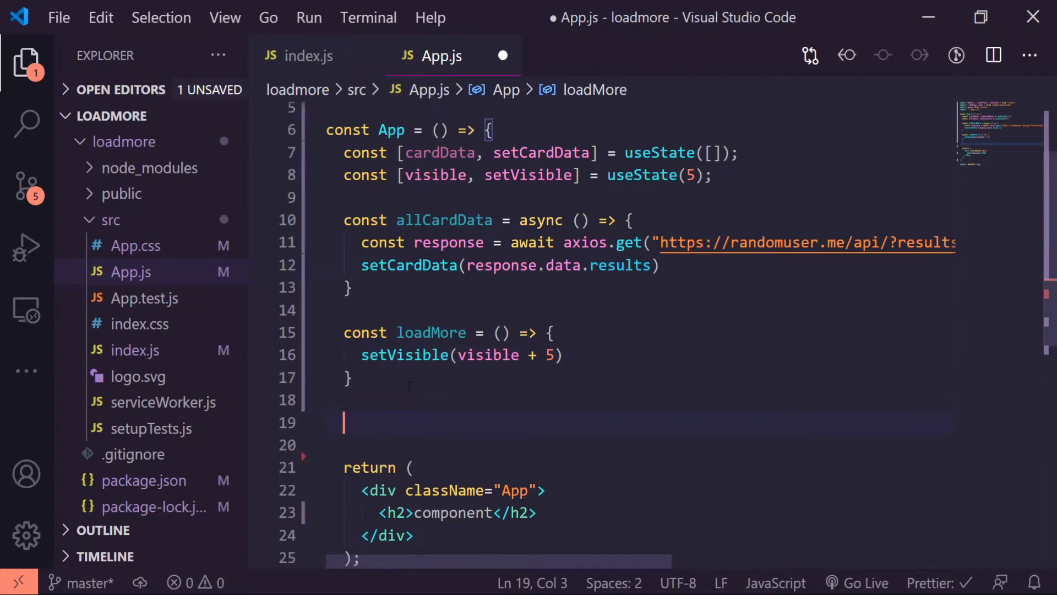
Add useEffect(() => { allCardData() }, []) to fetch users once on mount
type("useEffect(() => {")
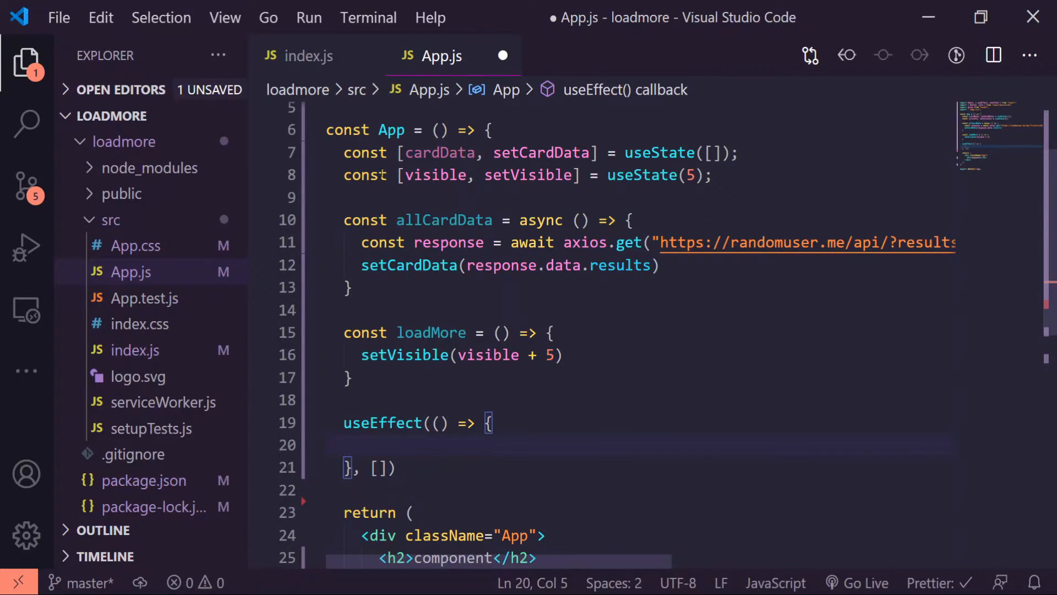
scroll("down", 3)
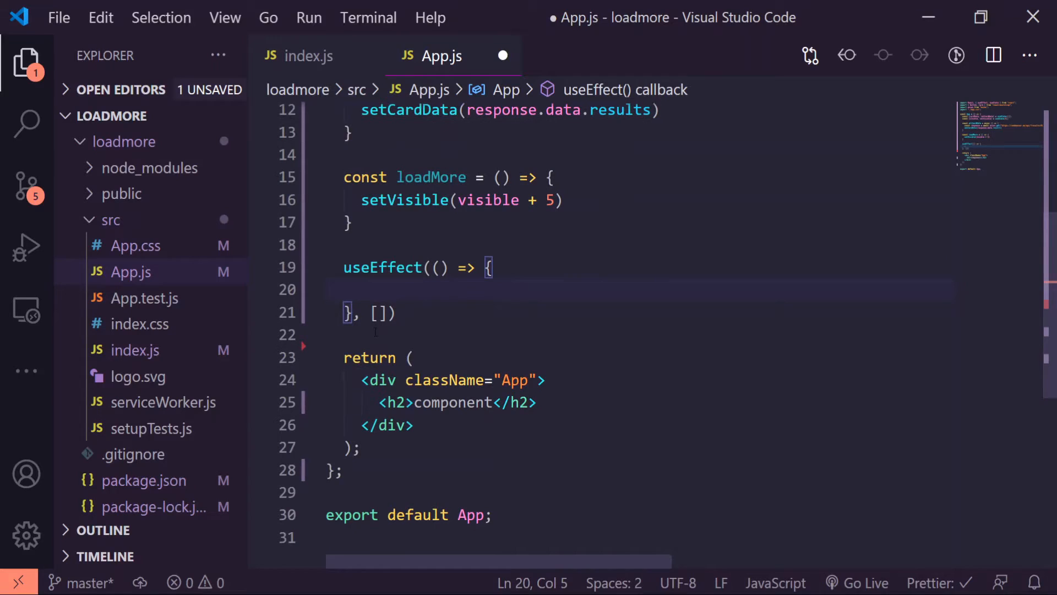
type("allCardData()")
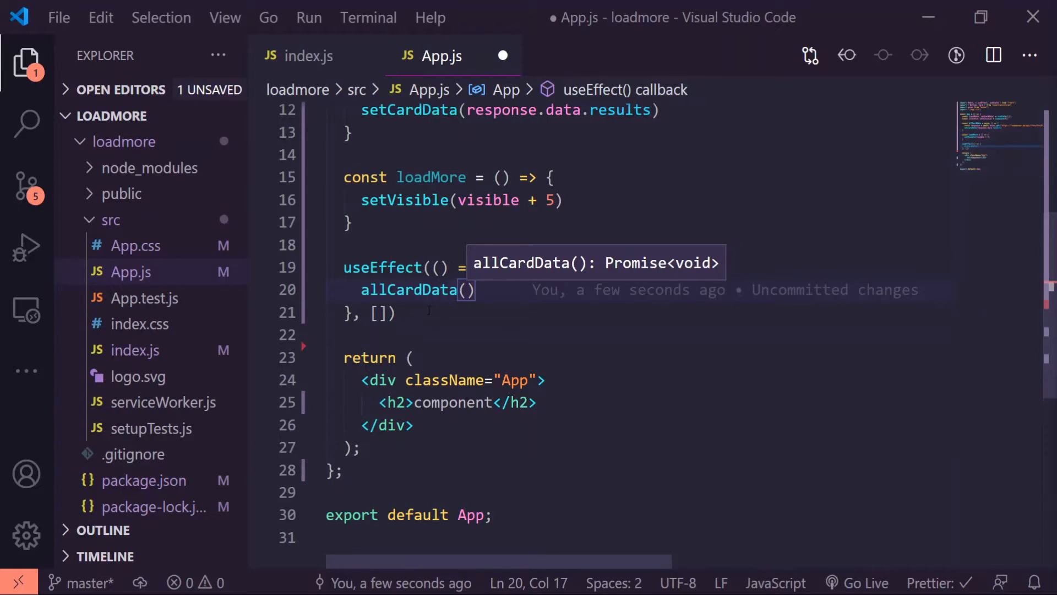
Write renderCard = (person, index) returning a Card with picture, name, email, cell and gender
type("const renderCard =")
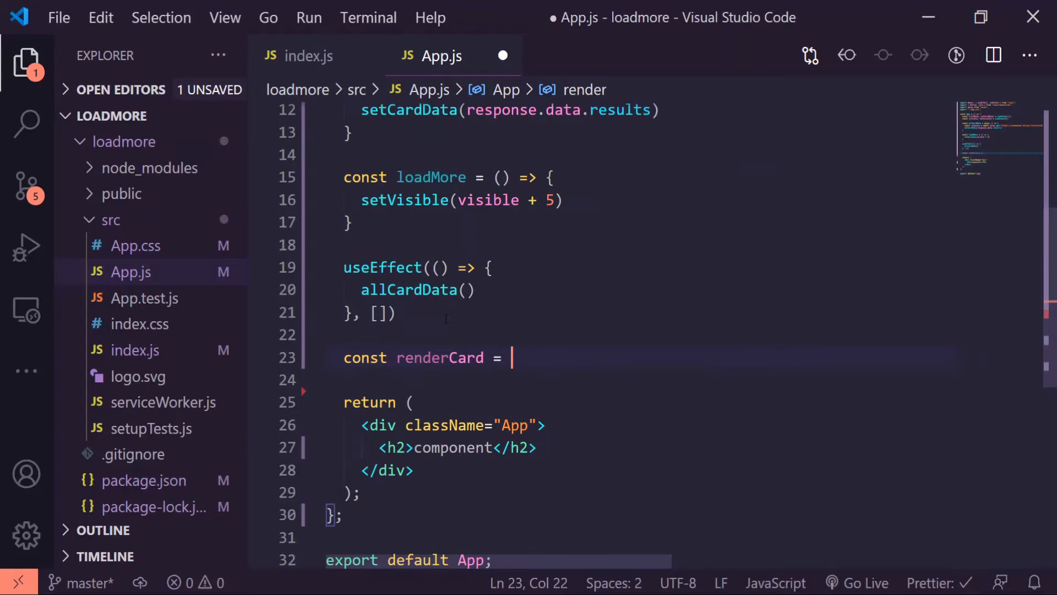
type("person, index) =")
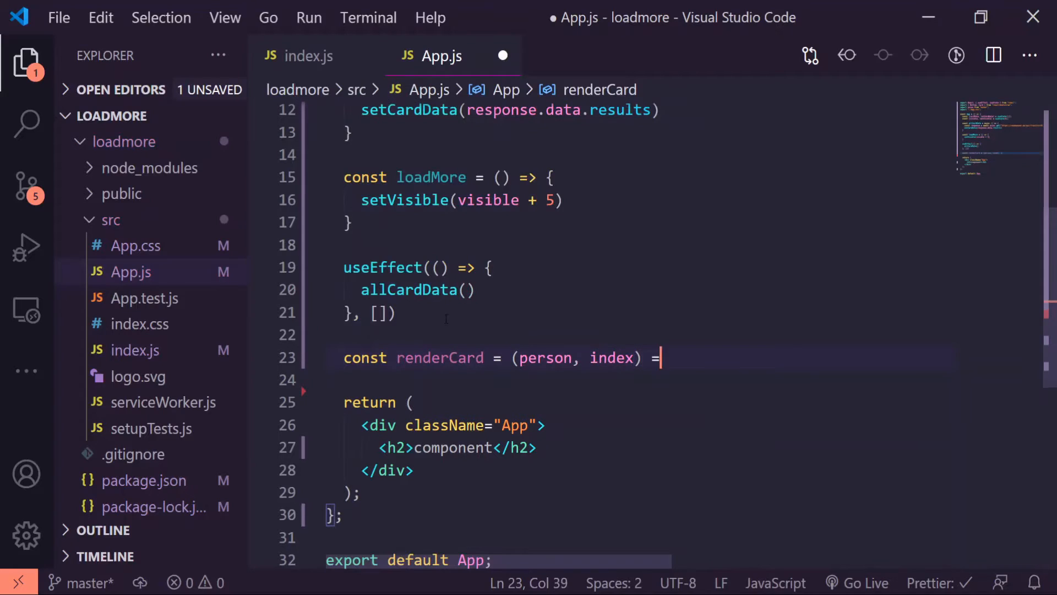
type("{")
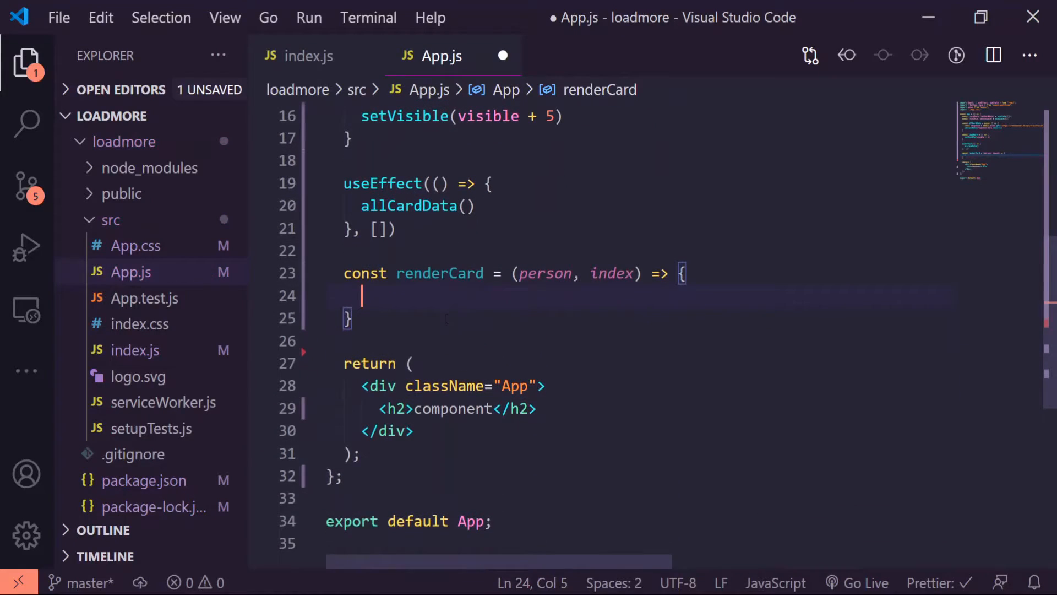
type("return (")
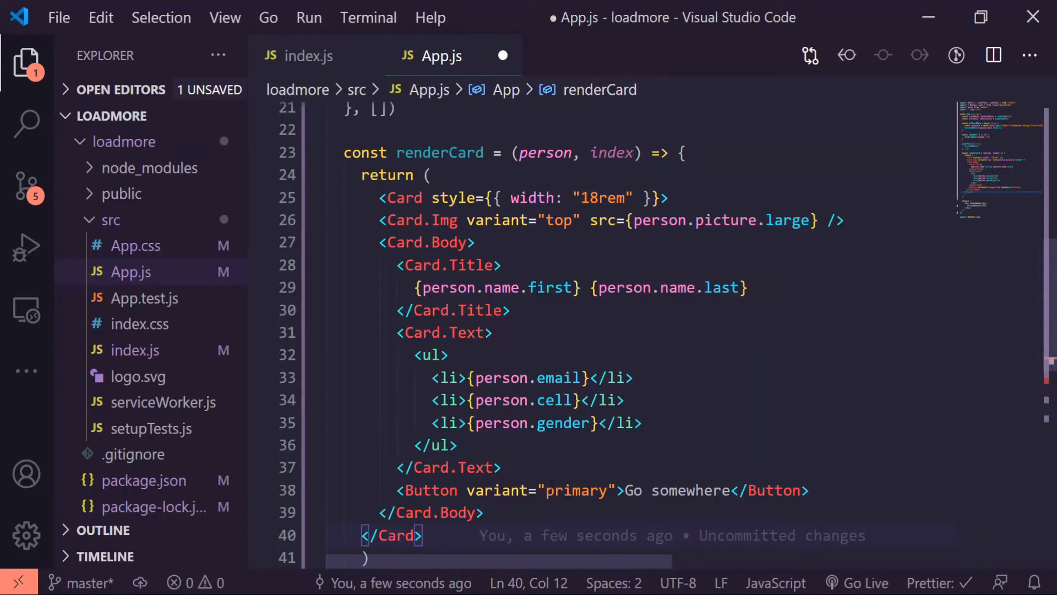
Remove the unused Button name from the react-bootstrap import and save App.js
scroll("up", 3)
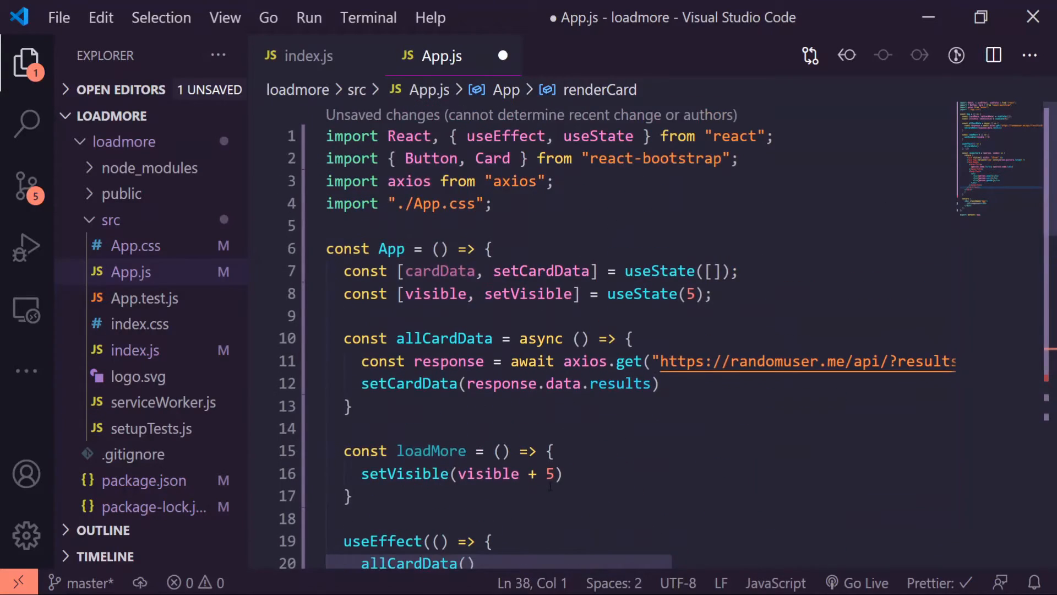
double_click(432, 158)
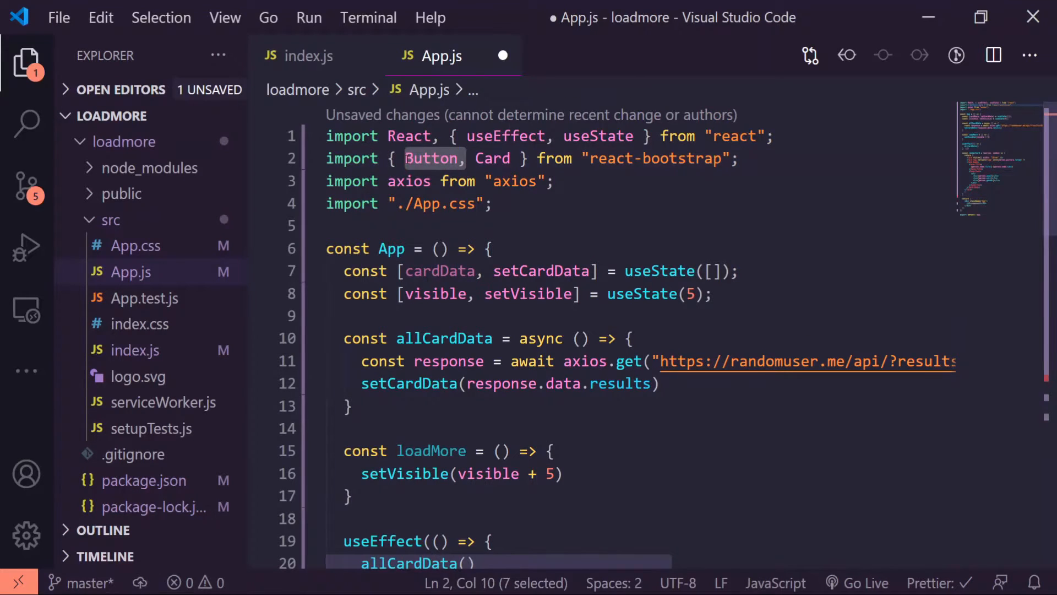
key("Delete")
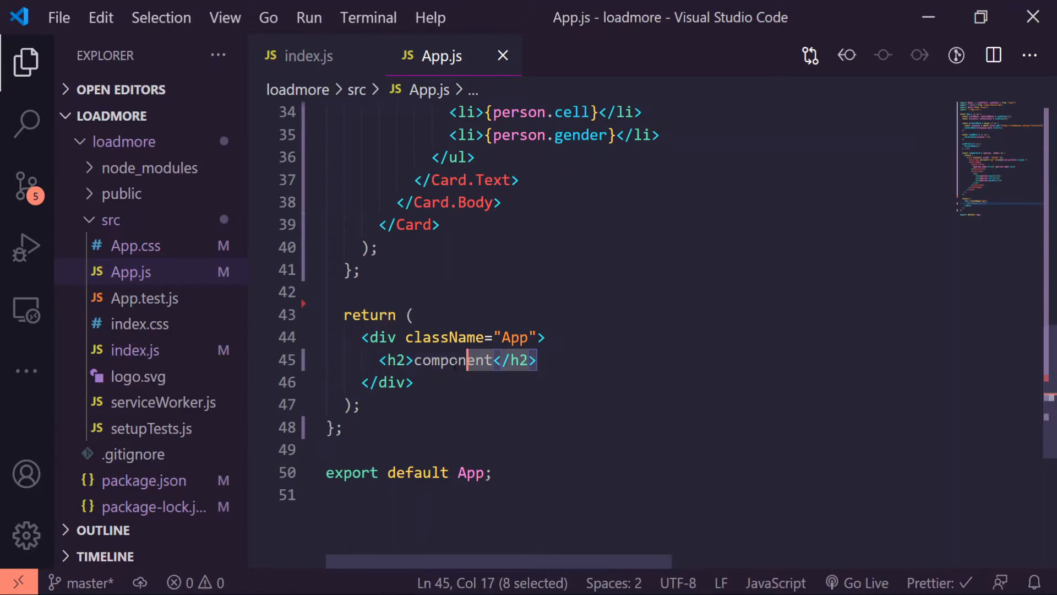
Replace the placeholder heading with {cardData.slice(0, visible).map(renderCard)}
type("{}")
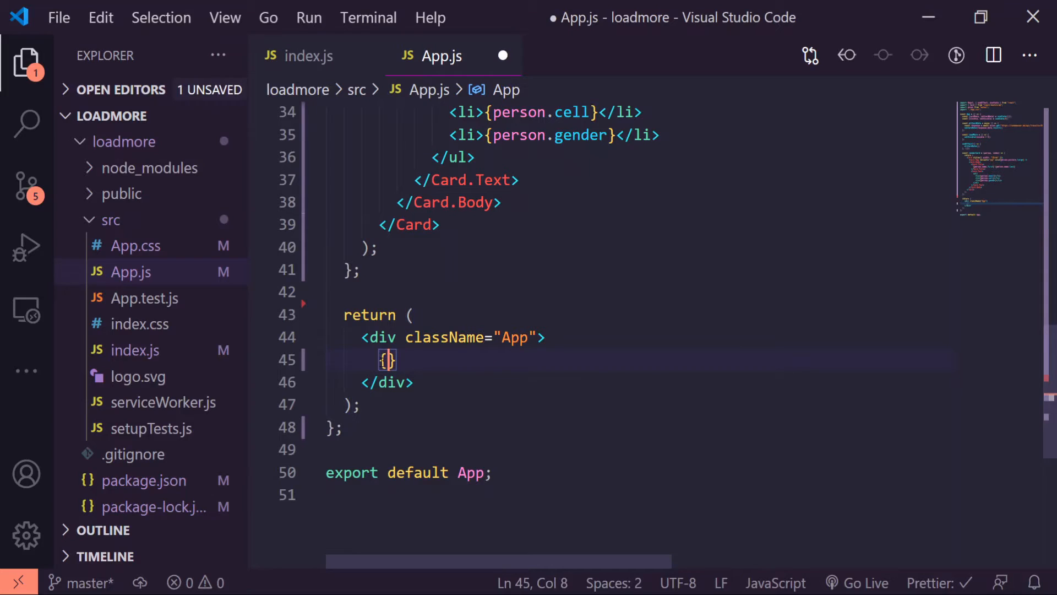
type("card")
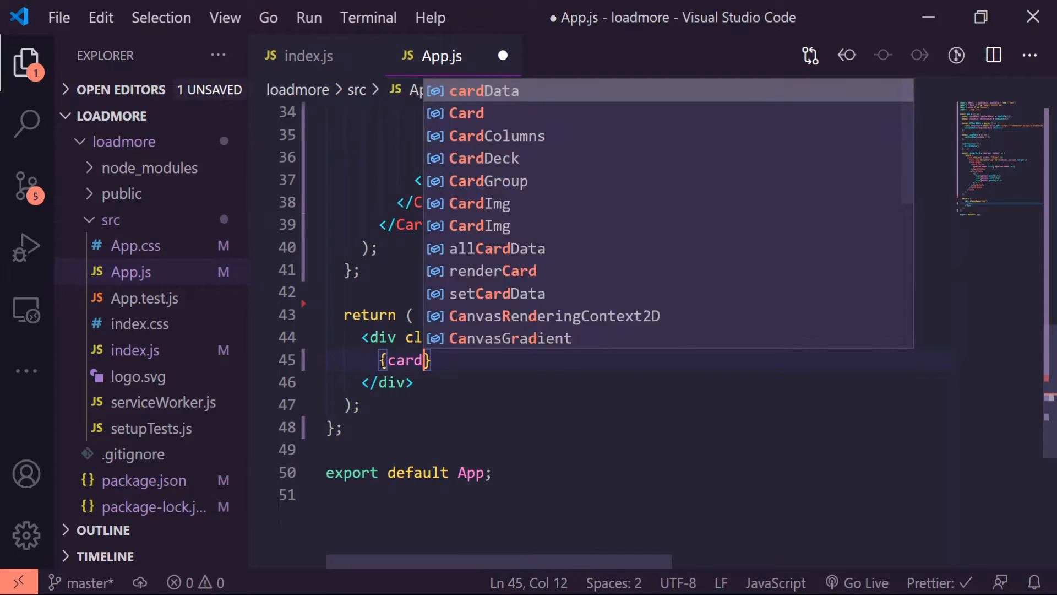
type("Data.slick")
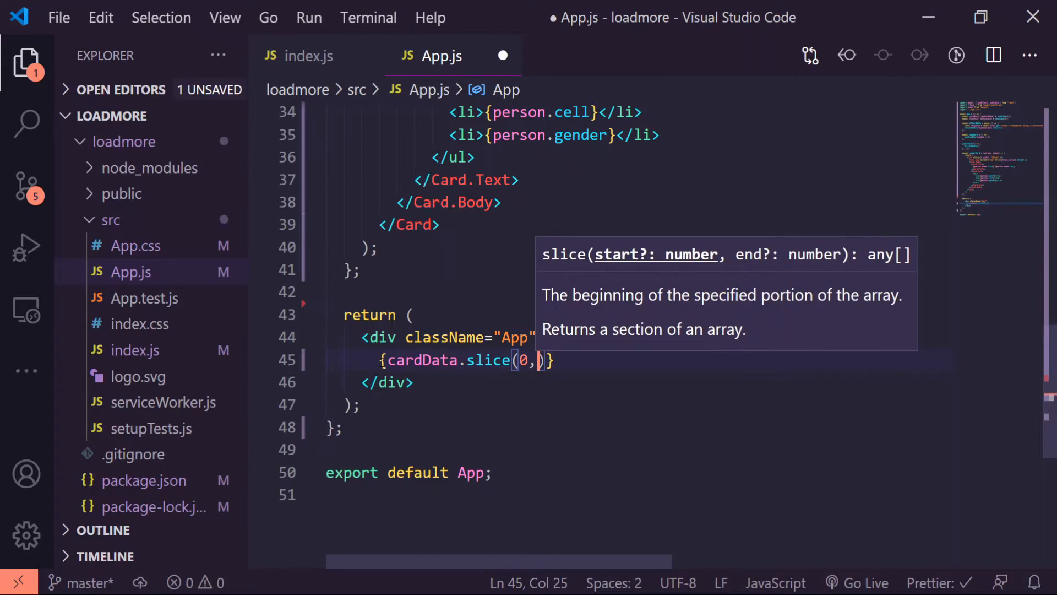
type("visi")
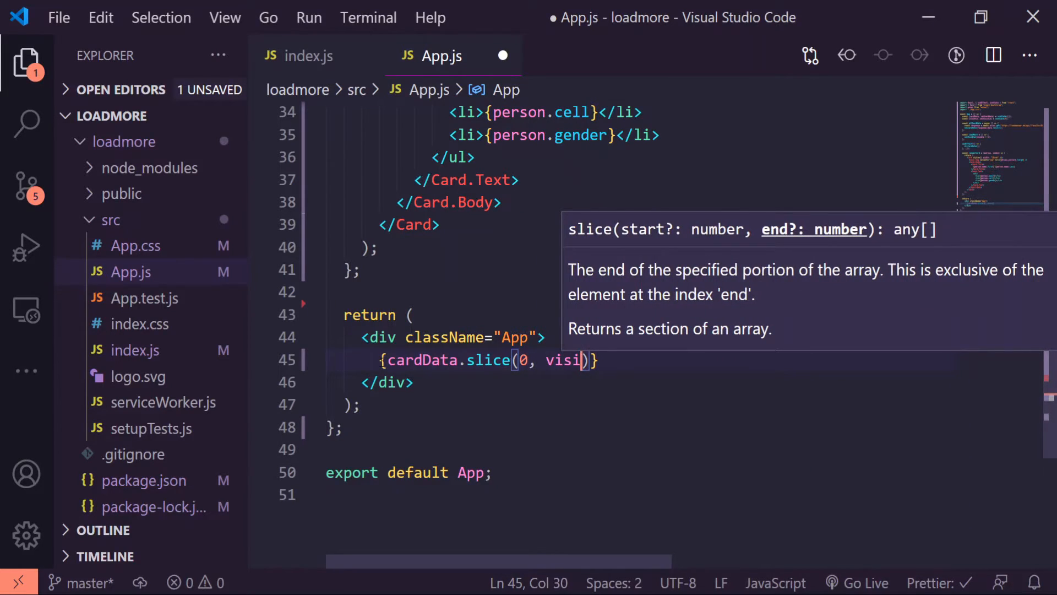
type("ble)")
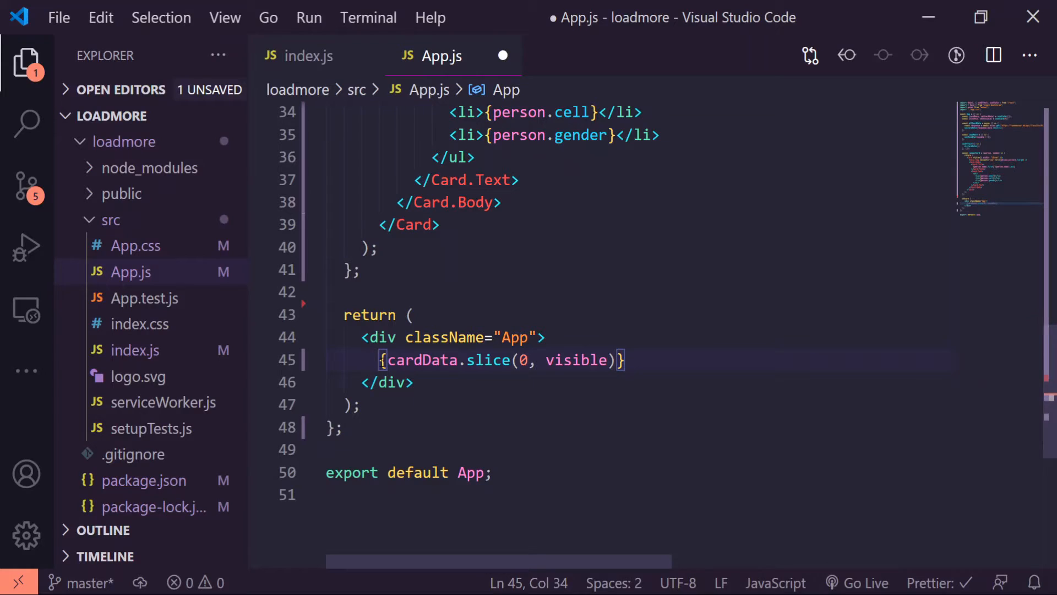
type(".map(render)")
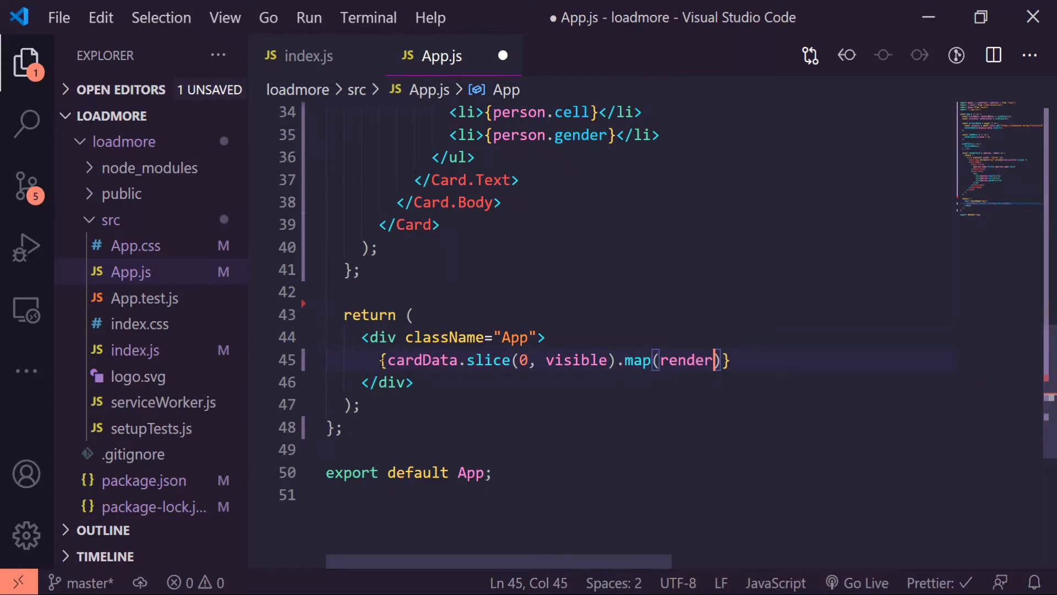
type("Card")
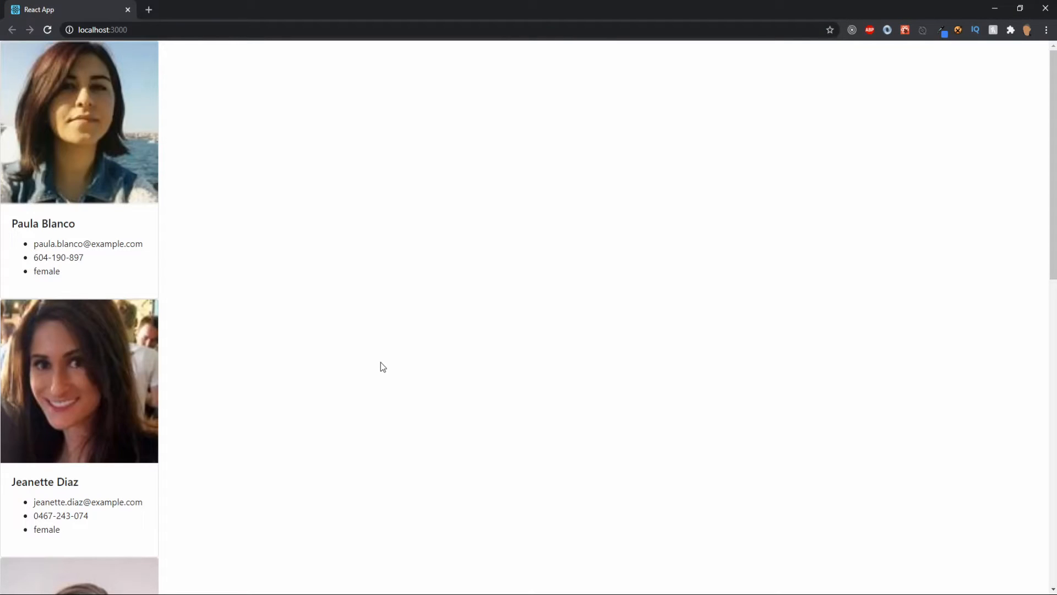
scroll("down", 3)
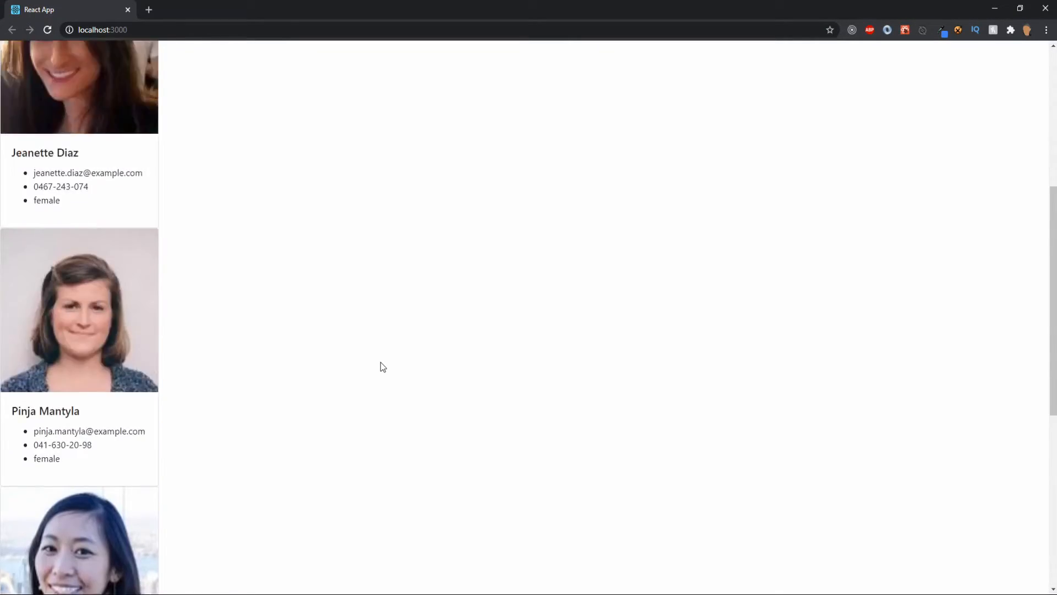
scroll("down", 3)
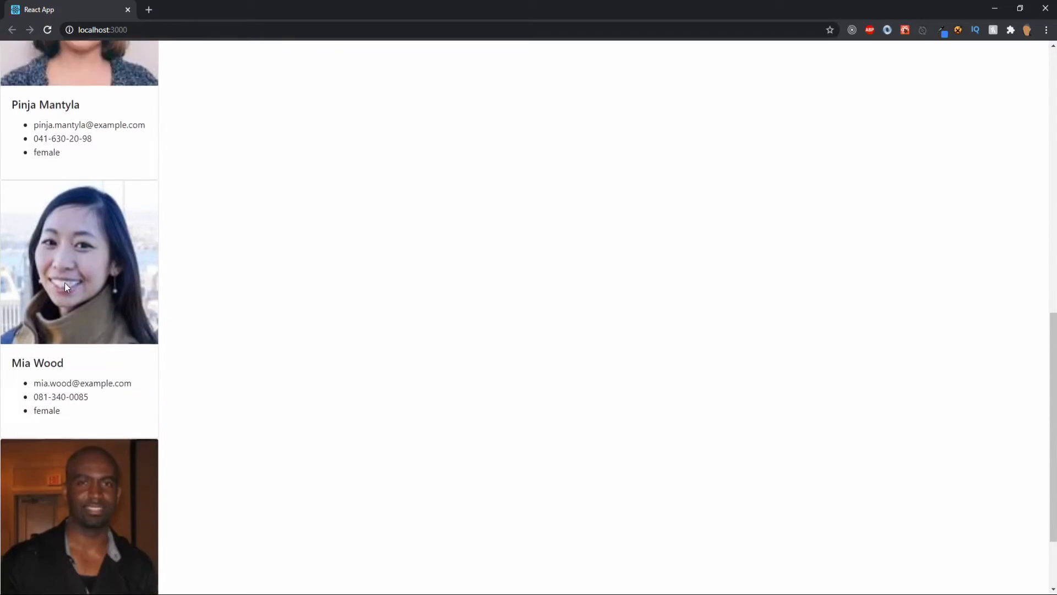
scroll("down", 3)
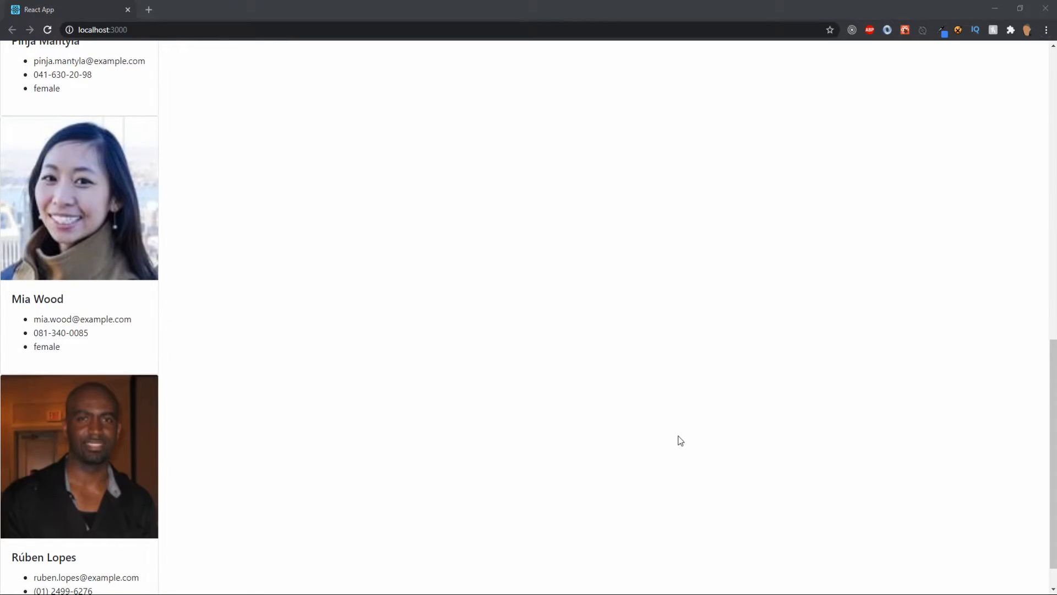
key("alt+tab")
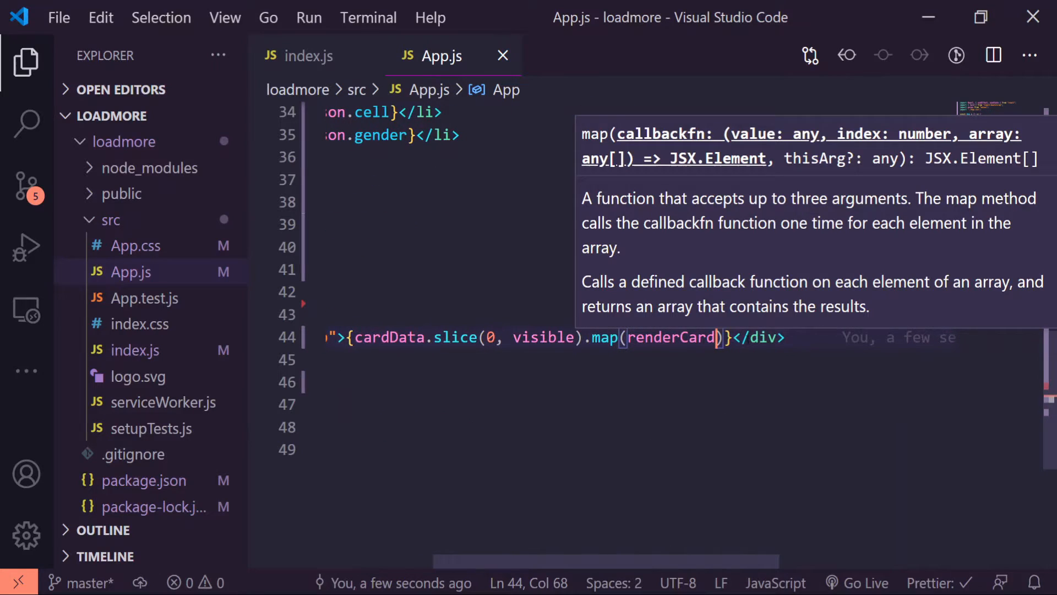
Render {visible < cardData.length && (<button>Load 5 More</button>)} below the map line and begin its onClick
key("Enter")
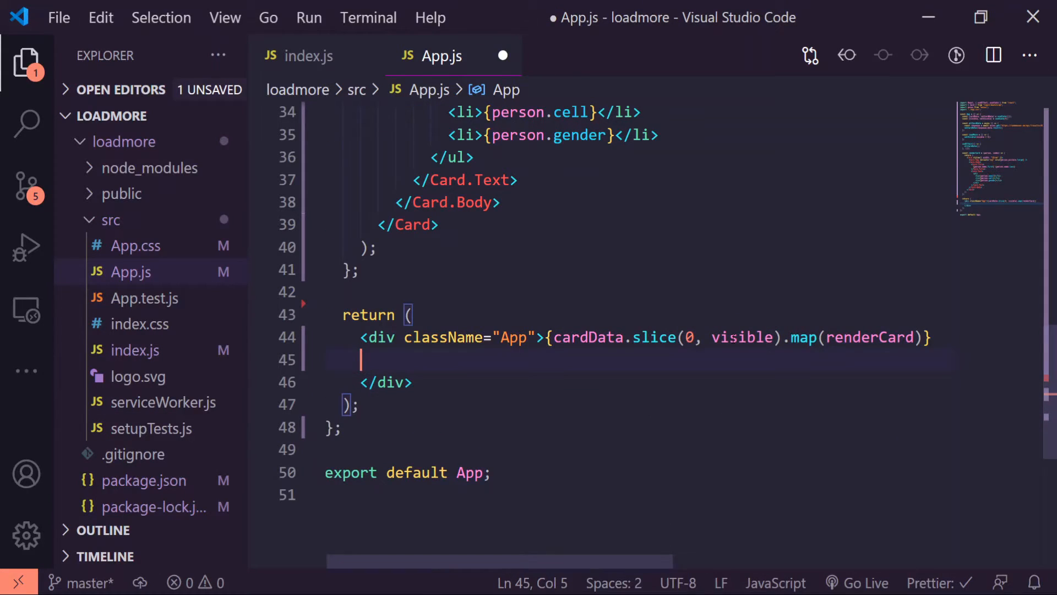
type("{vi}")
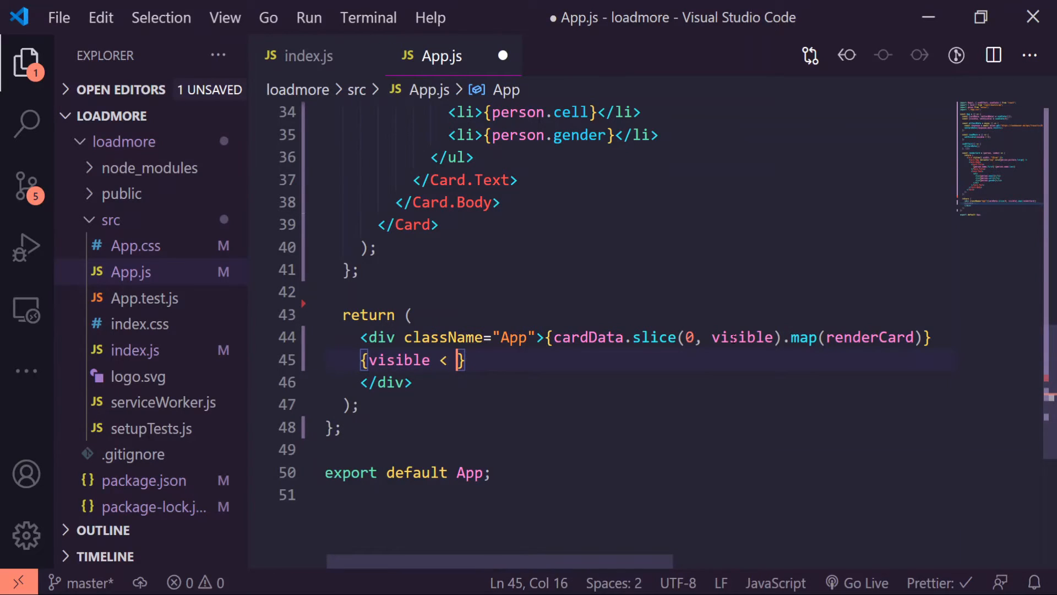
type("cardData.length &&")
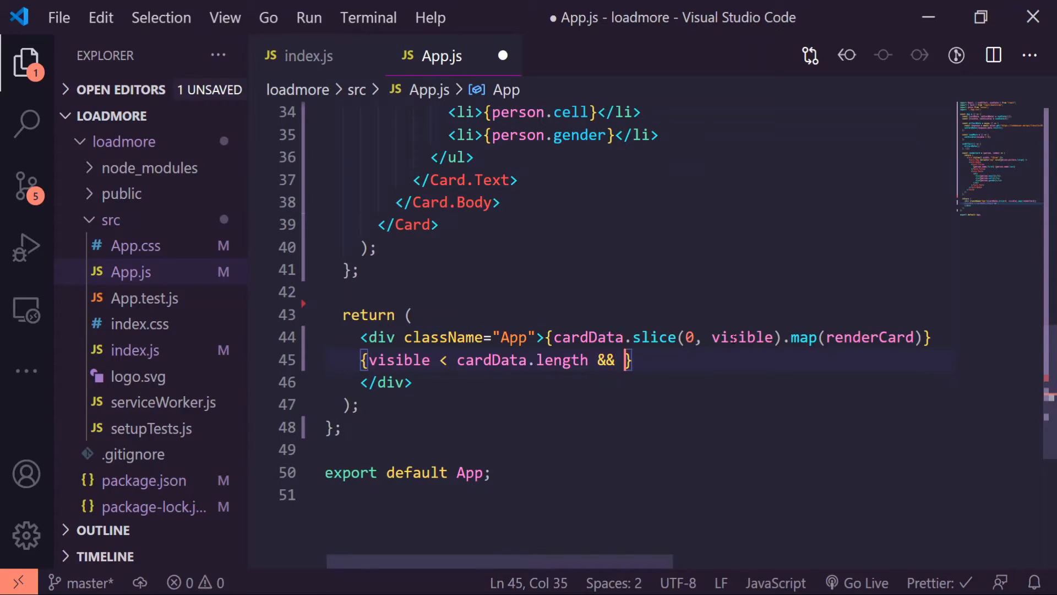
type("(")
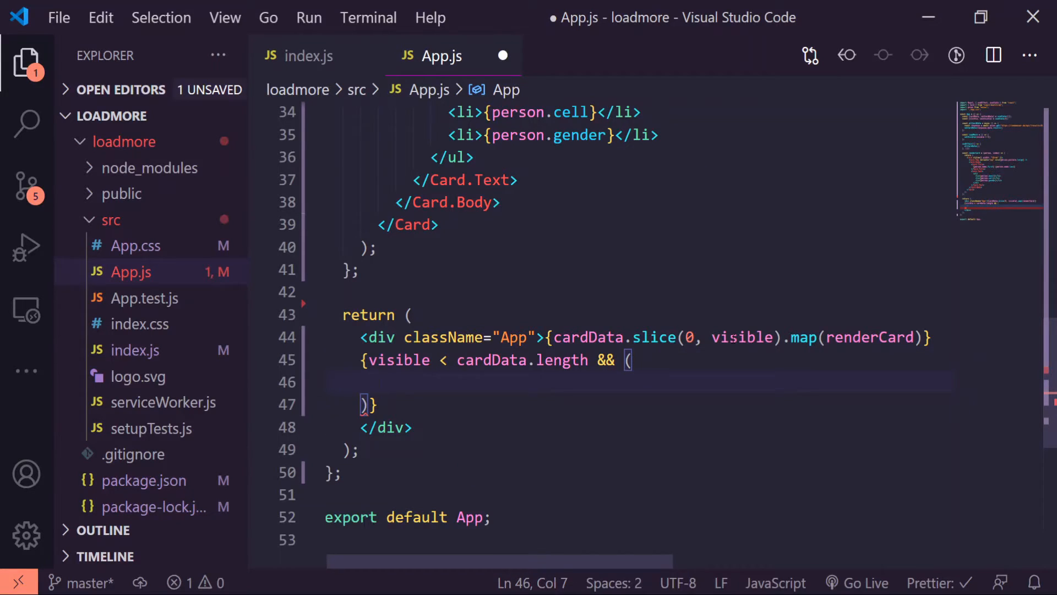
type("<button></button>")
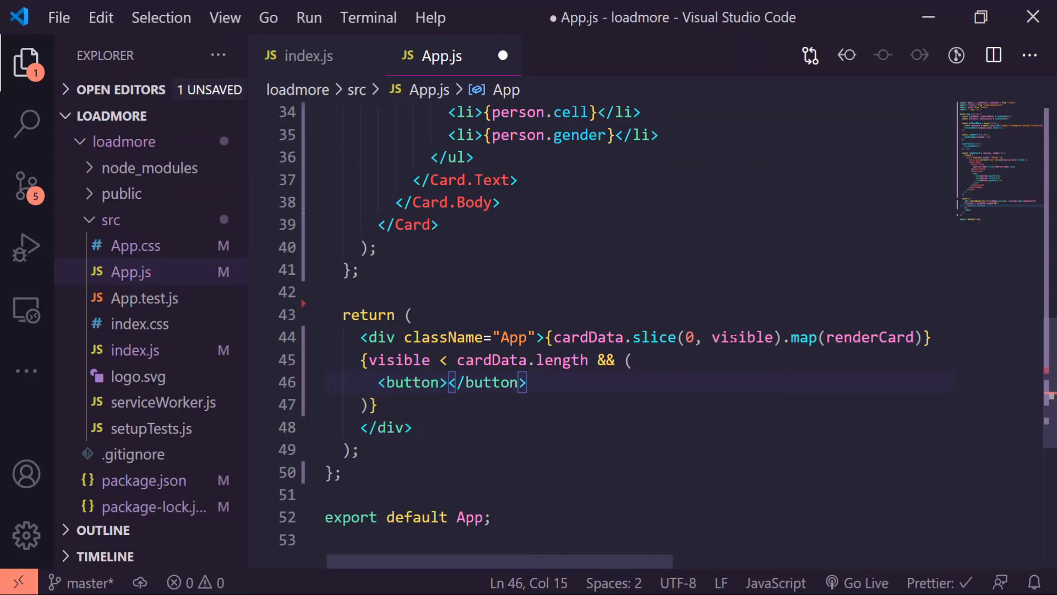
type("Load 5")
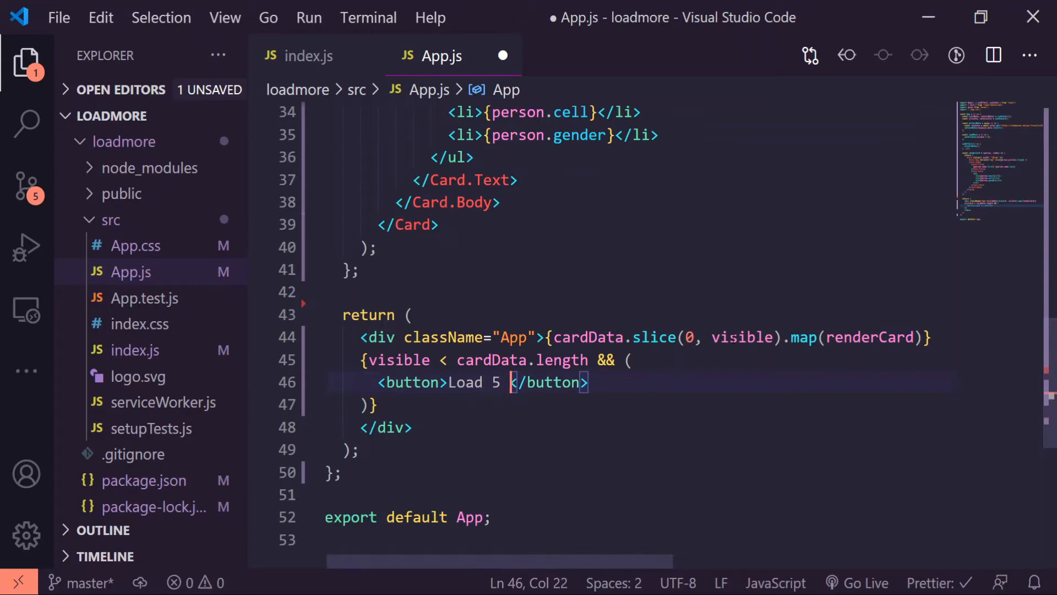
type("More")
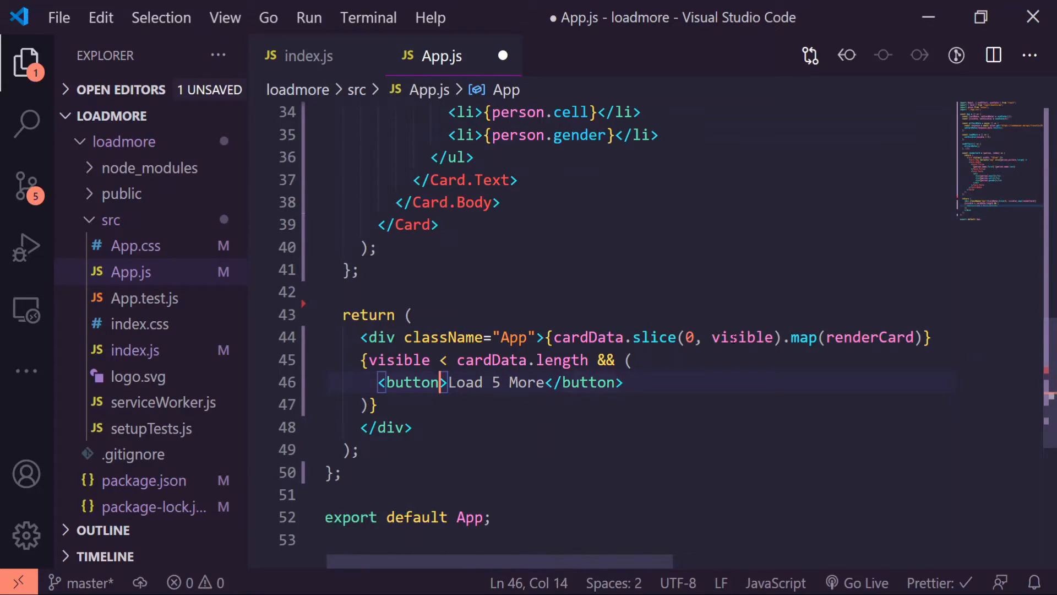
type("onCl")
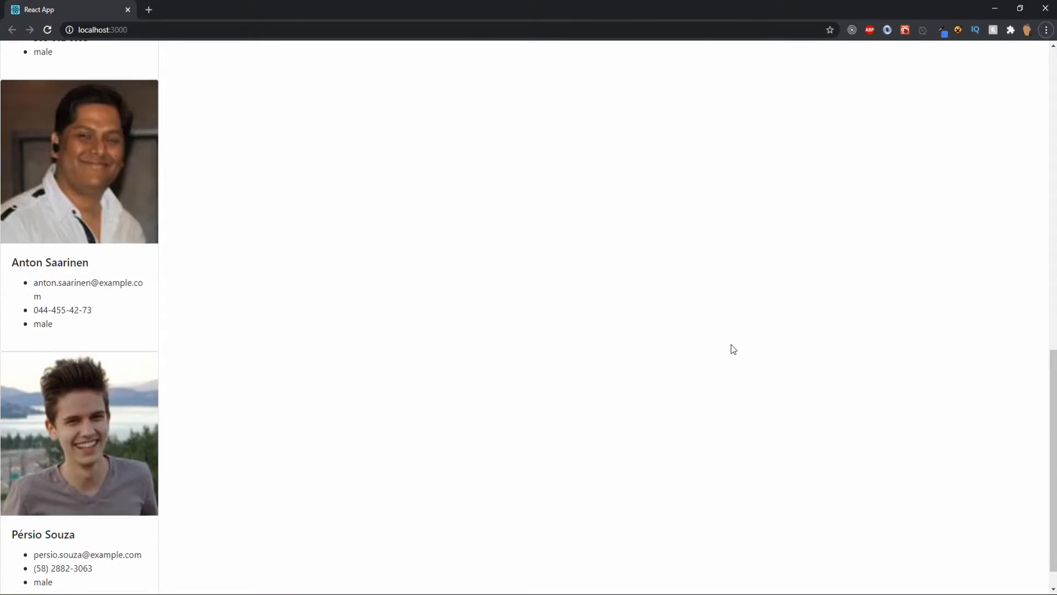
Scroll to the bottom of localhost:3000 and load two more batches of user cards
scroll("down", 3)
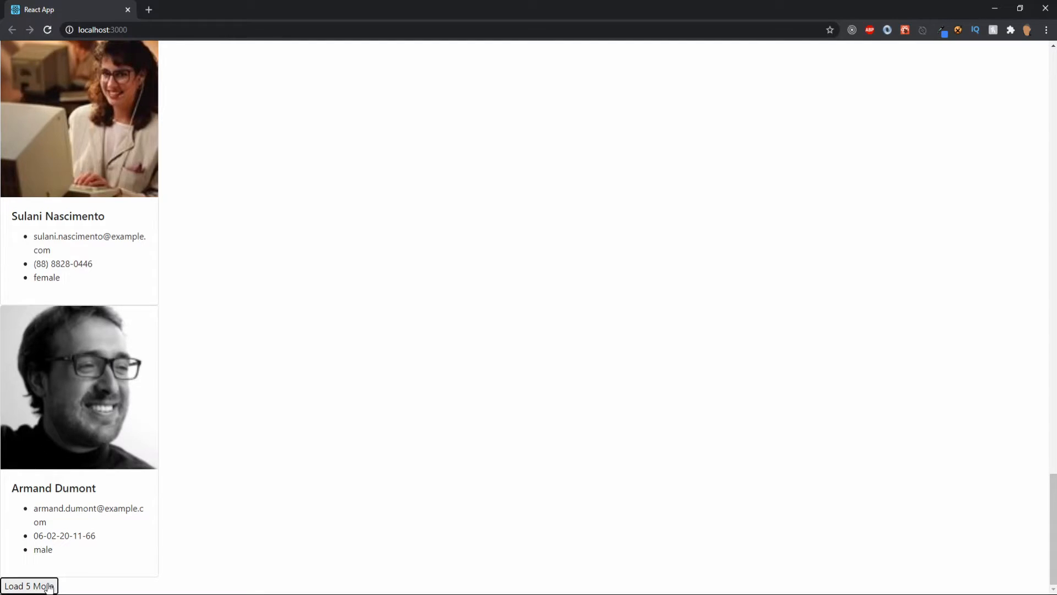
left_click(29, 586)
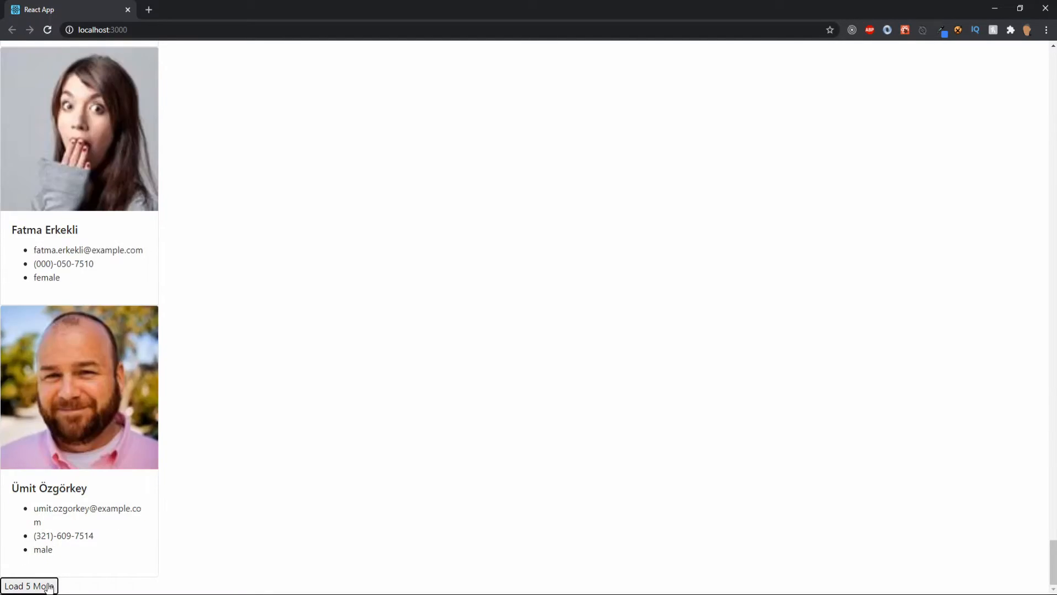
left_click(28, 586)
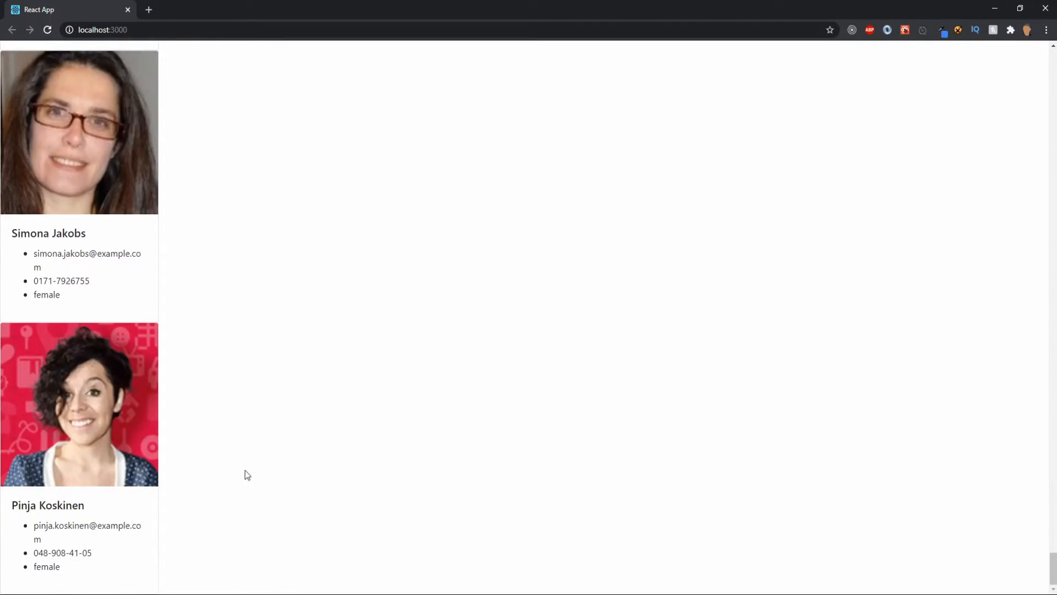
scroll("down", 3)
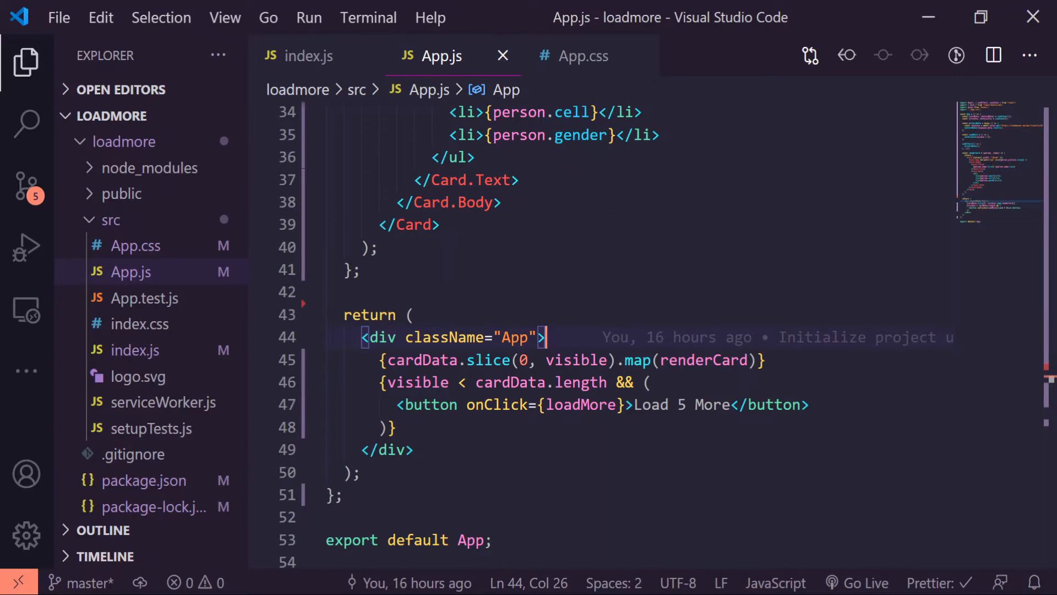
Nest the cardData.slice(...).map(renderCard) line inside <div className="wrapper"><div className="cards">
key("Enter")
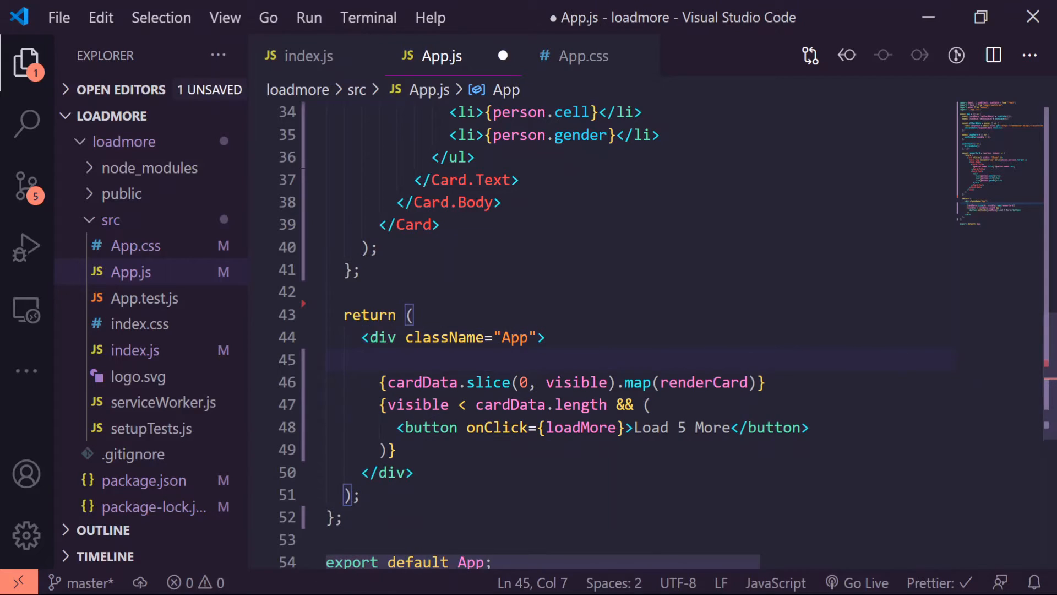
type("<div></div>")
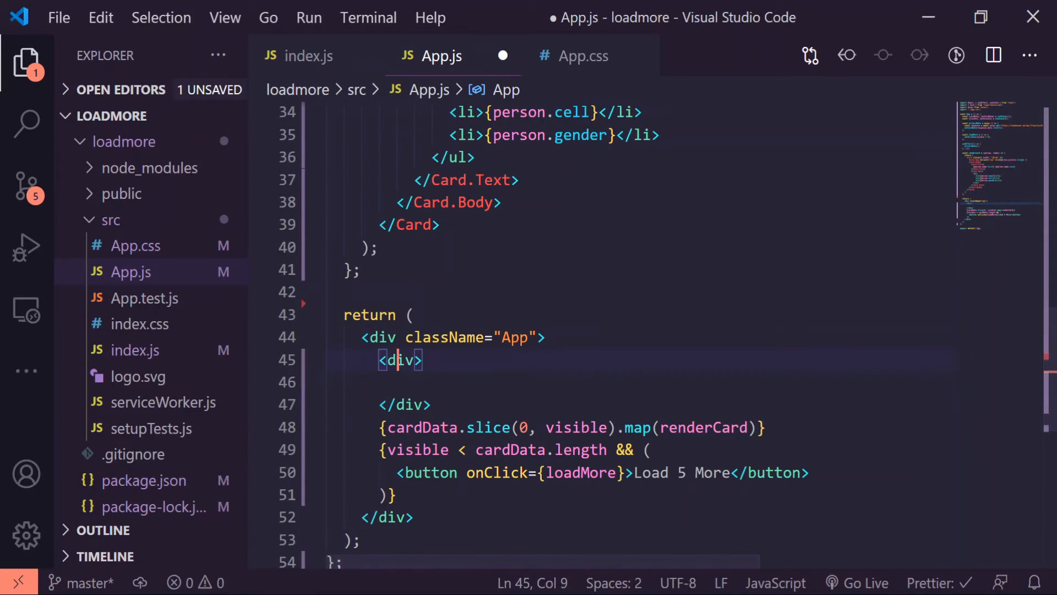
type("className=\"wrapper")
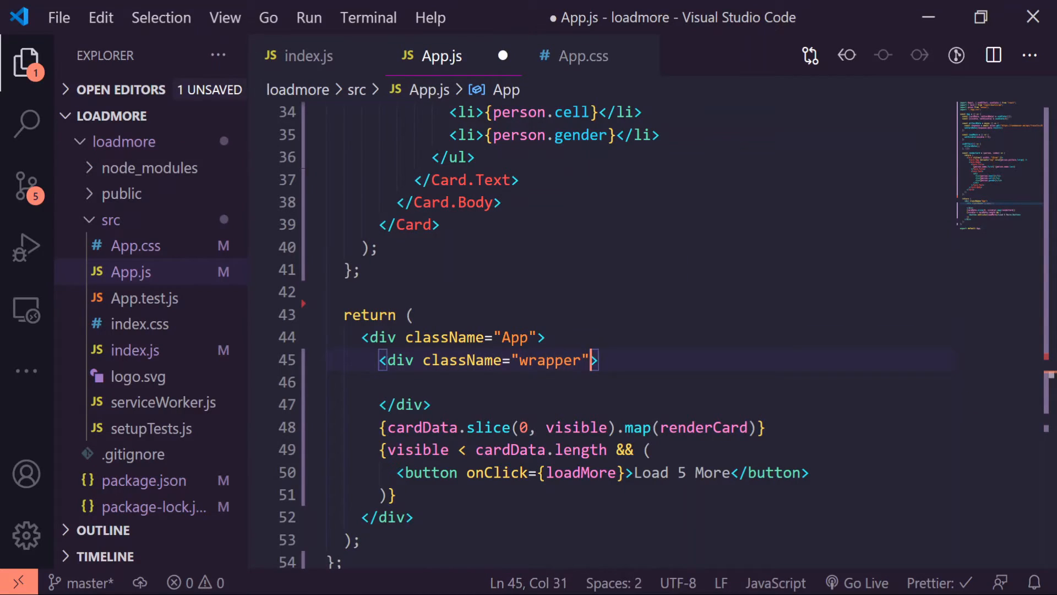
type("<div className=\"cards\">")
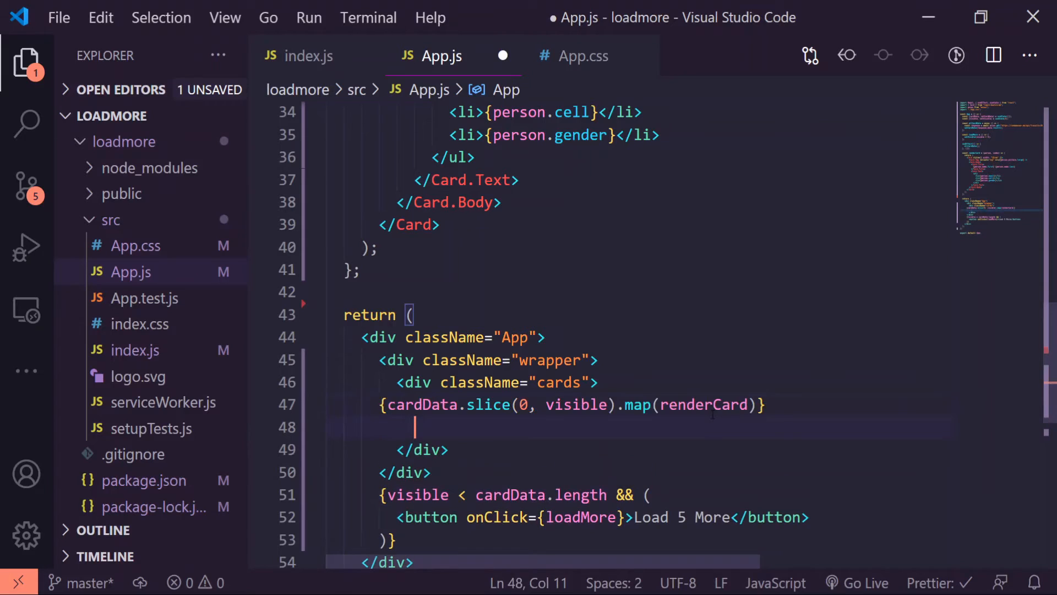
left_click(583, 56)
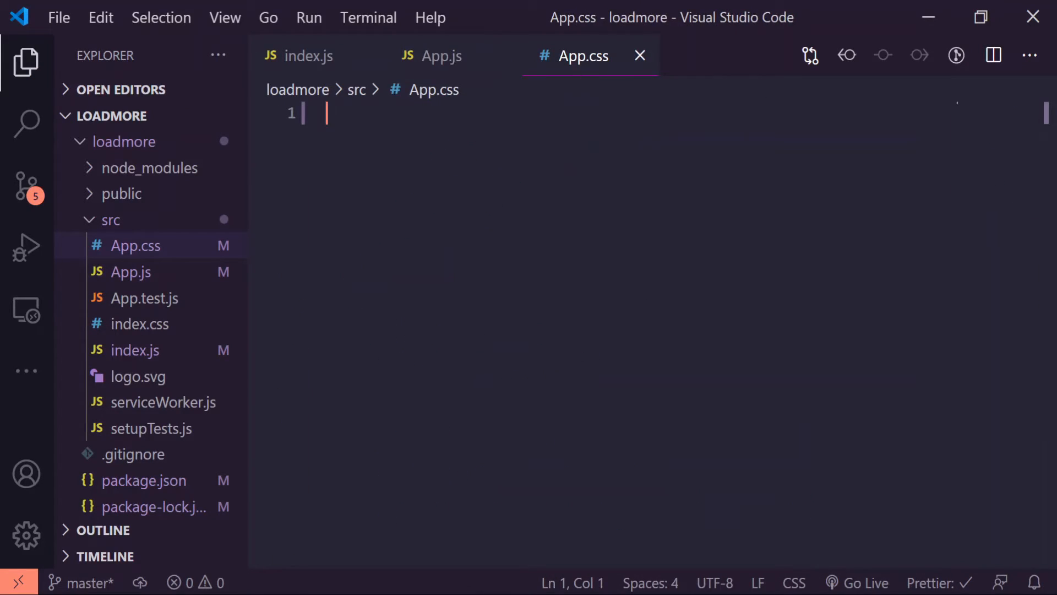
Style .App with background-color #26a69a and 2em padding top and bottom
type(".App")
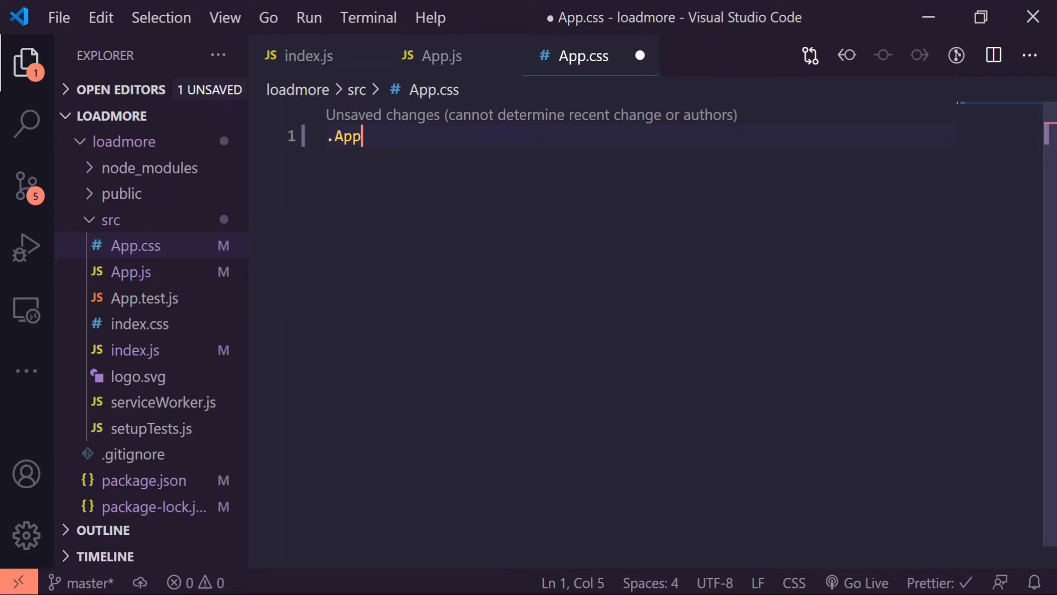
type("{")
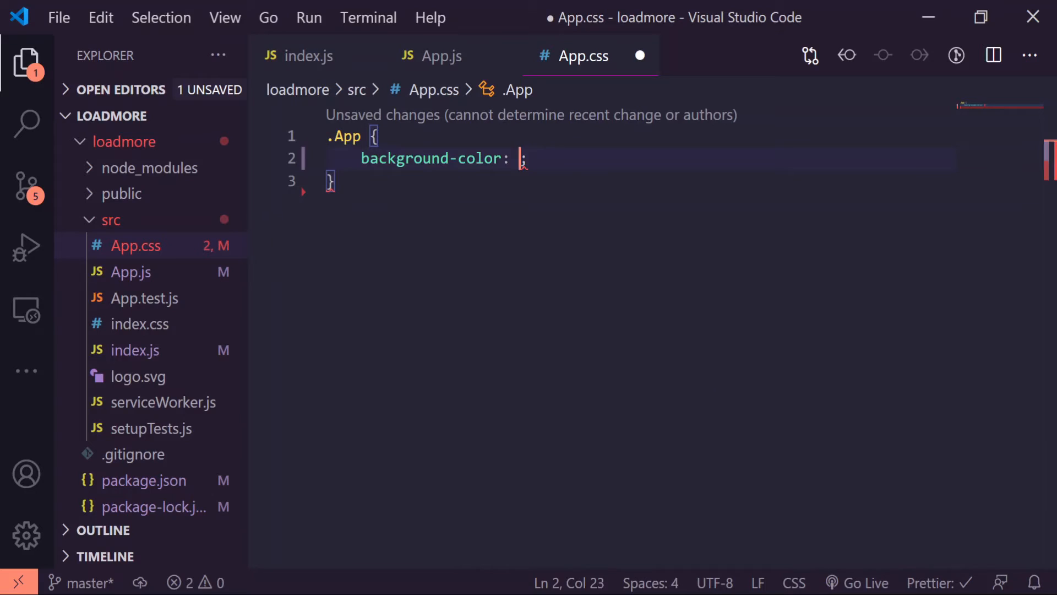
type("#26a69a")
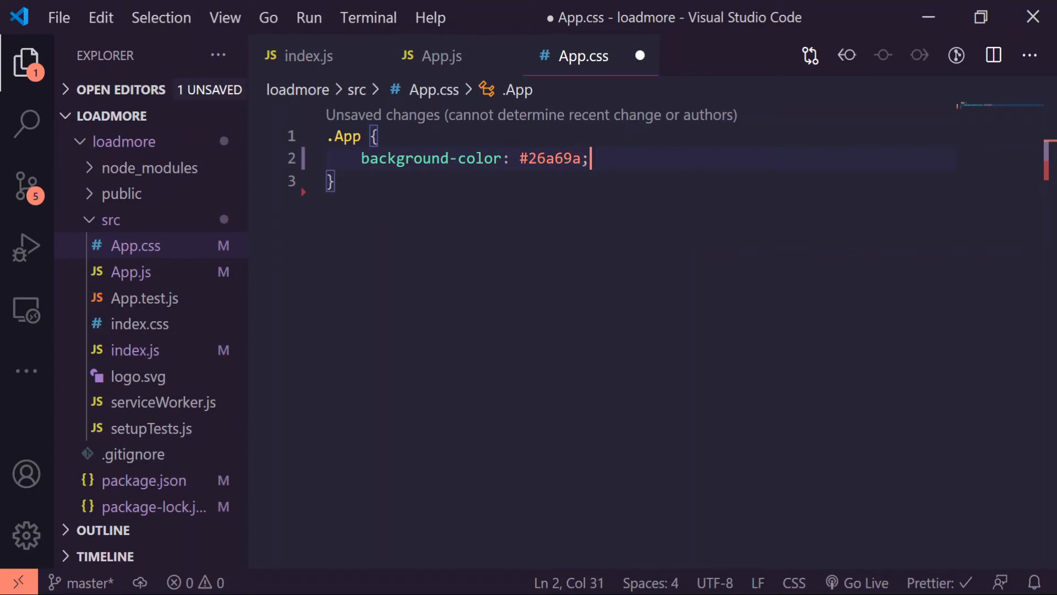
type("padding-bottom: ;")
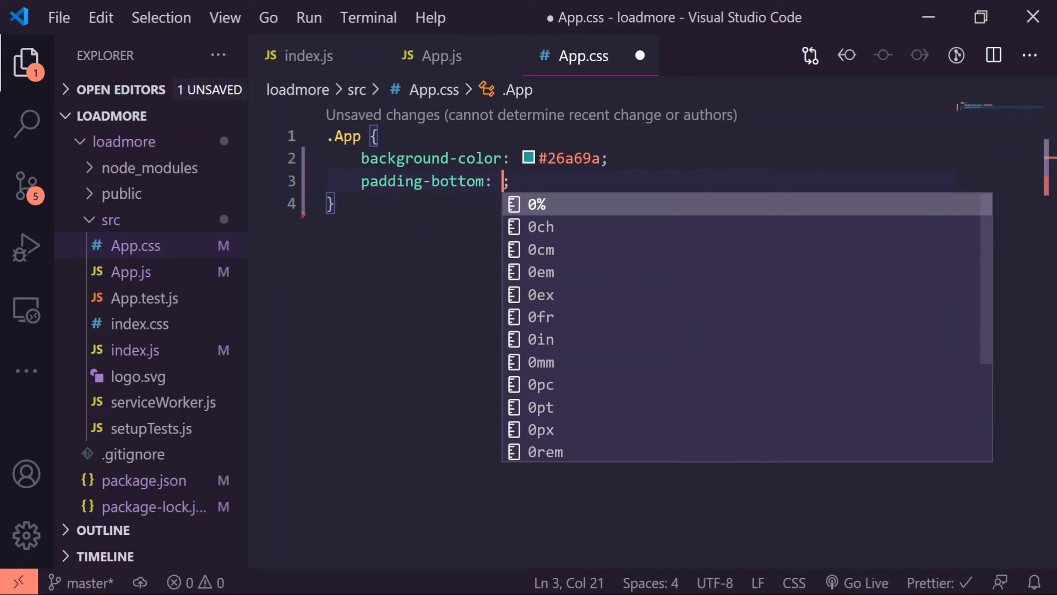
type("2")
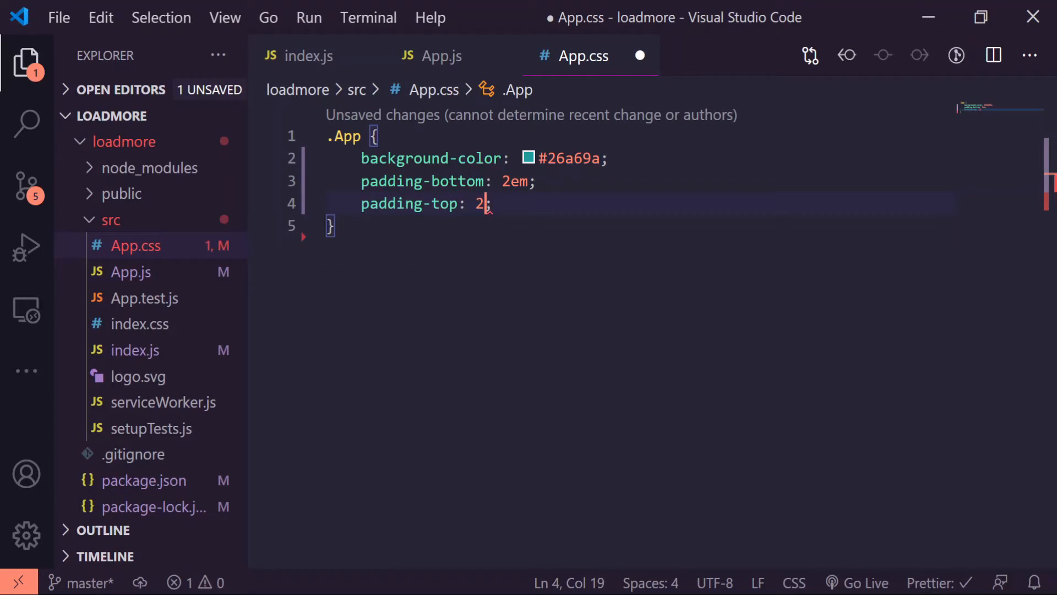
type("em;")
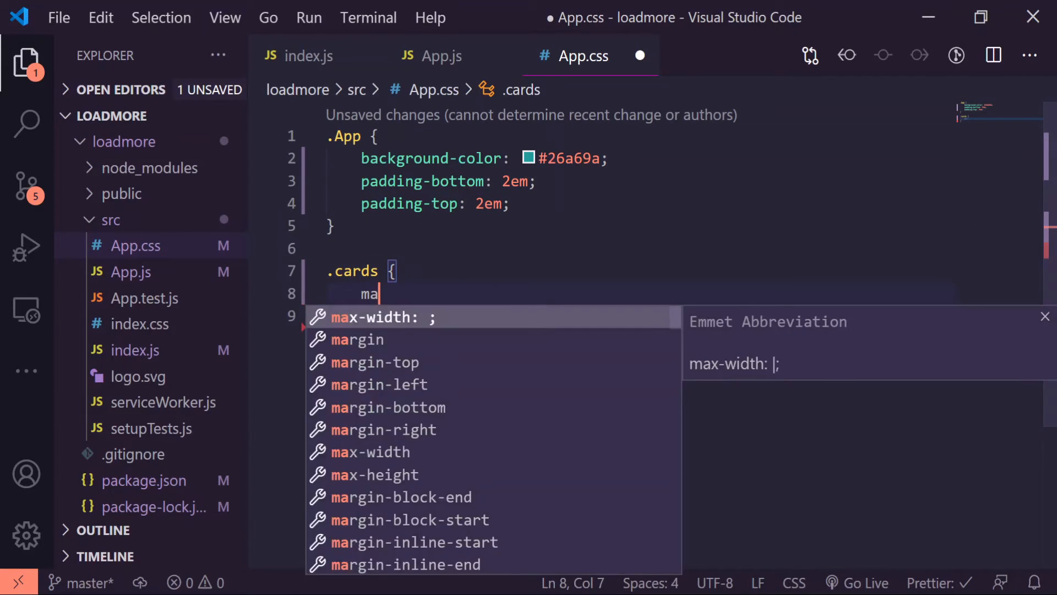
Style .cards with max-width 1200px, margin 0 auto, display grid and grid-gap 1rem
type("max-width: 1200;")
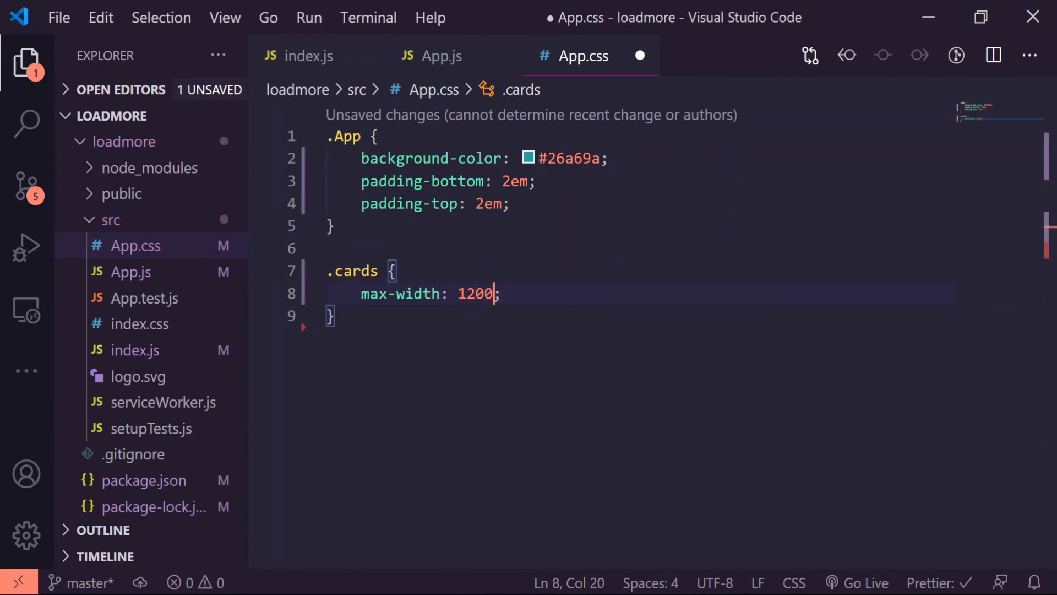
type("margin: 0 auto;")
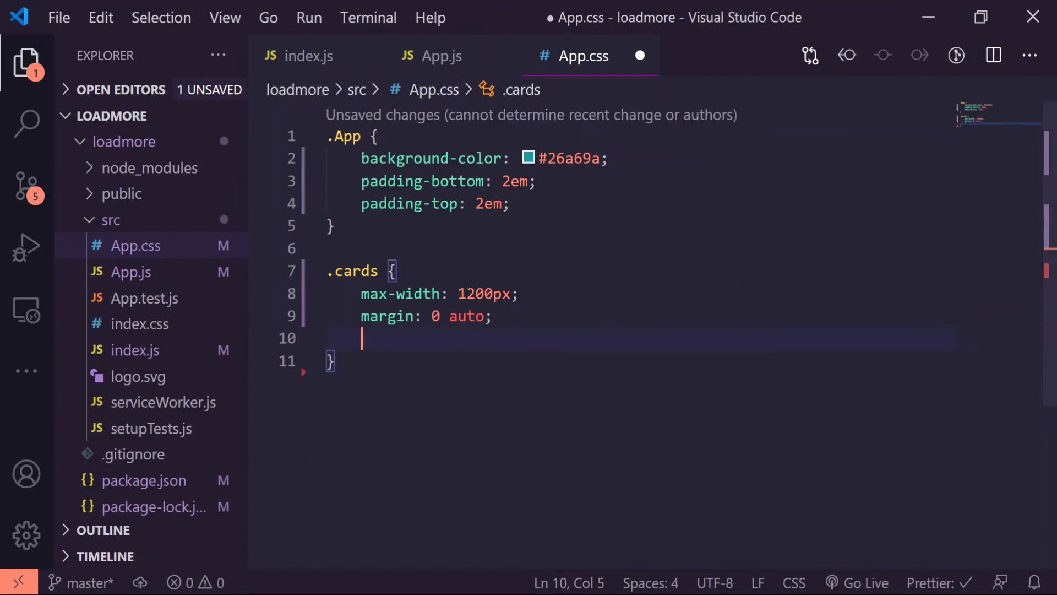
type("display: g")
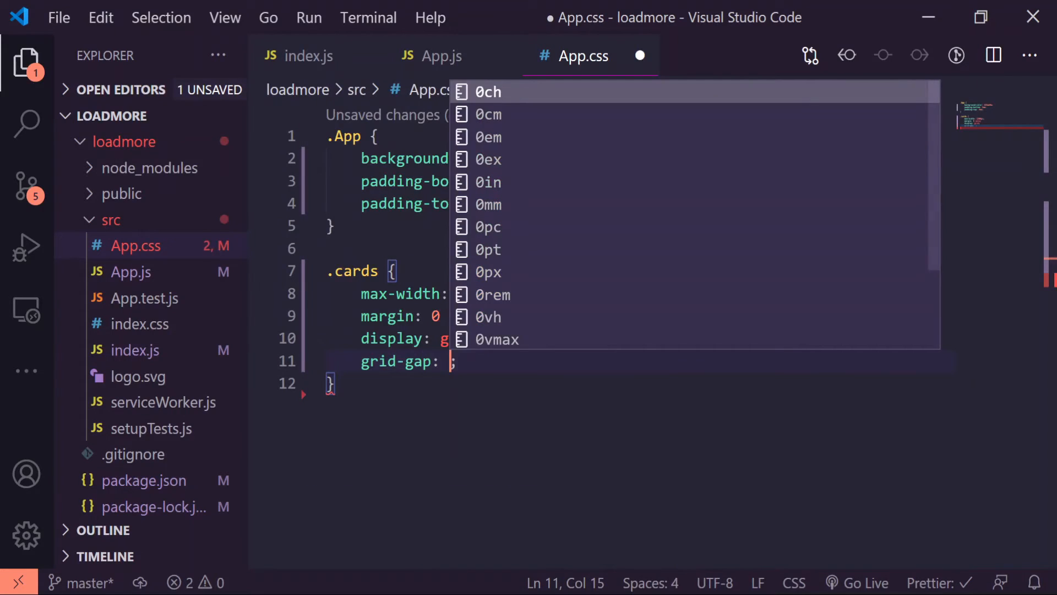
type("1rem")
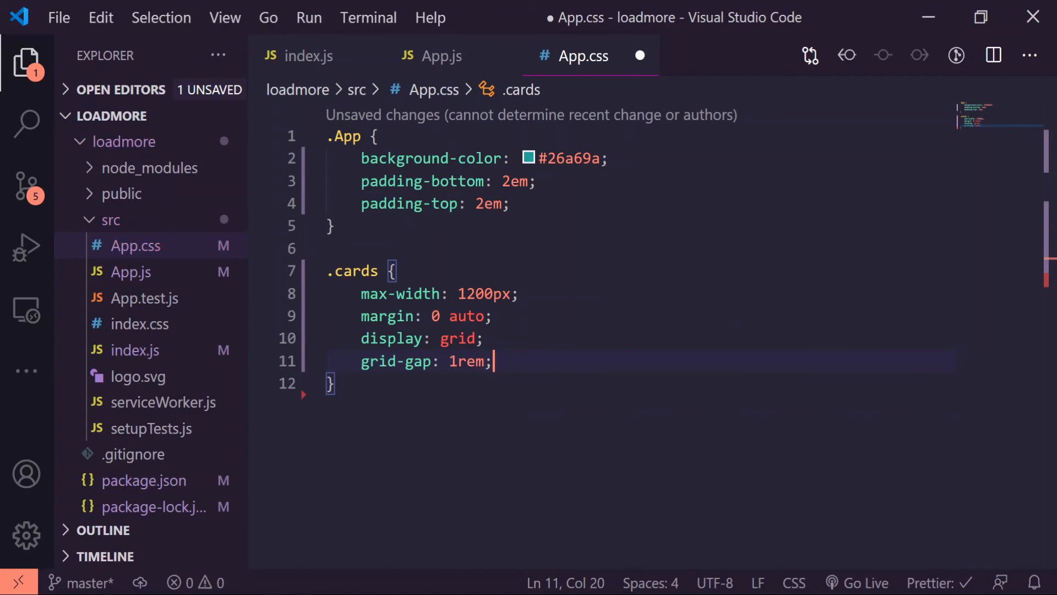
type("@")
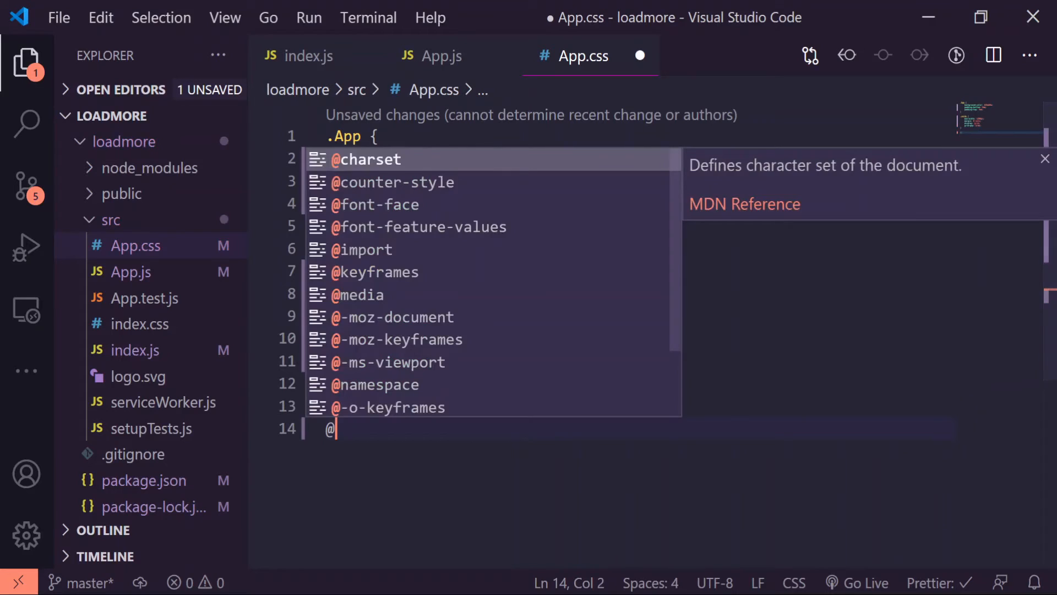
type("media")
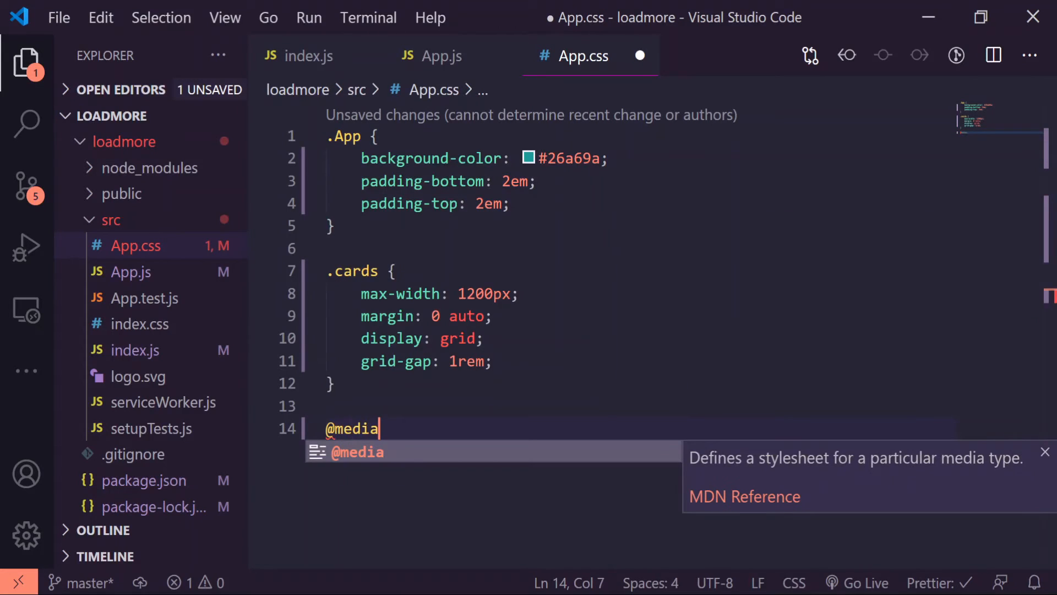
type("(min-width:")
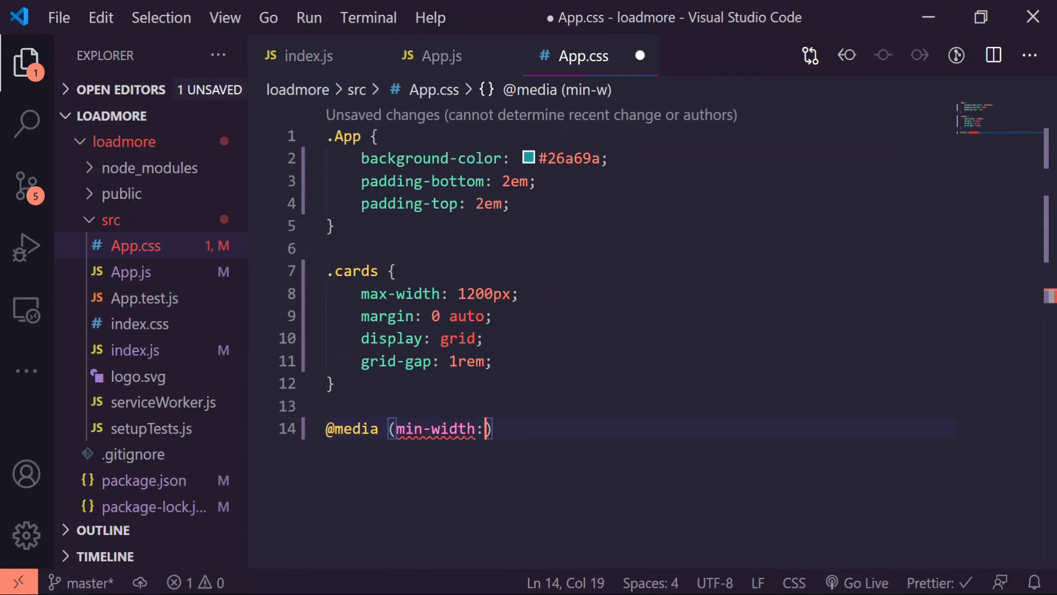
type("600px")
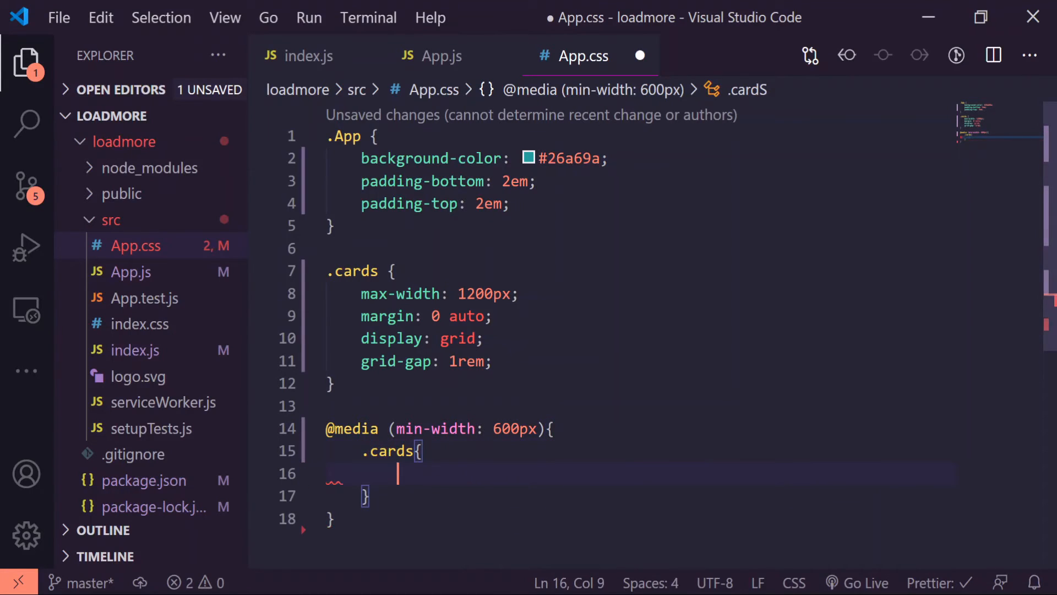
type("grid-template-columns: ;")
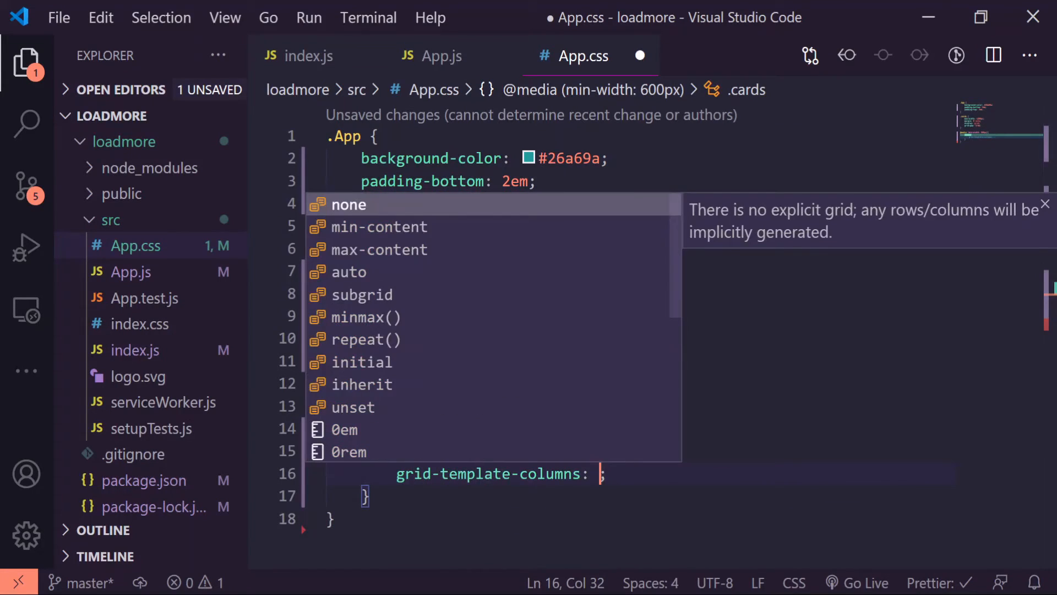
type("repeat(2")
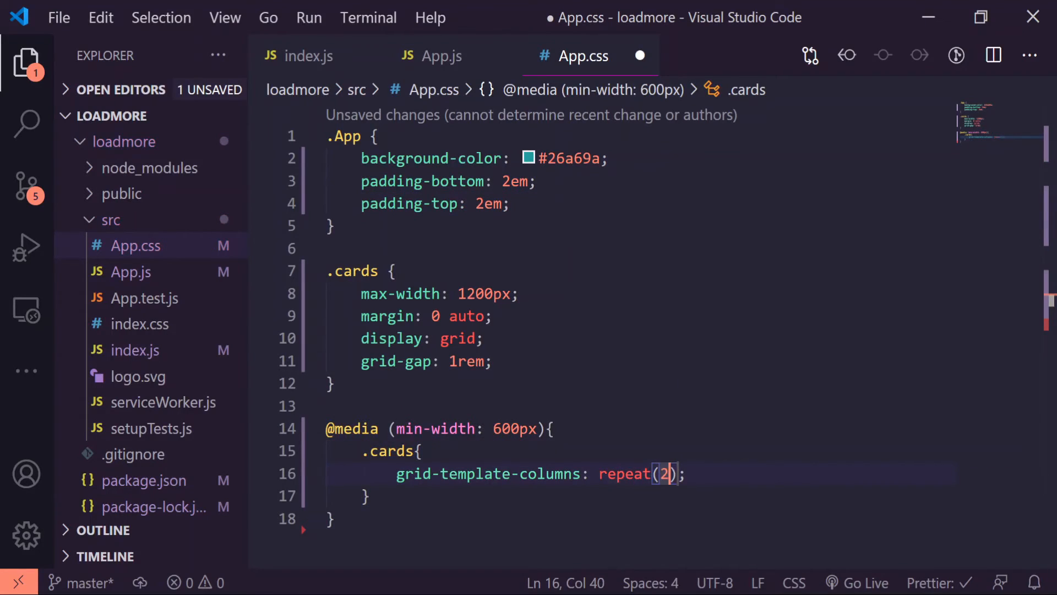
type(", 1")
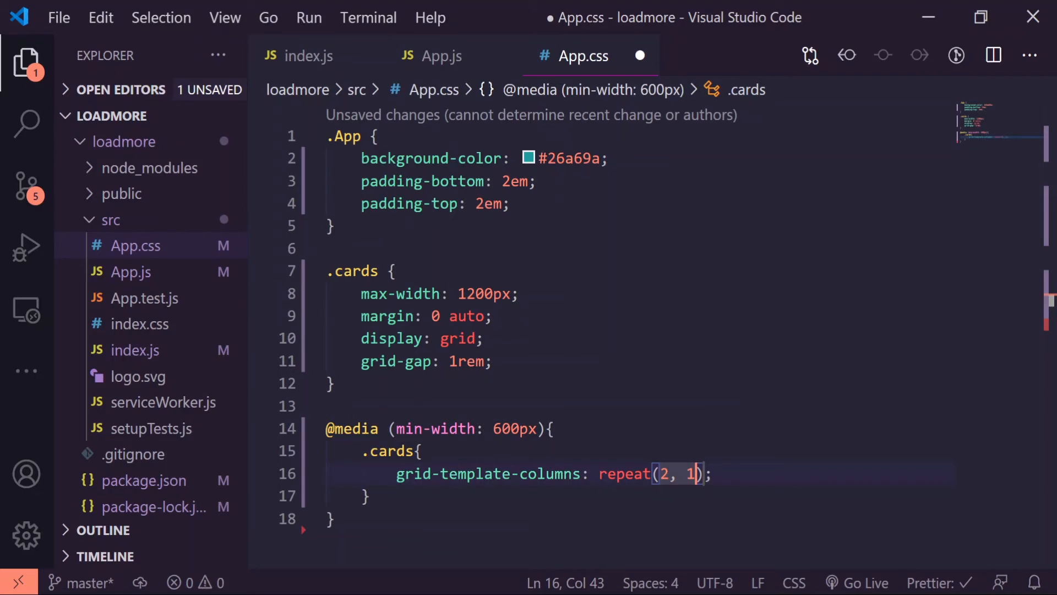
type("fr")
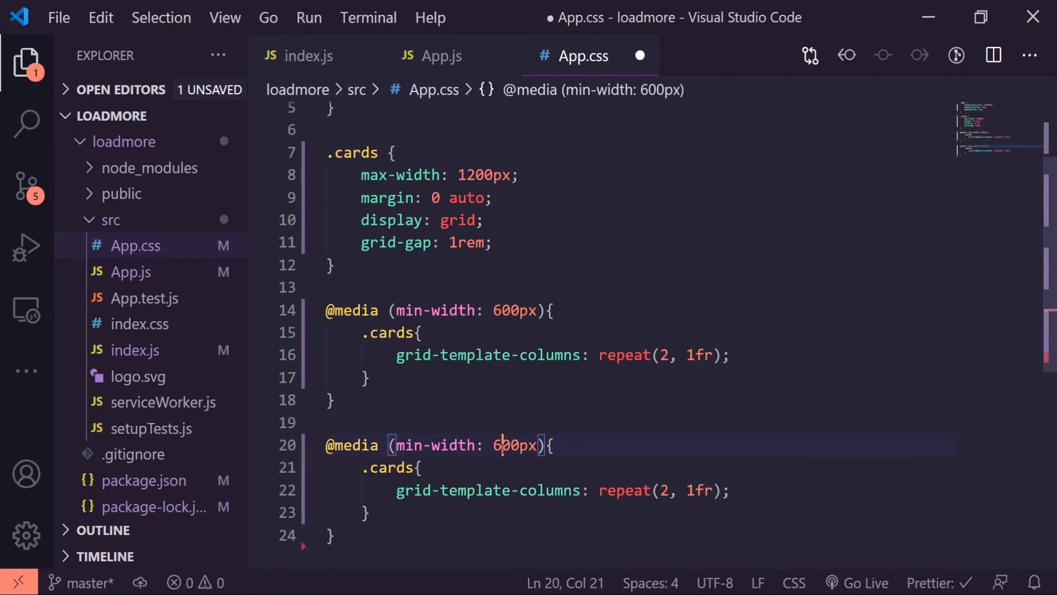
Duplicate the media block with a 900px breakpoint and save App.css
type("9")
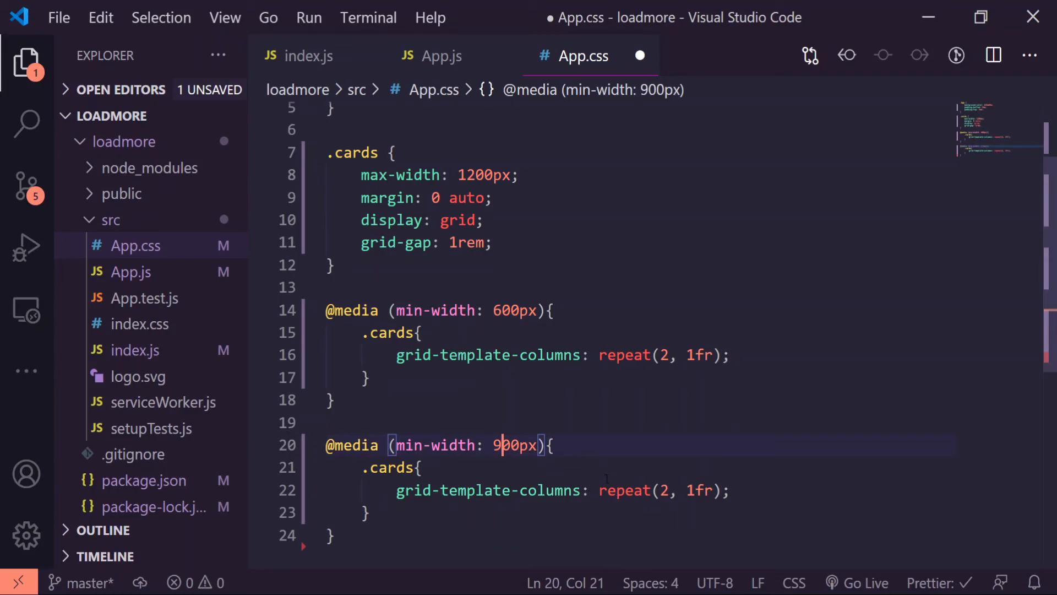
key("Ctrl+f")
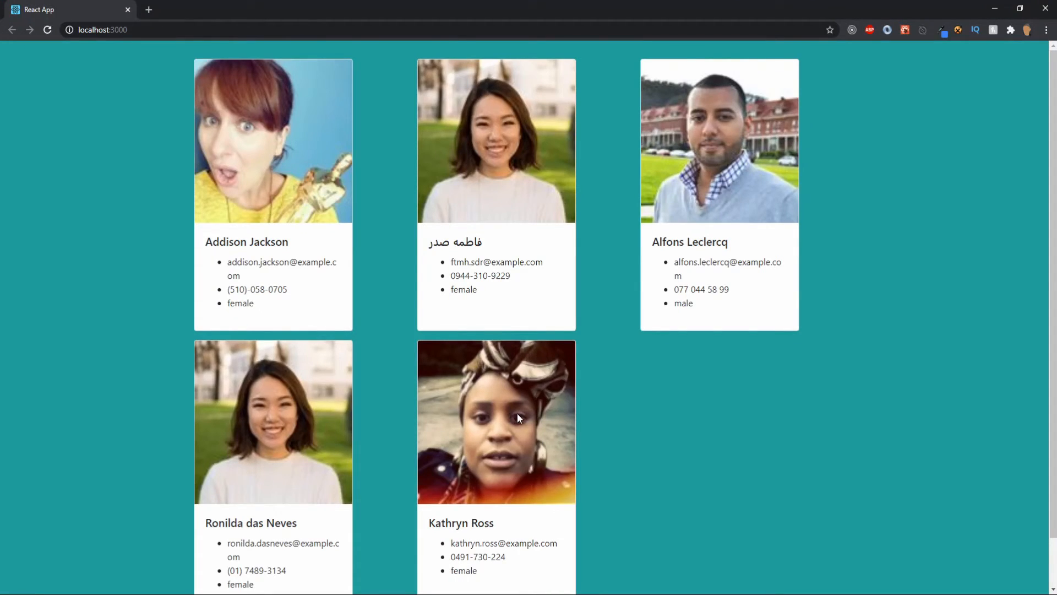
Scroll down localhost:3000 and load three more batches of five user cards
scroll("down", 3)
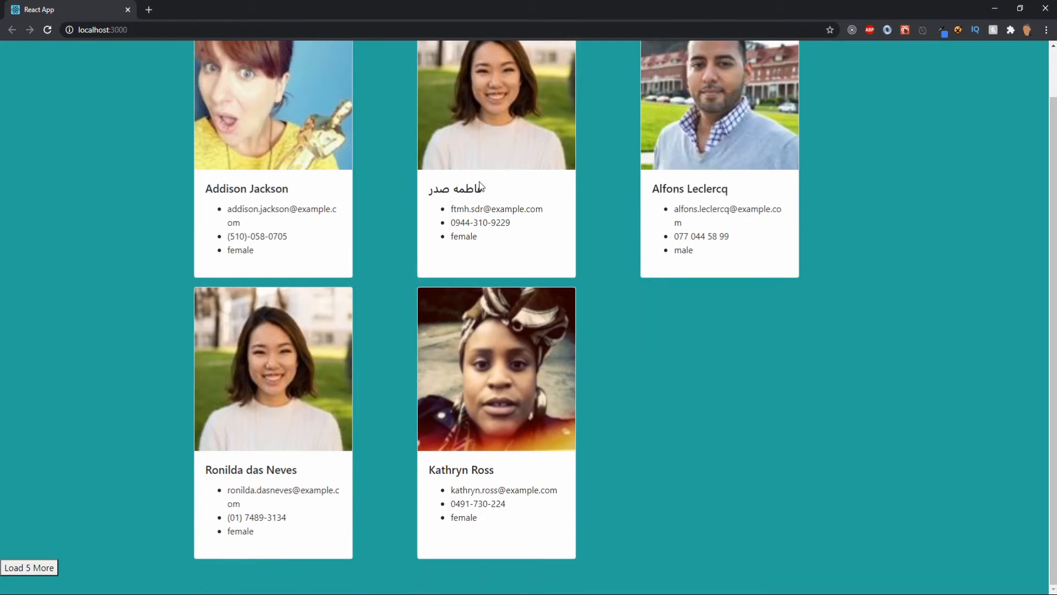
left_click(29, 567)
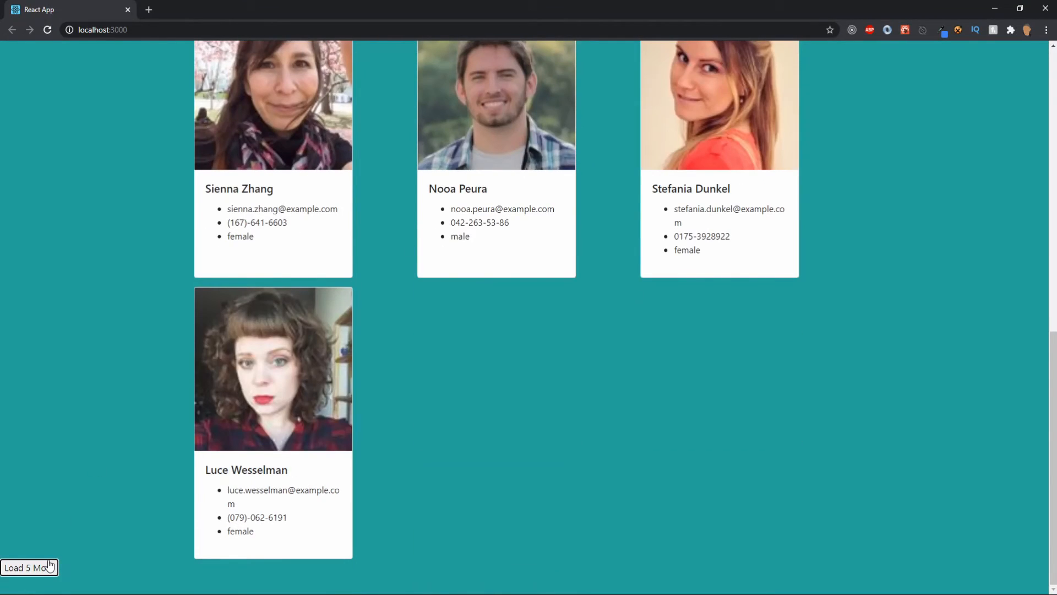
left_click(29, 568)
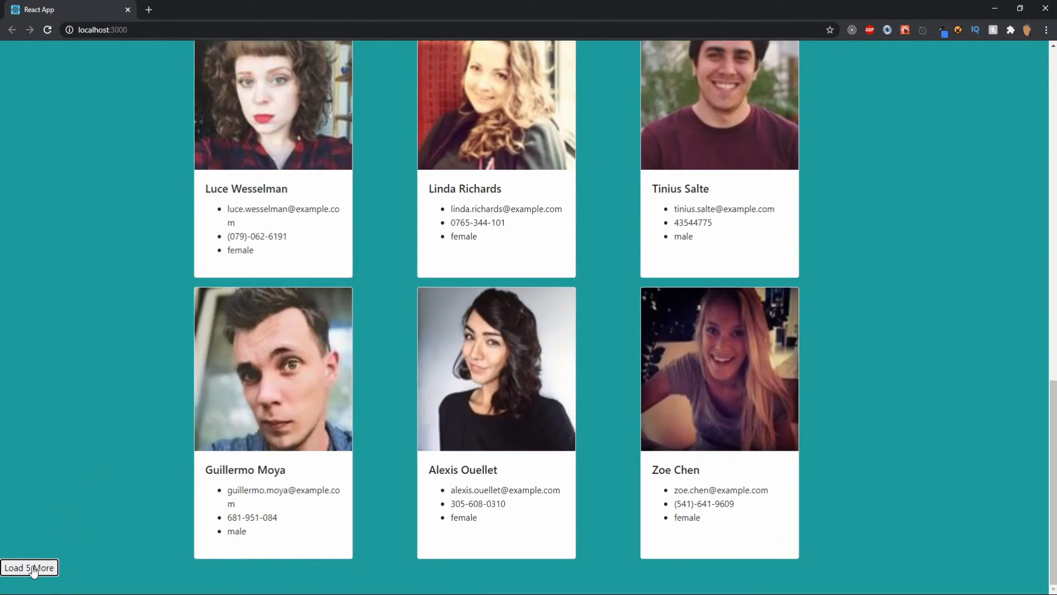
left_click(29, 567)
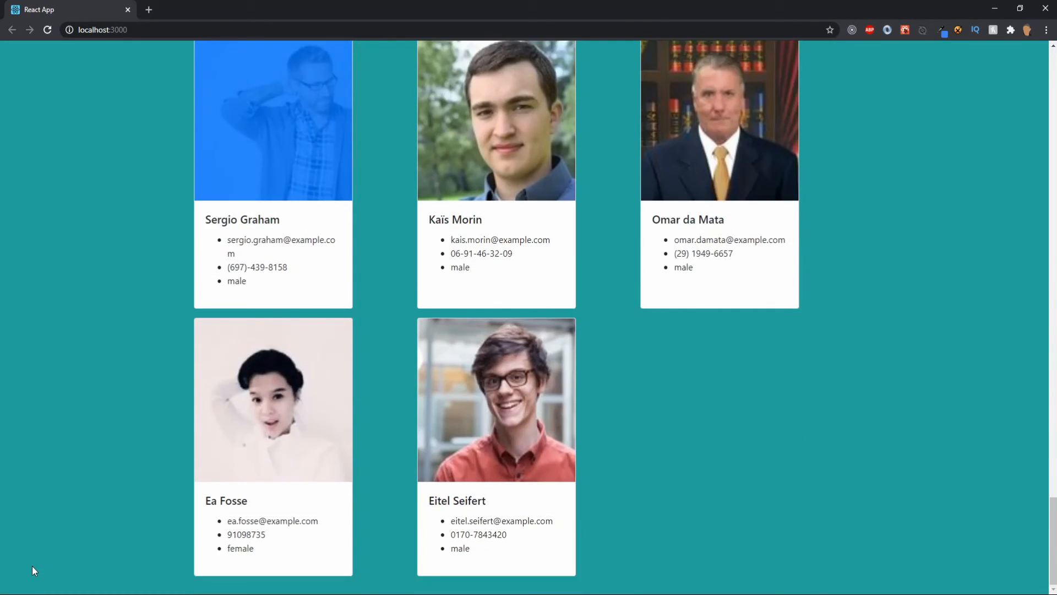